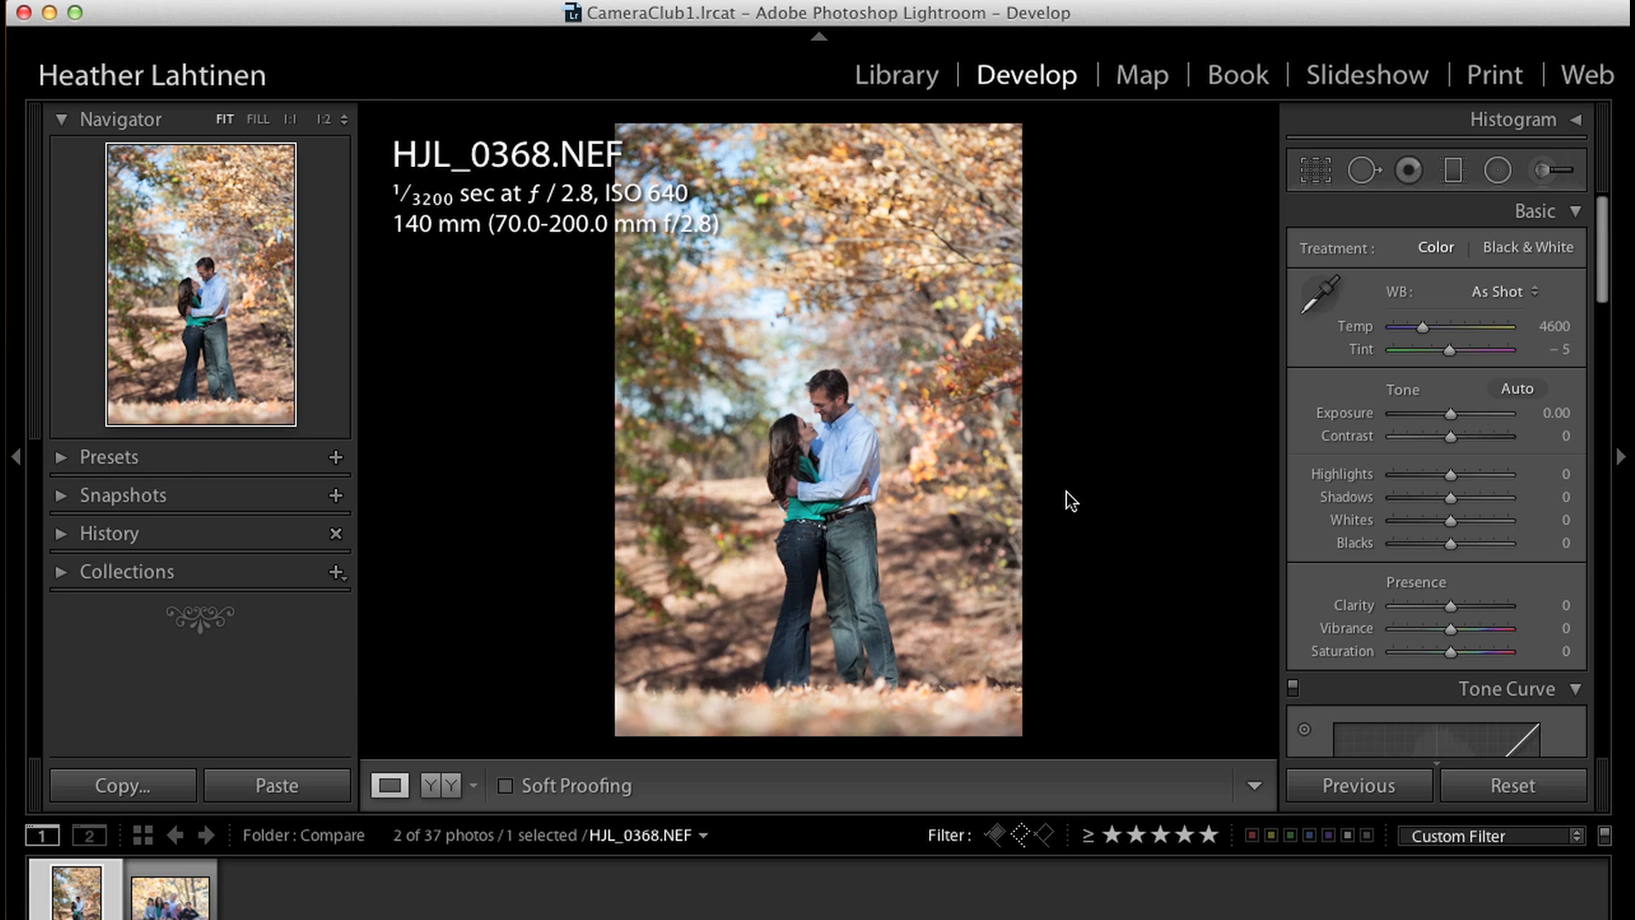
# Step: Toggle the info overlay off and back on, then scroll the Develop panels and return to Basic
pyautogui.press('i')
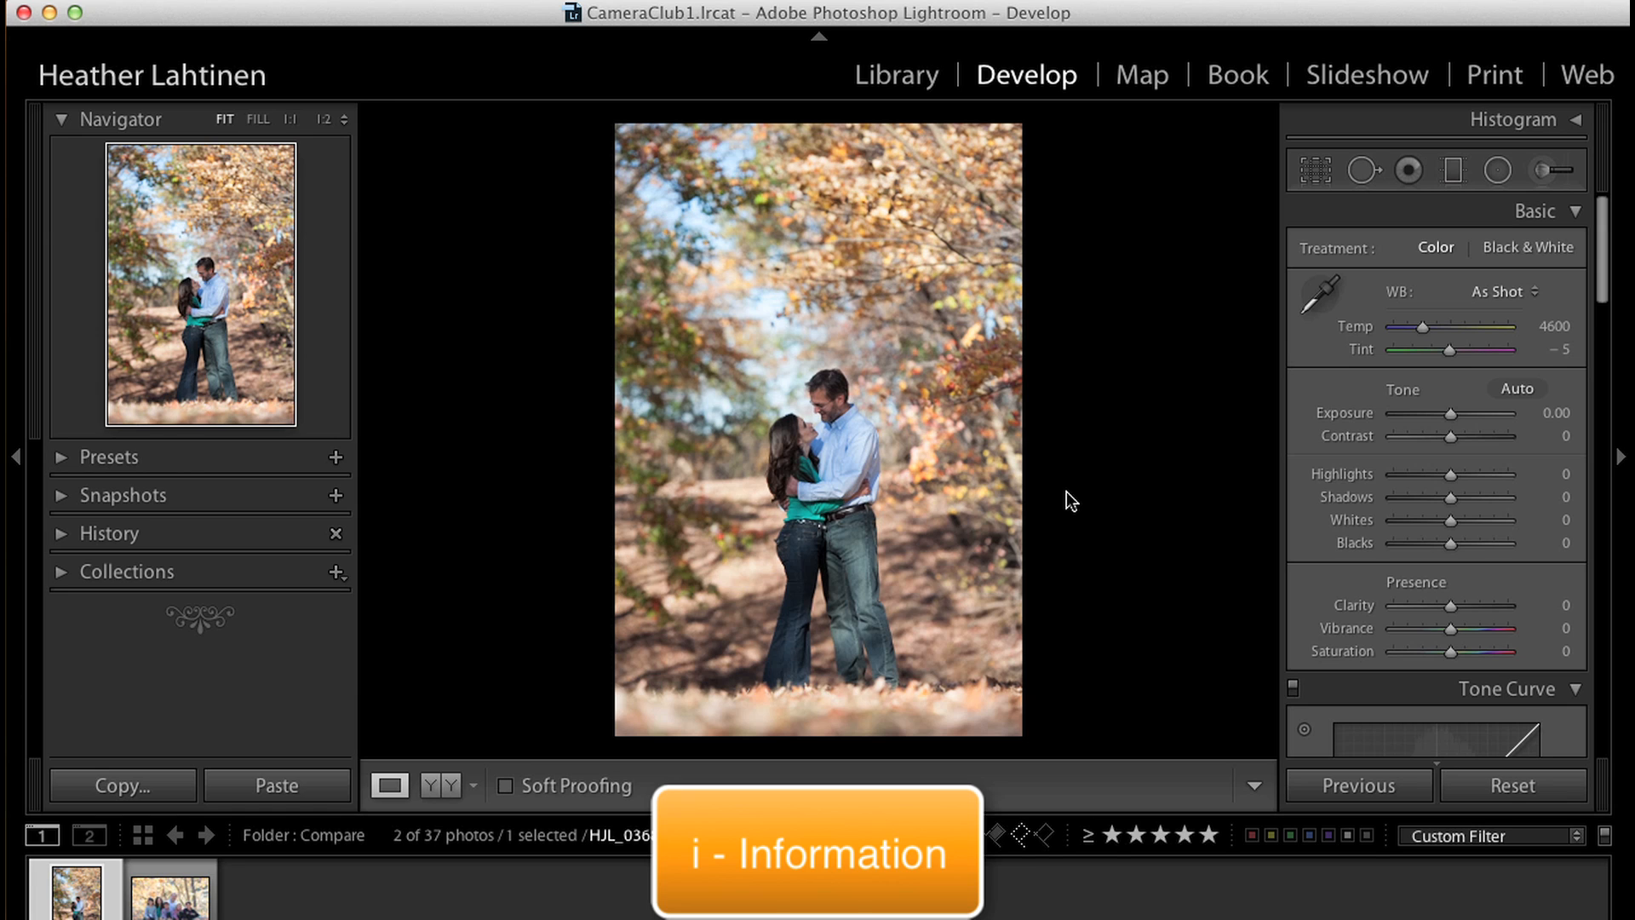
pyautogui.press('i')
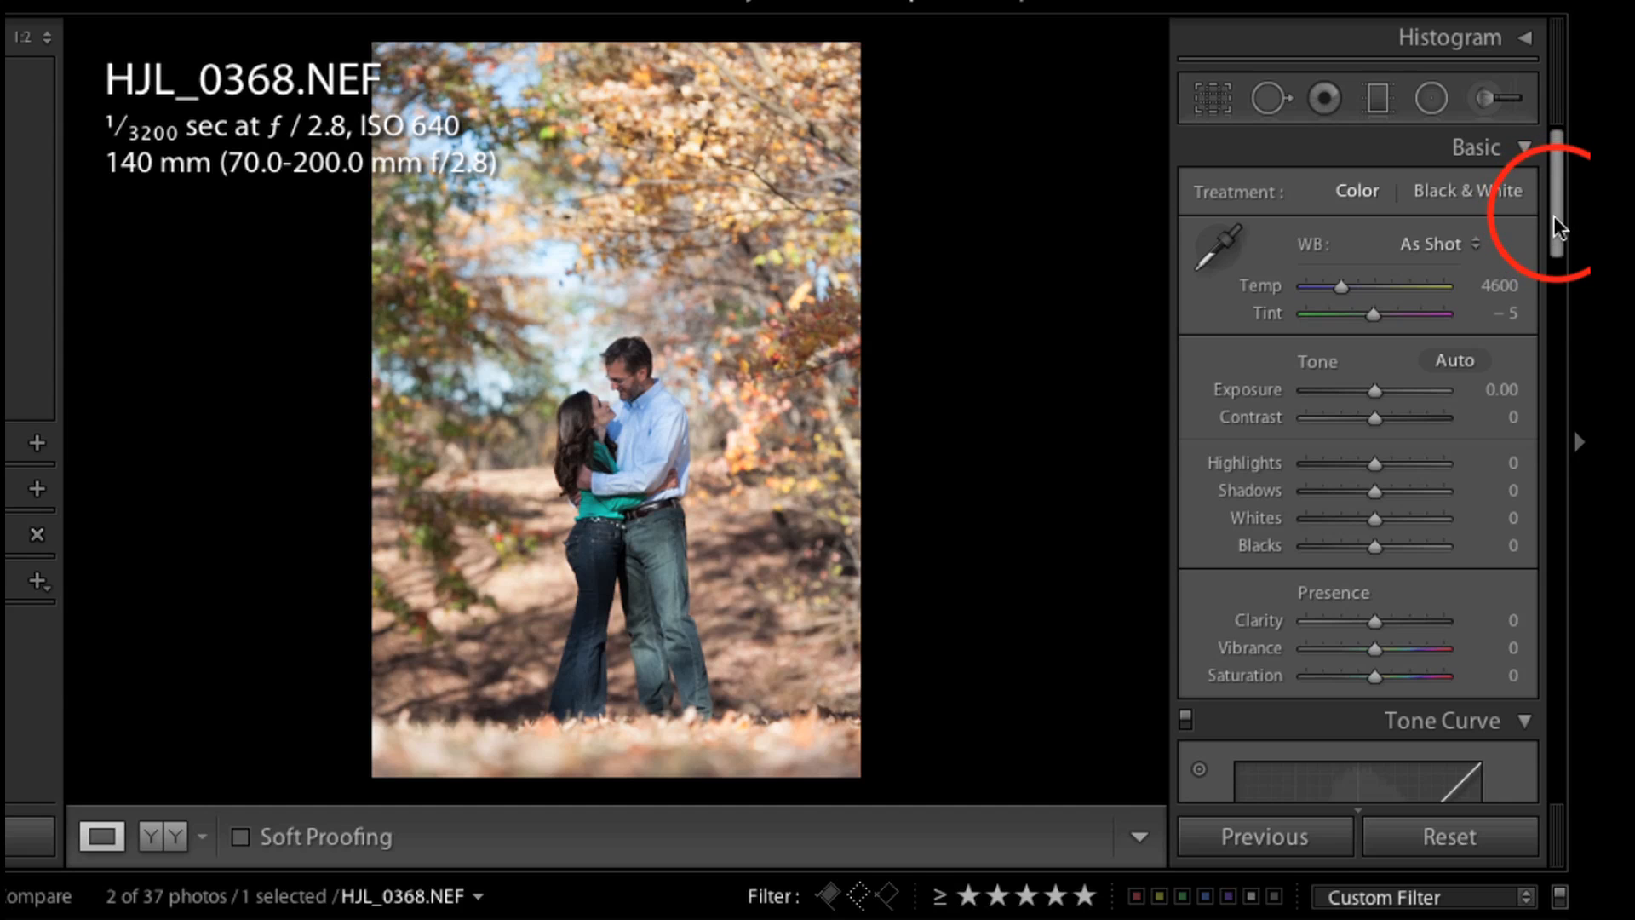
pyautogui.scroll(-3)
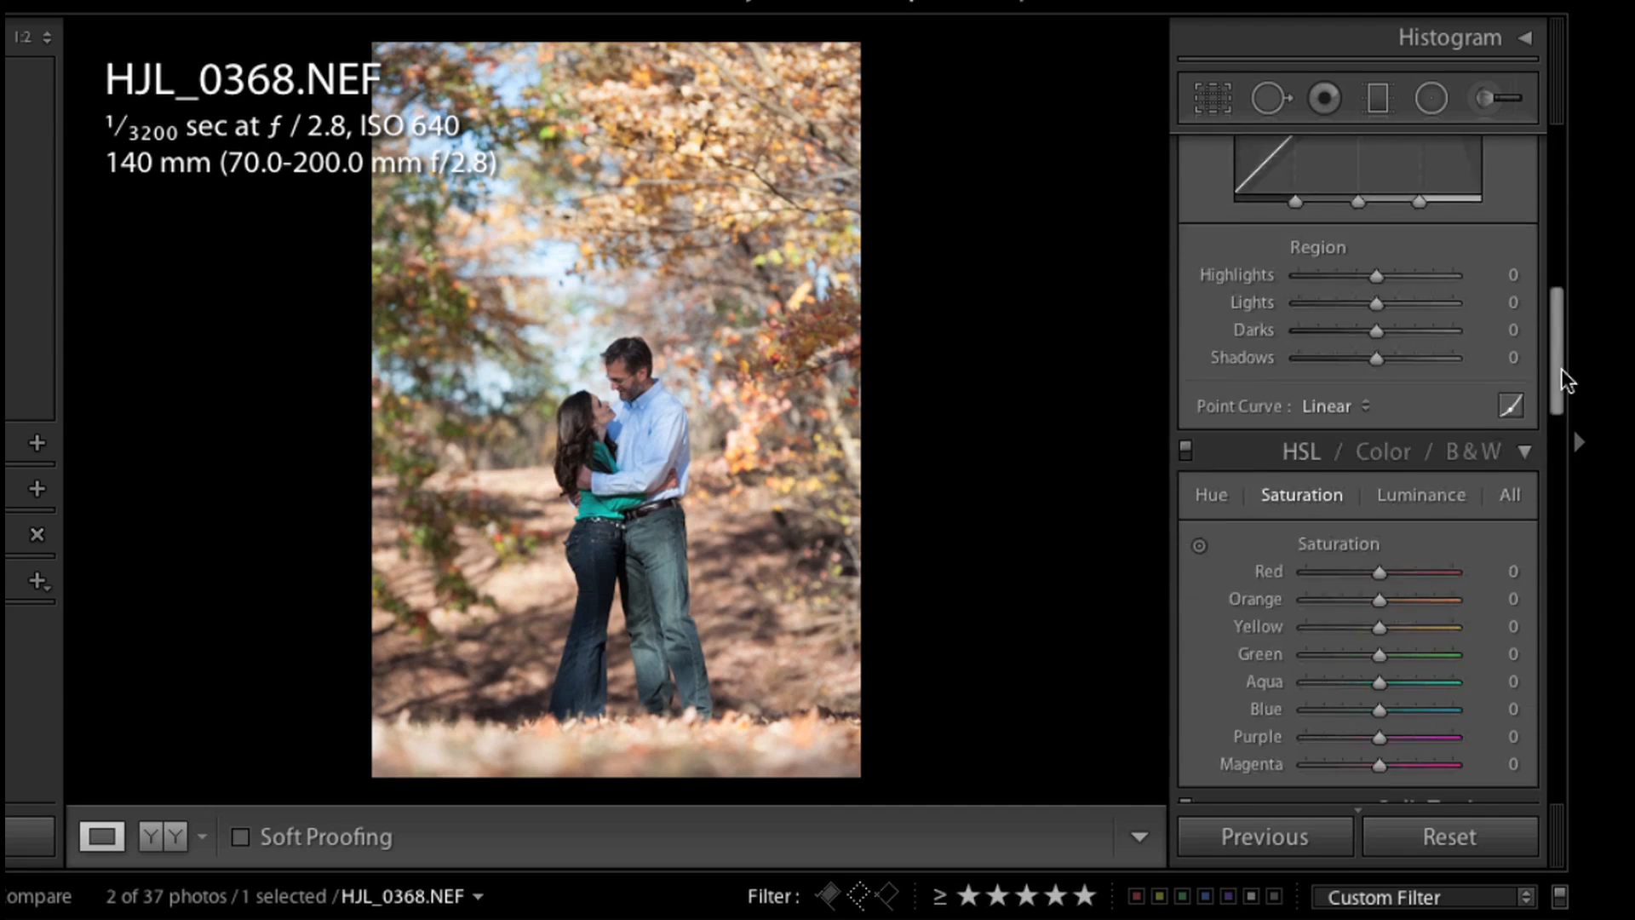
pyautogui.scroll(-3)
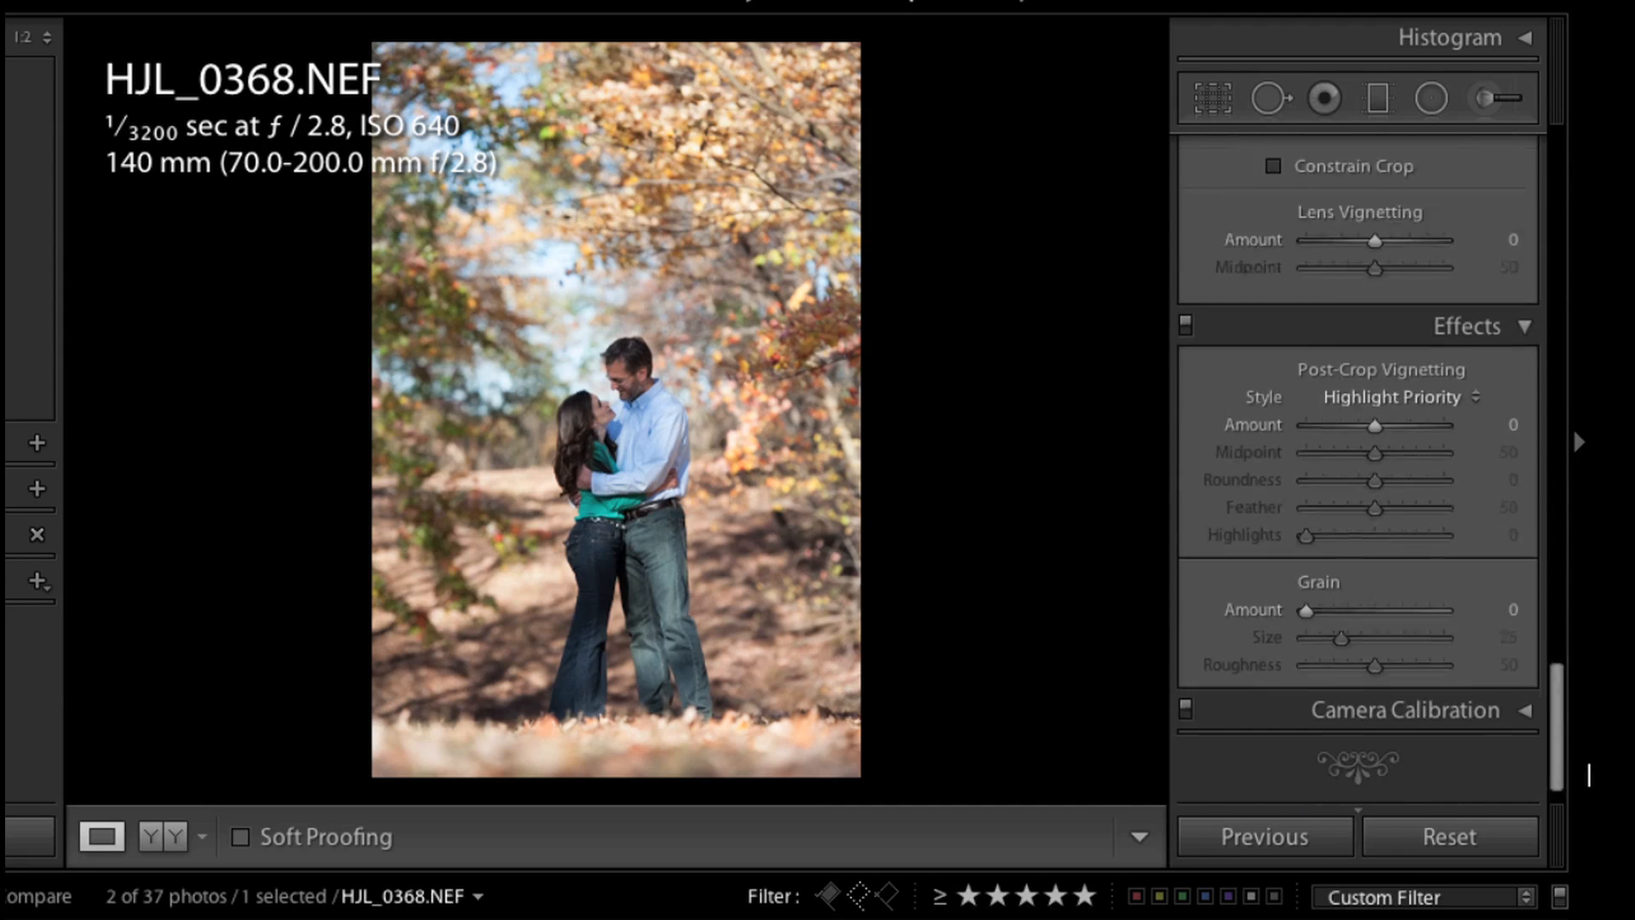
pyautogui.click(1475, 147)
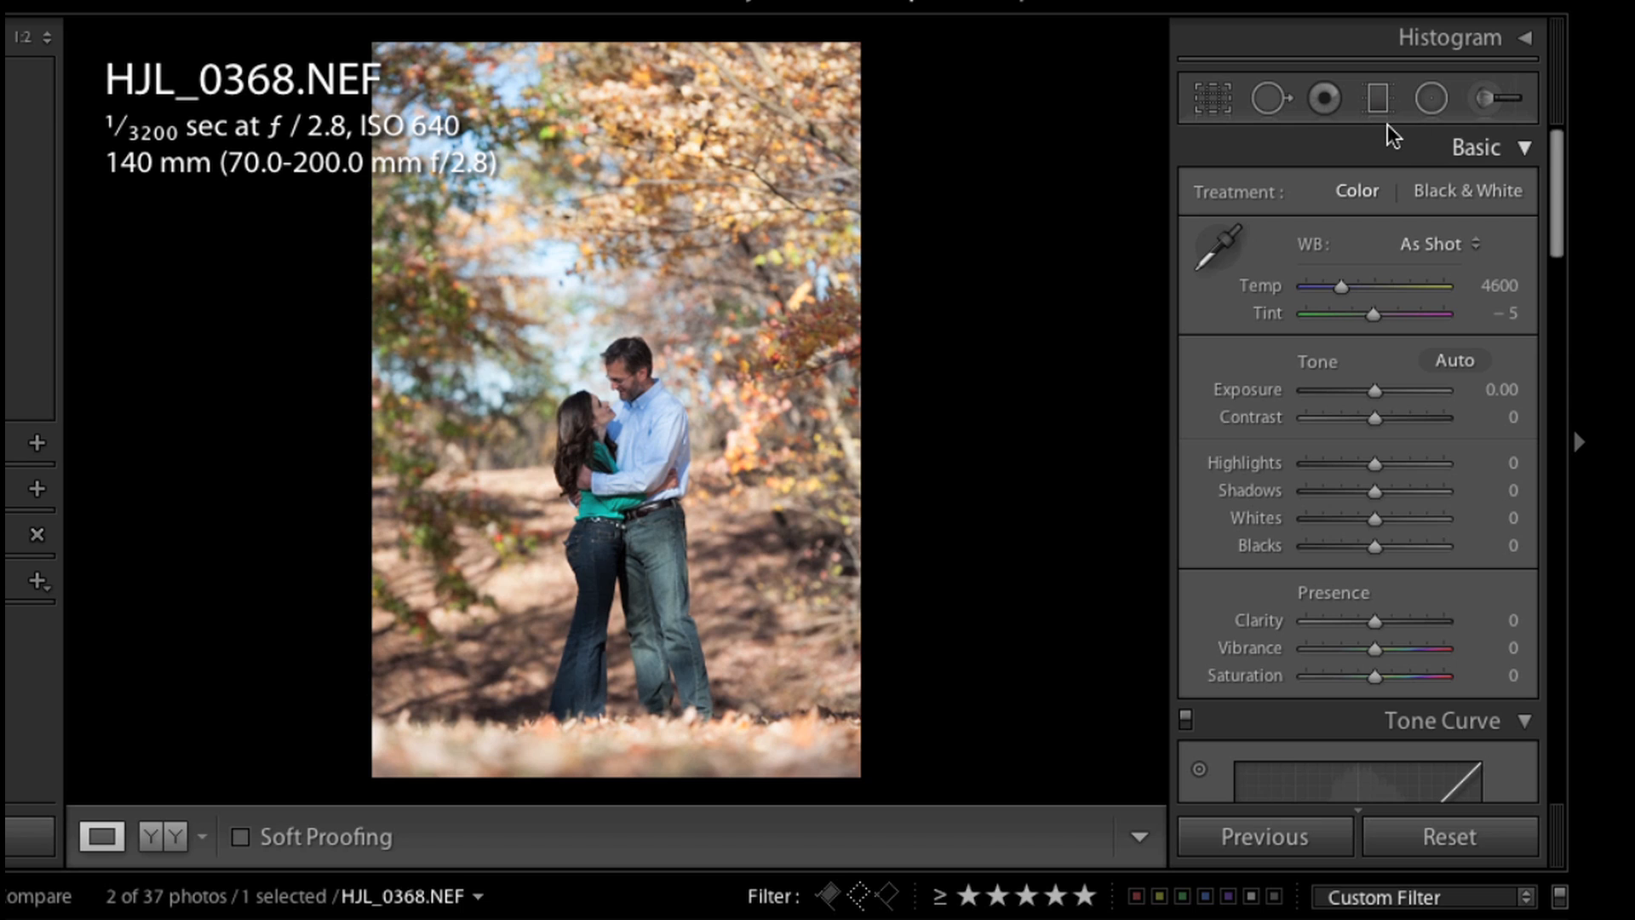
pyautogui.moveTo(1351, 160)
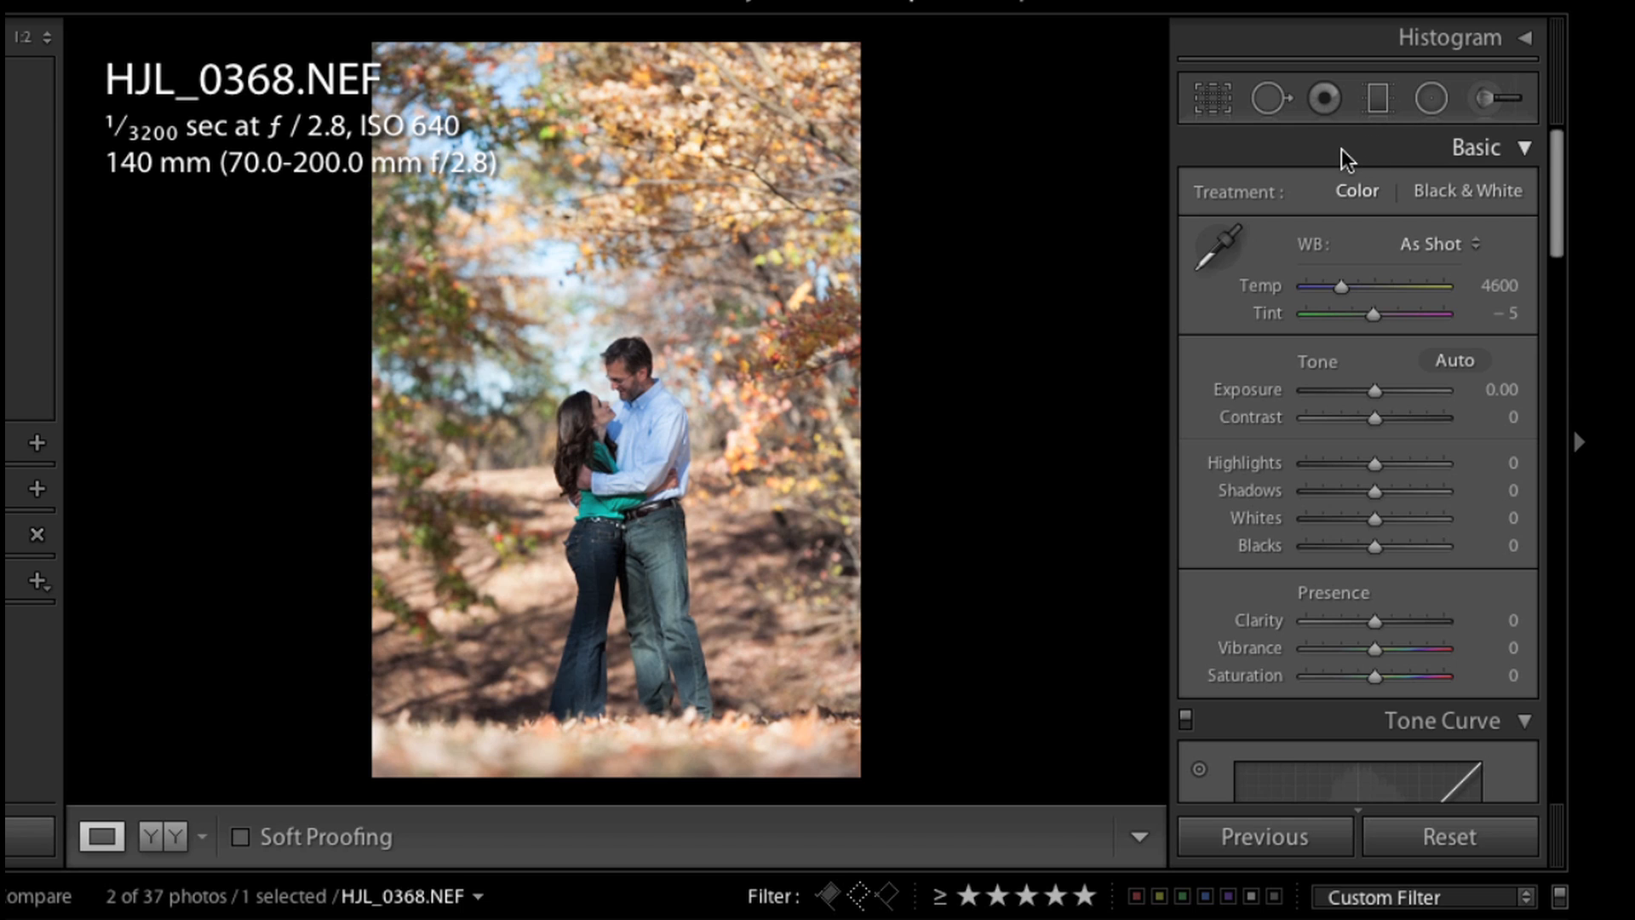
# Step: Collapse all adjustment panels, enable Solo Mode, and re-list the Tone Curve panel
pyautogui.rightClick(1477, 147)
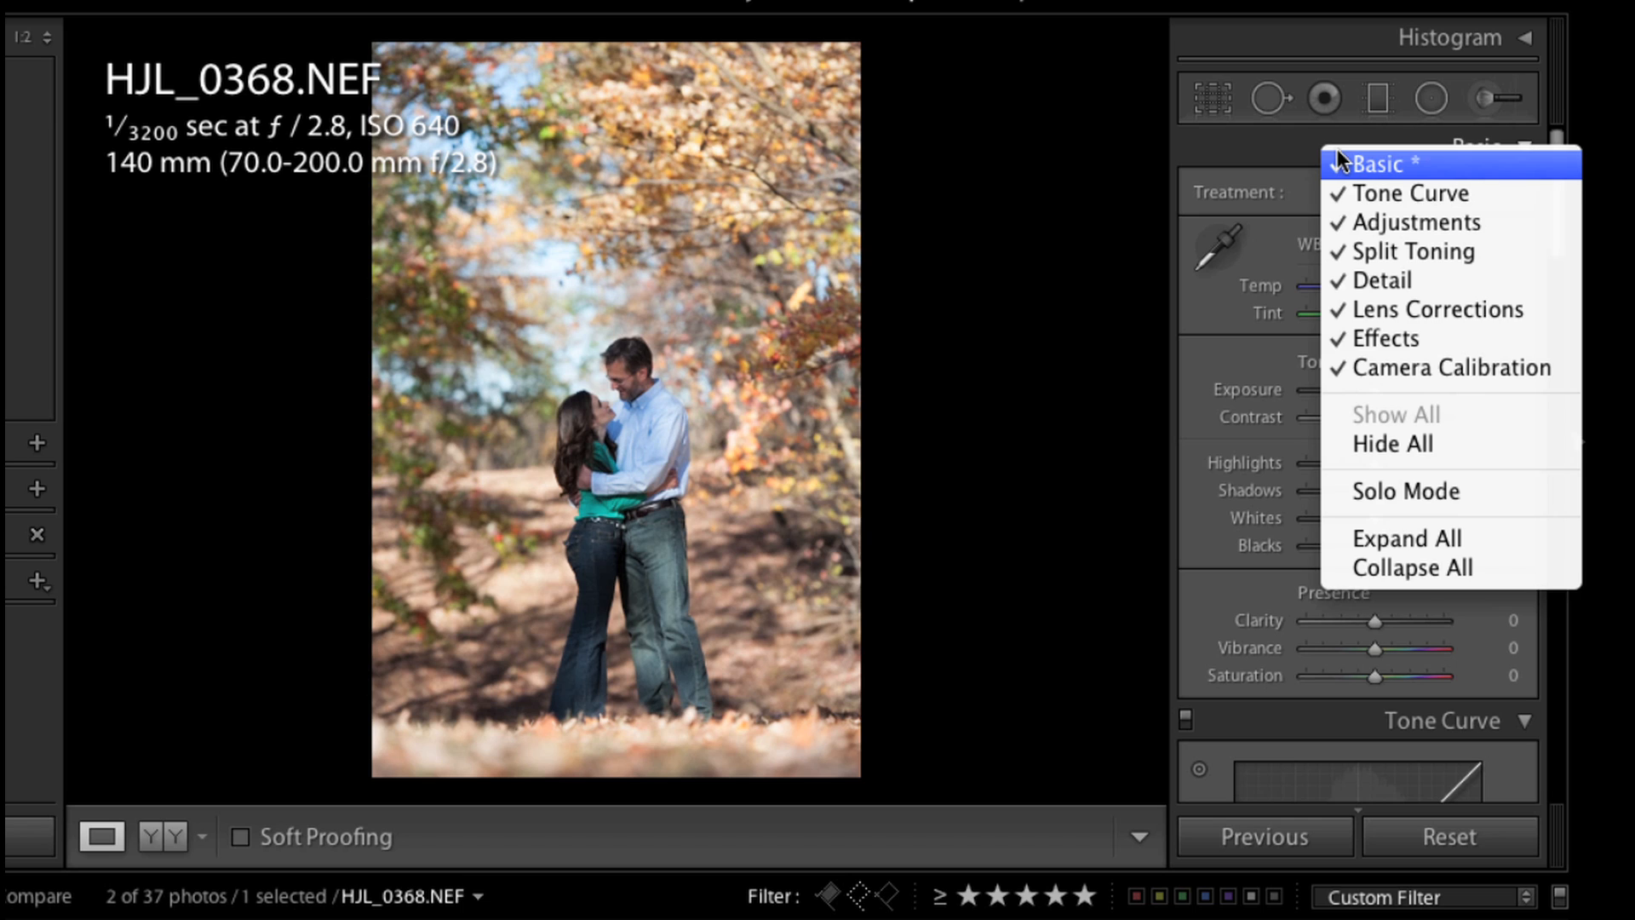
pyautogui.moveTo(1409, 567)
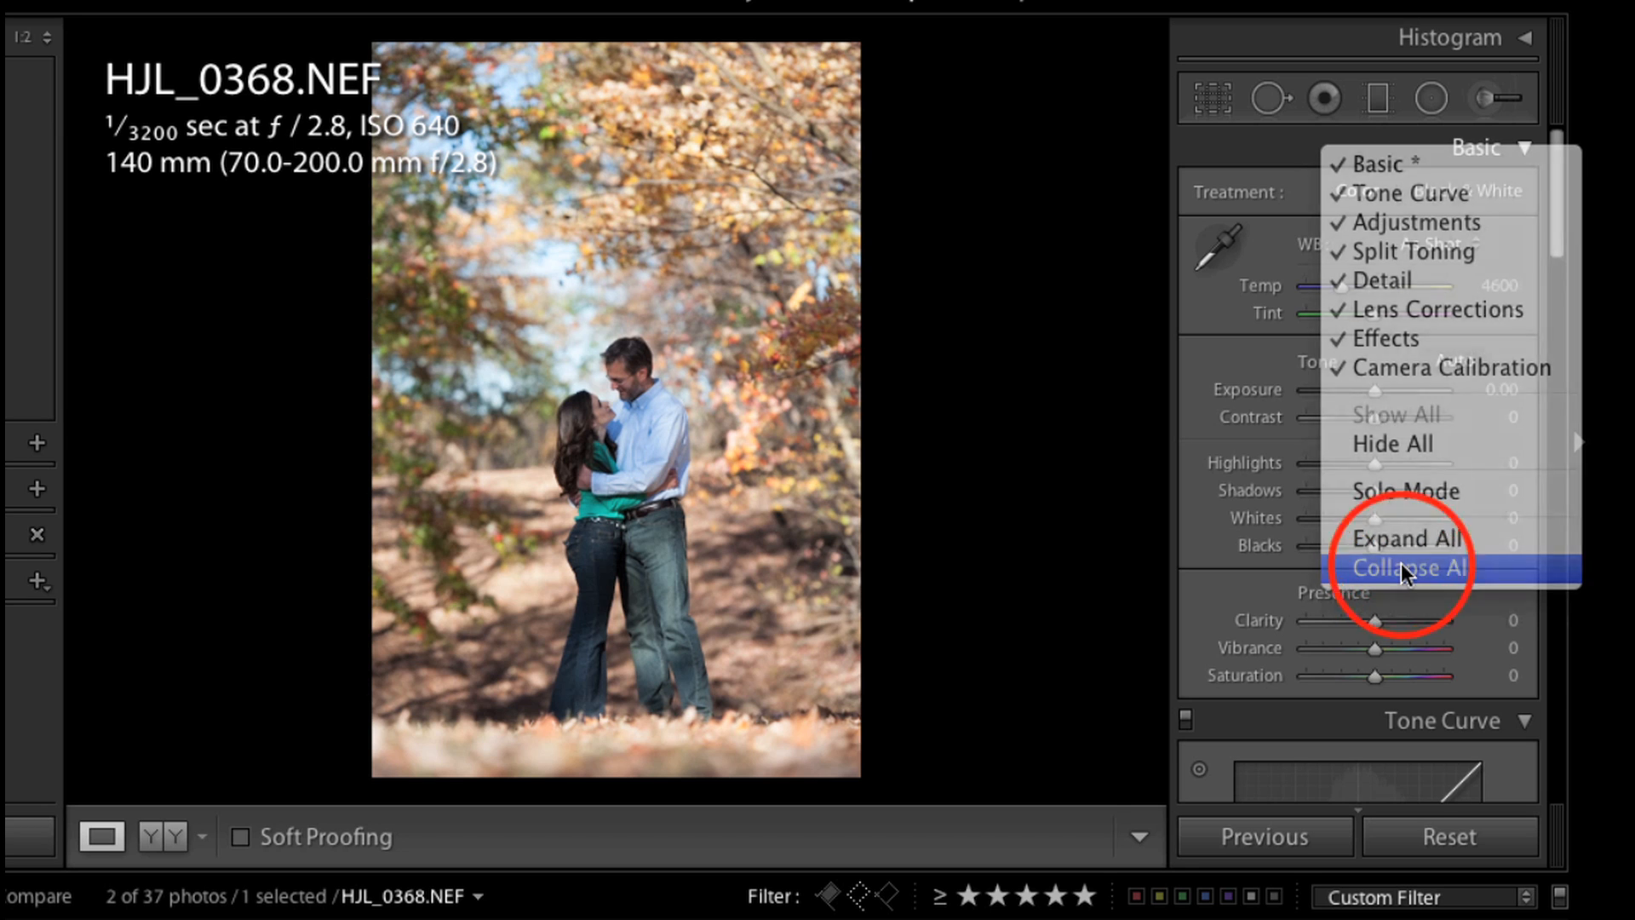
pyautogui.click(1407, 567)
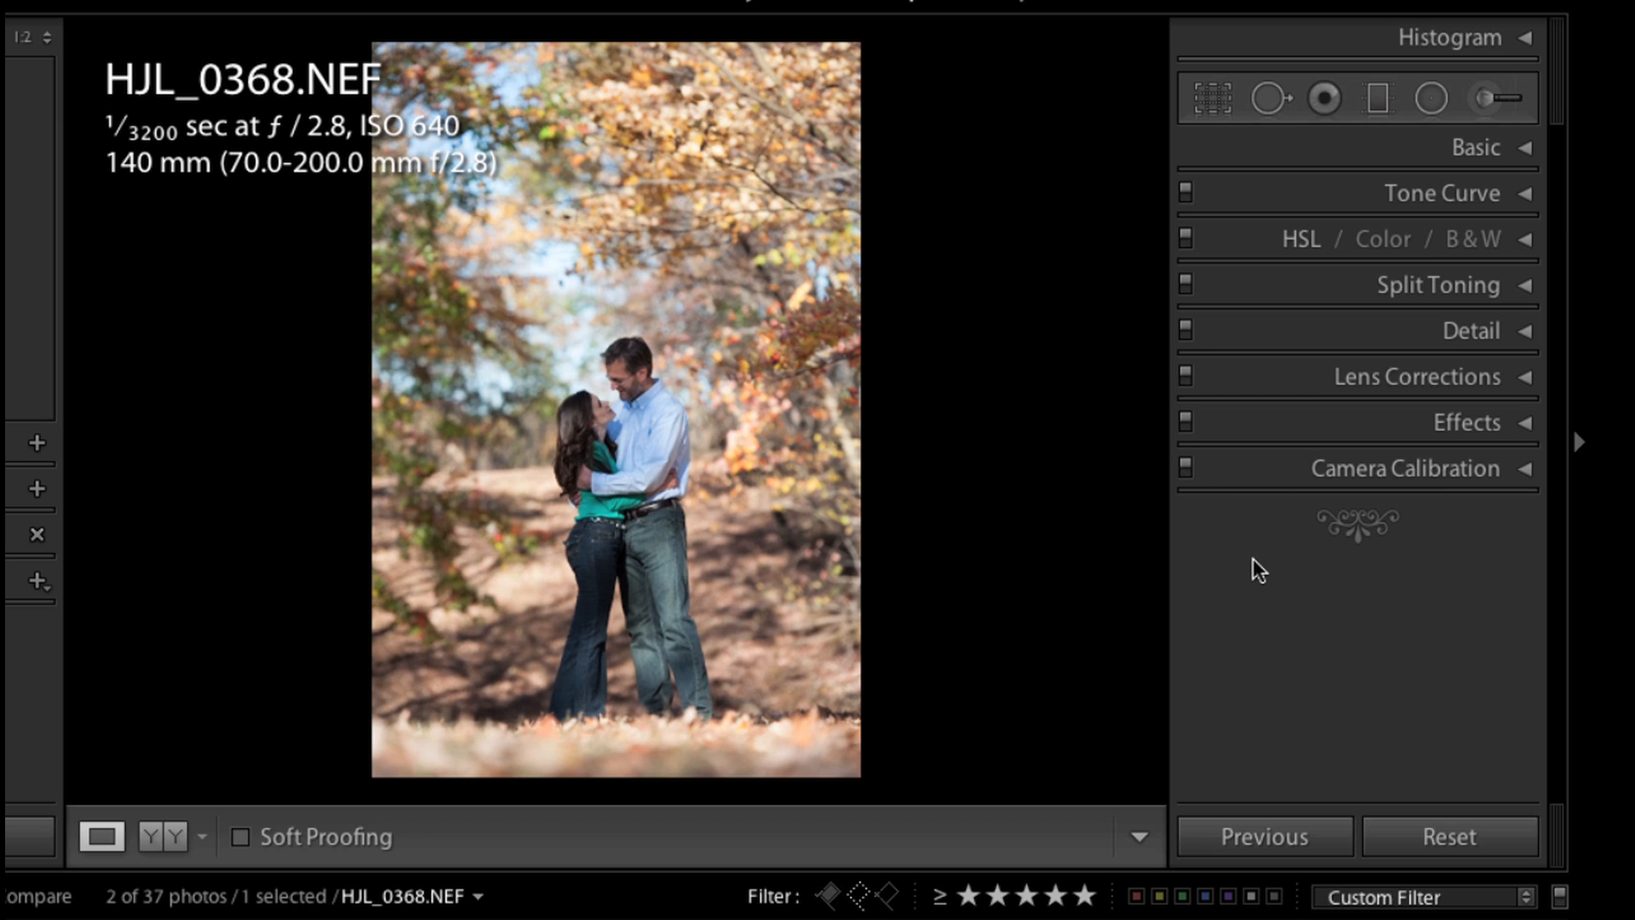
pyautogui.rightClick(1404, 522)
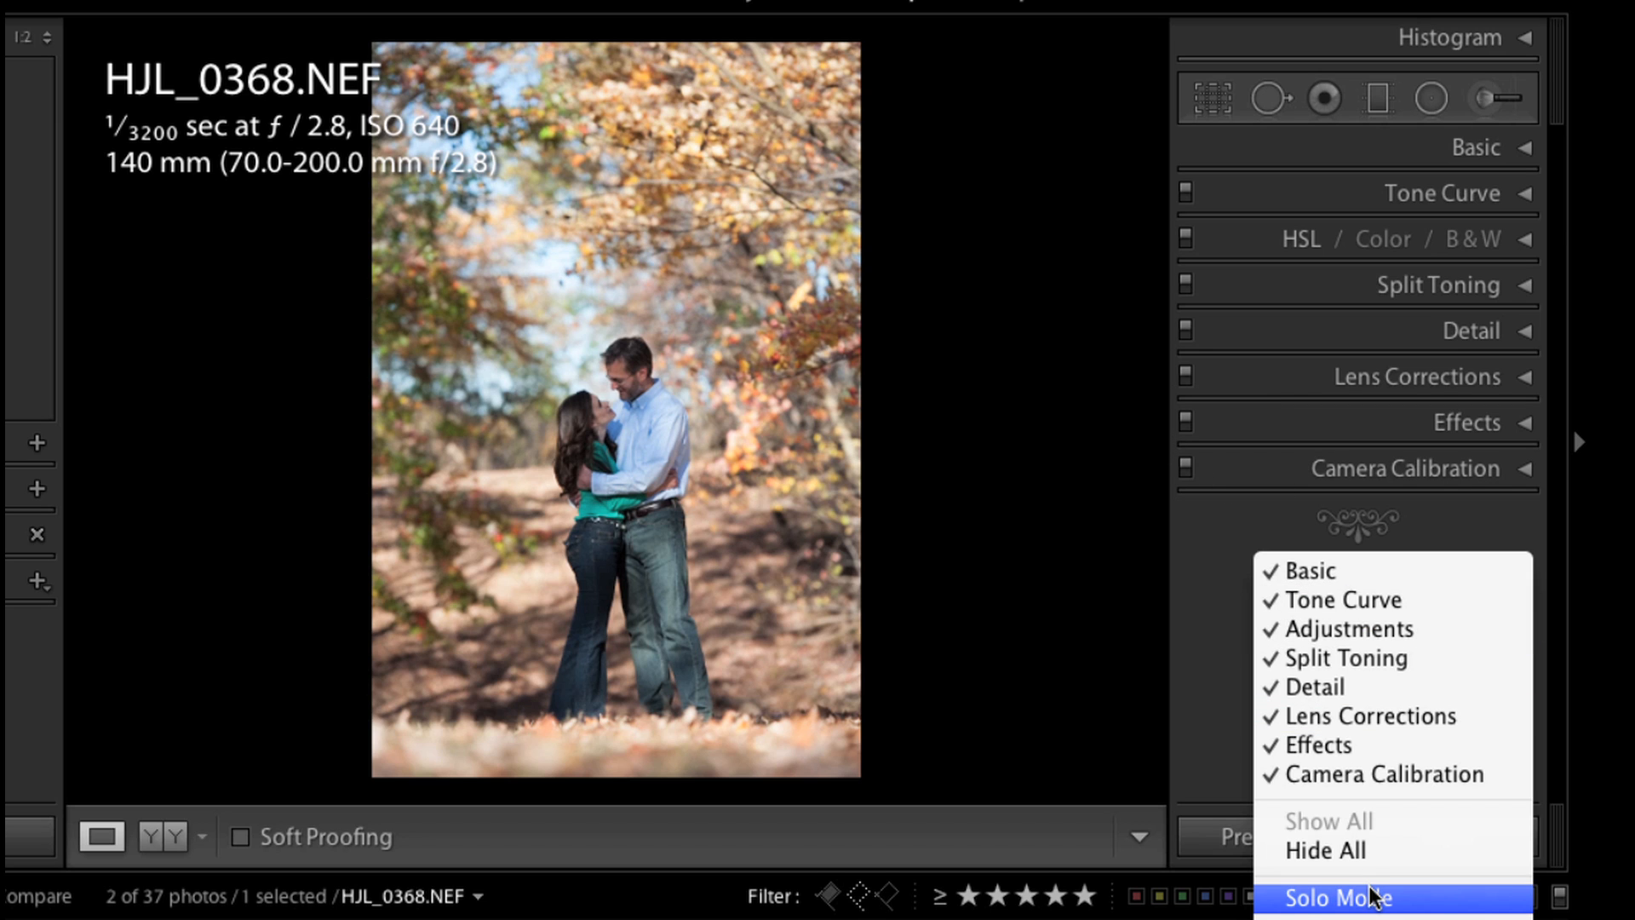
pyautogui.click(1339, 898)
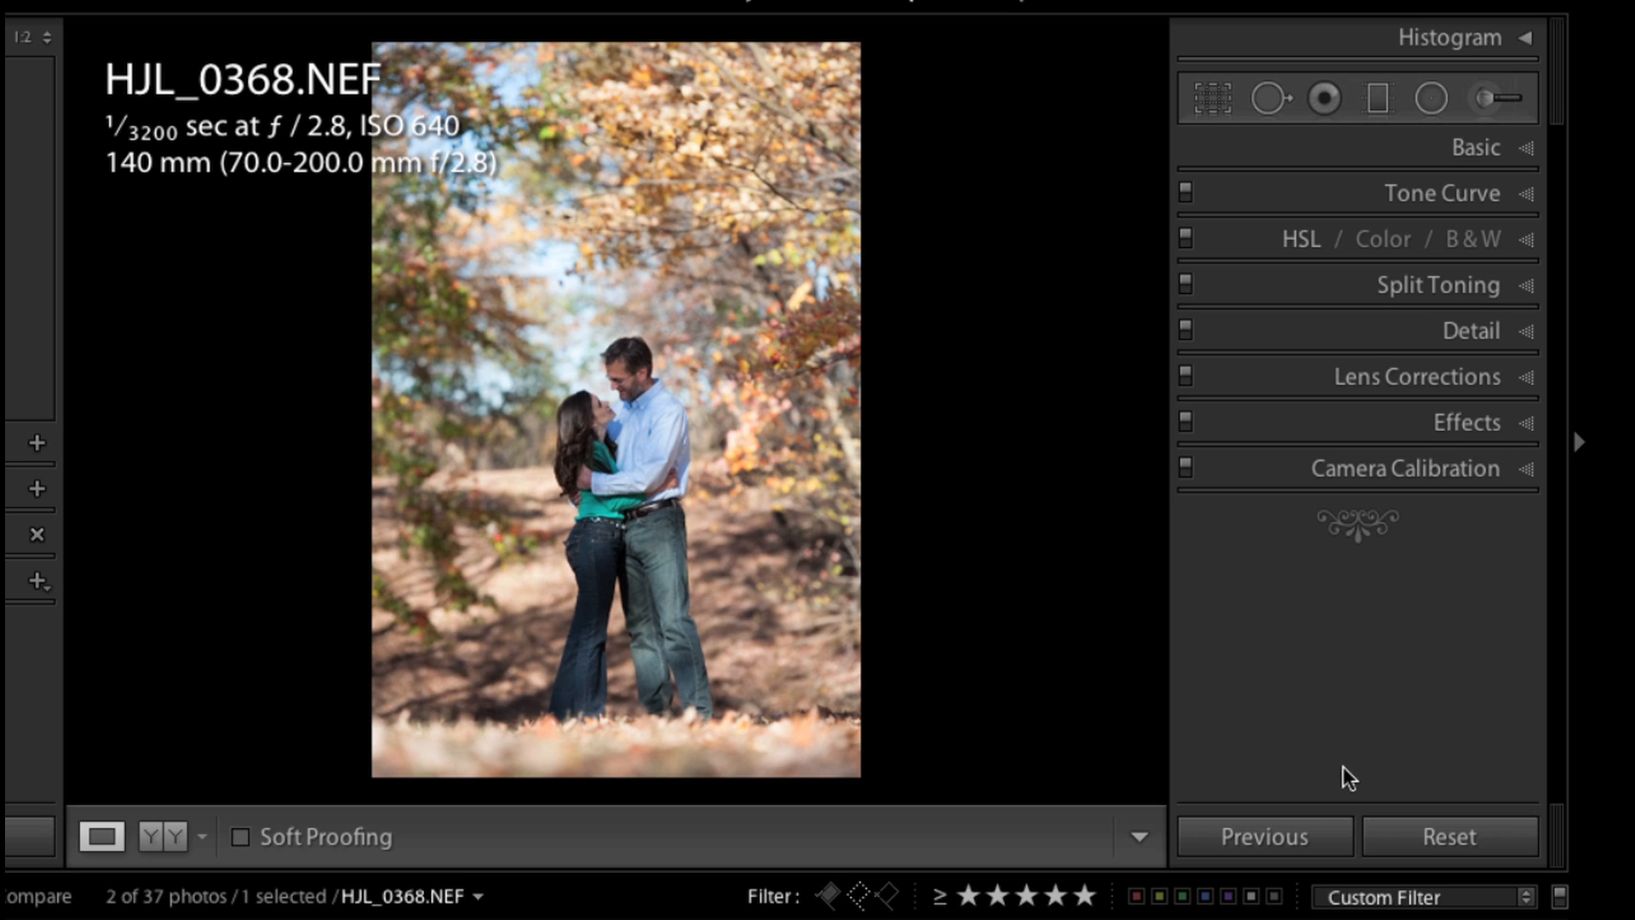
pyautogui.moveTo(1314, 644)
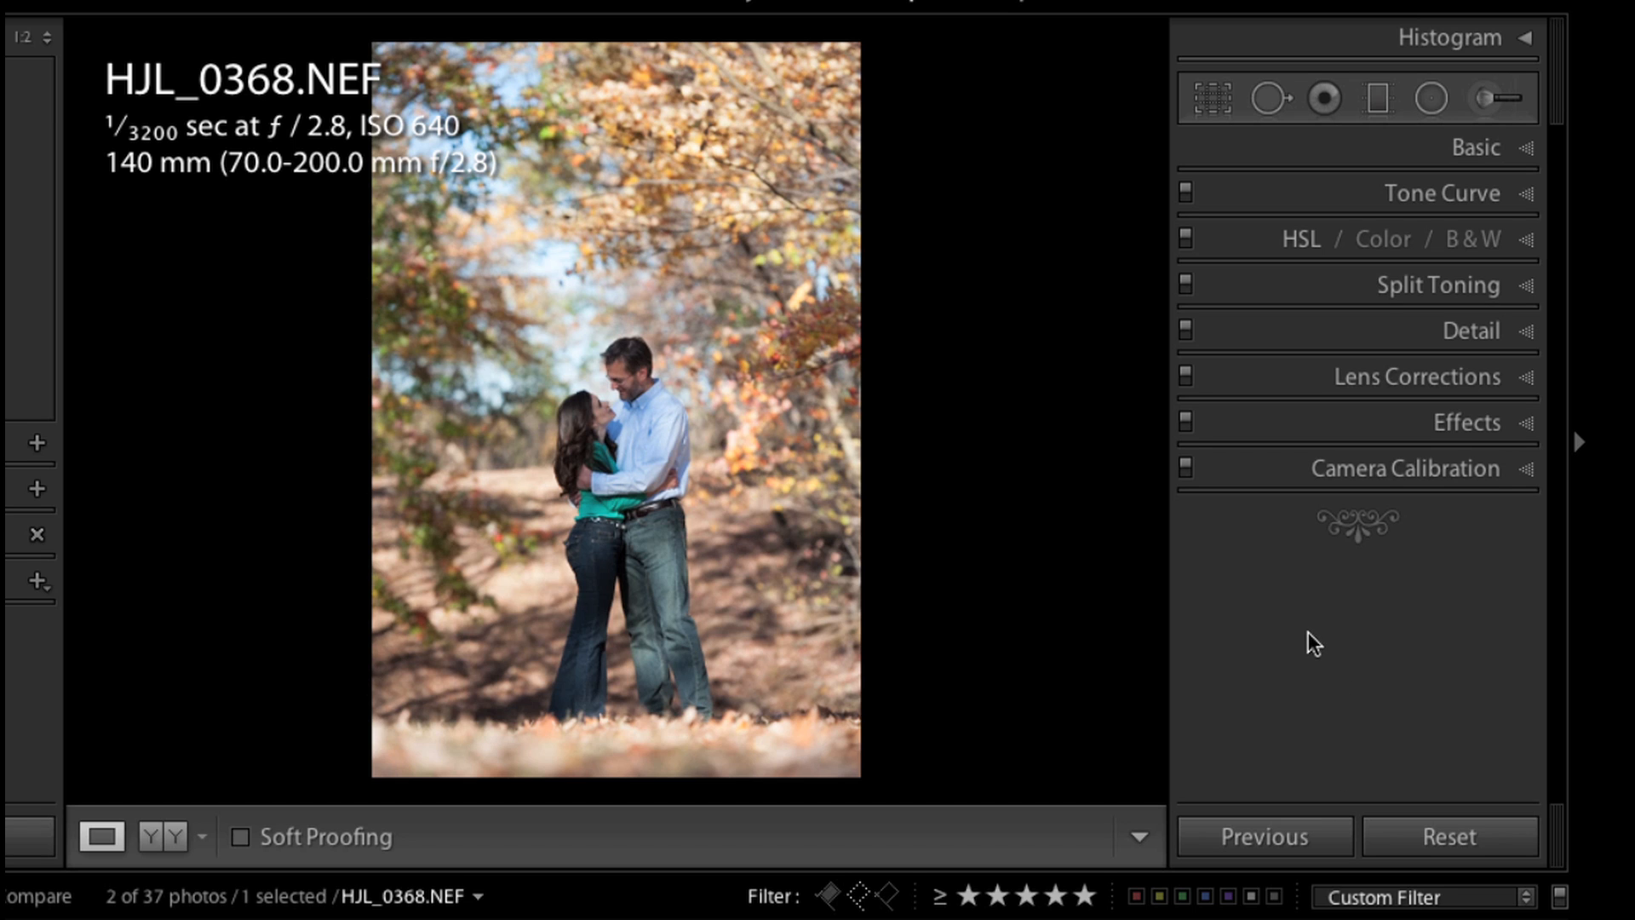
pyautogui.moveTo(1233, 536)
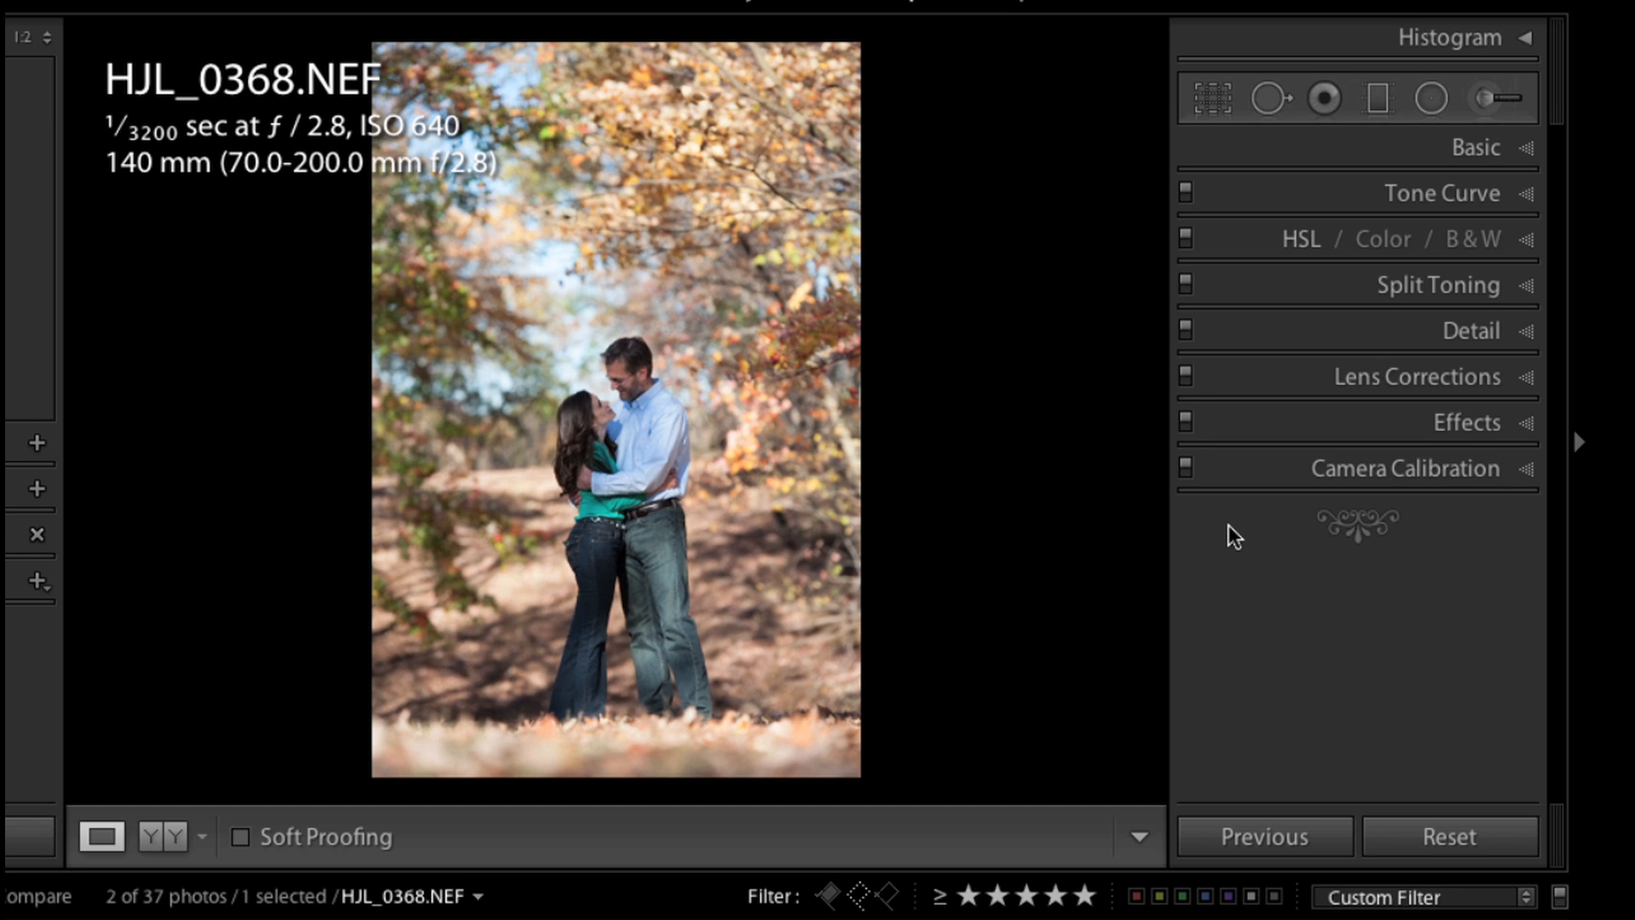
pyautogui.rightClick(1356, 522)
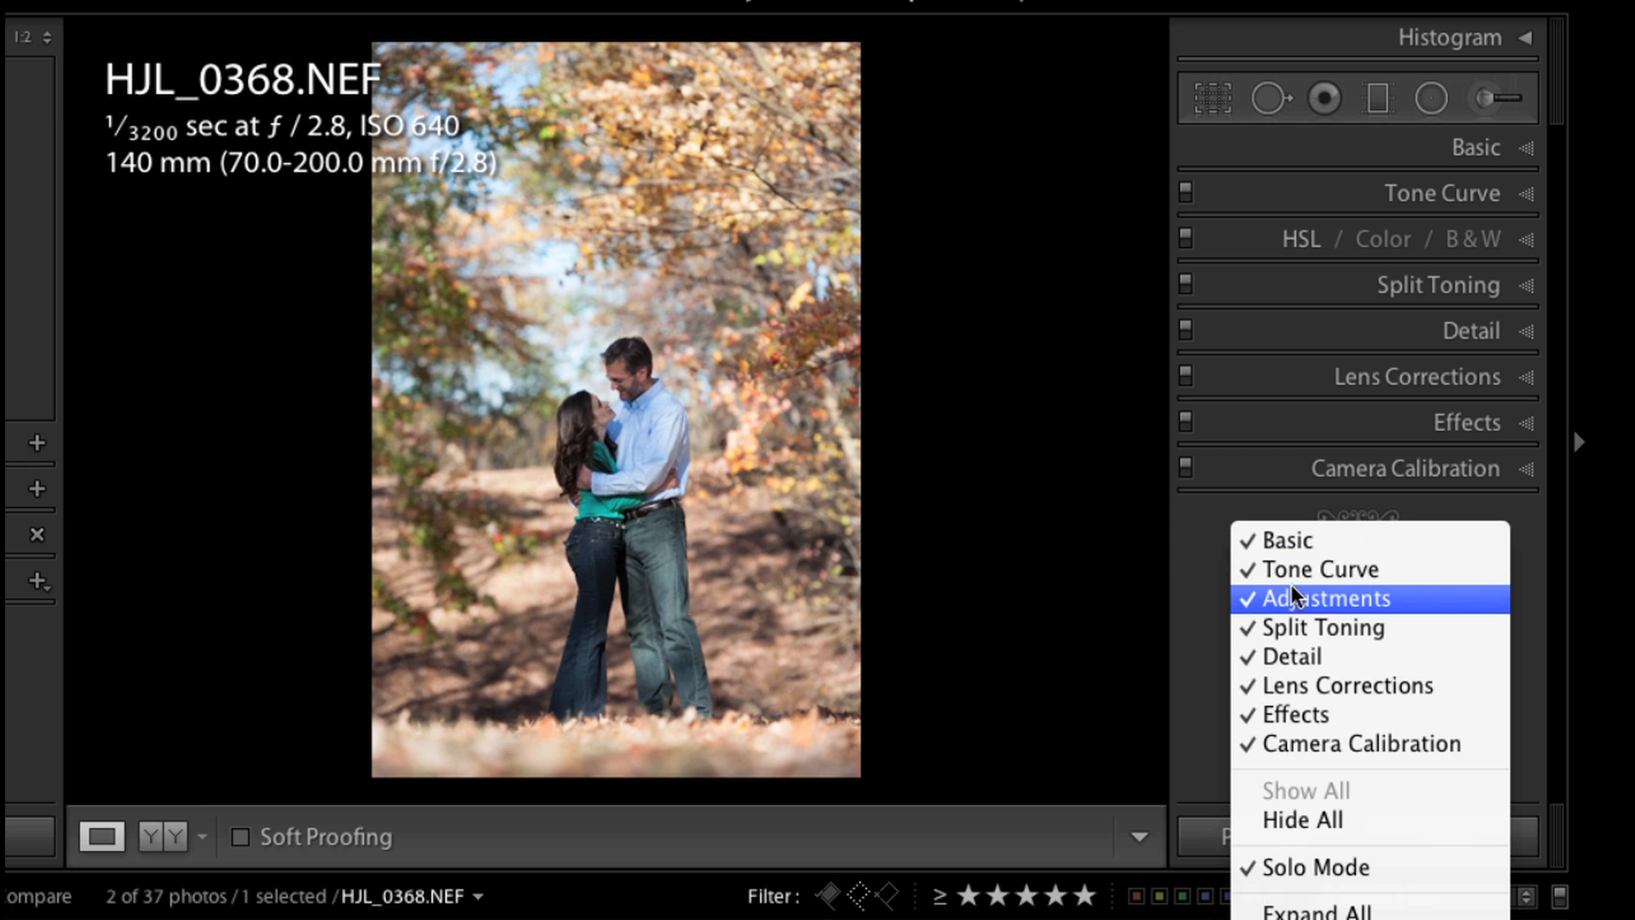
pyautogui.moveTo(1299, 627)
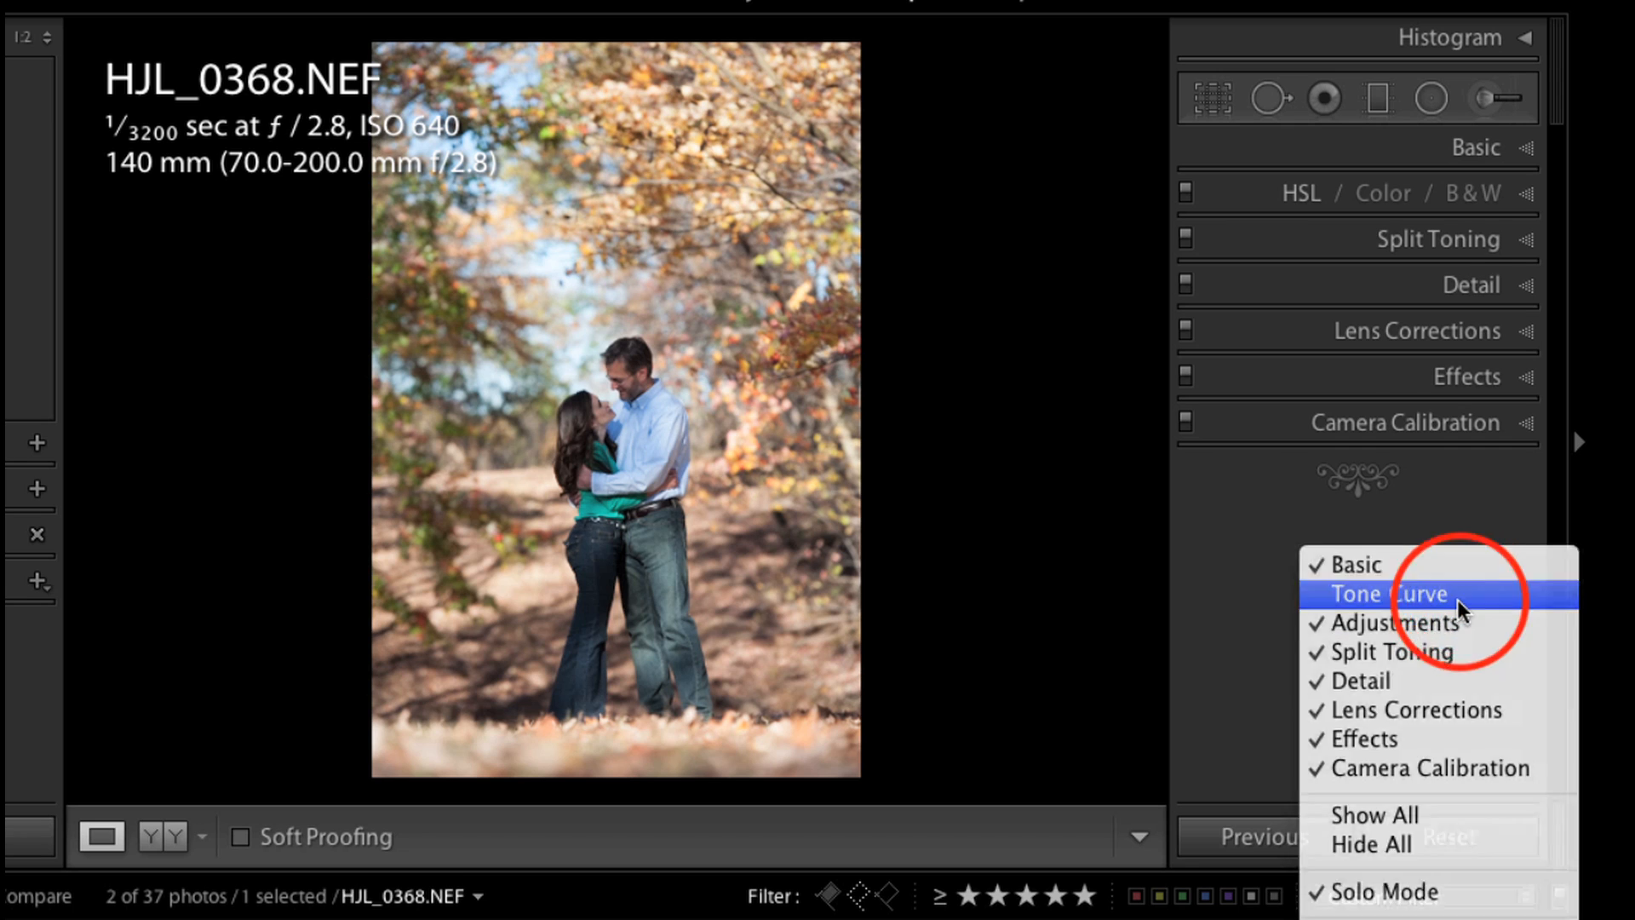
pyautogui.click(1388, 593)
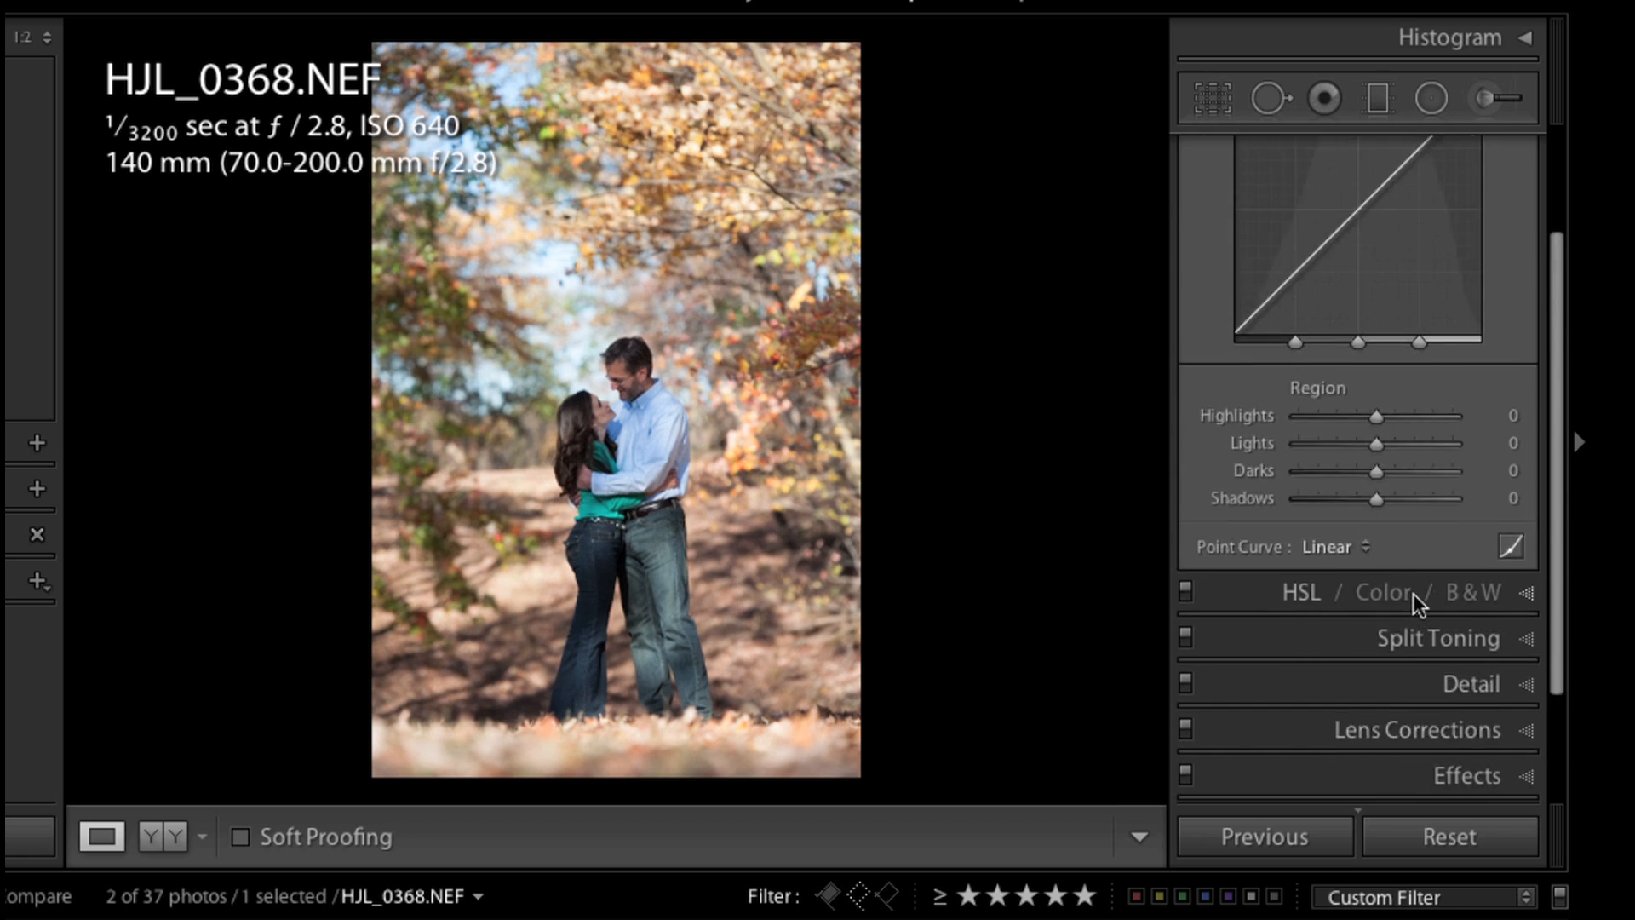
# Step: Open the HSL and then the Split Toning panels one at a time in solo mode
pyautogui.click(1443, 192)
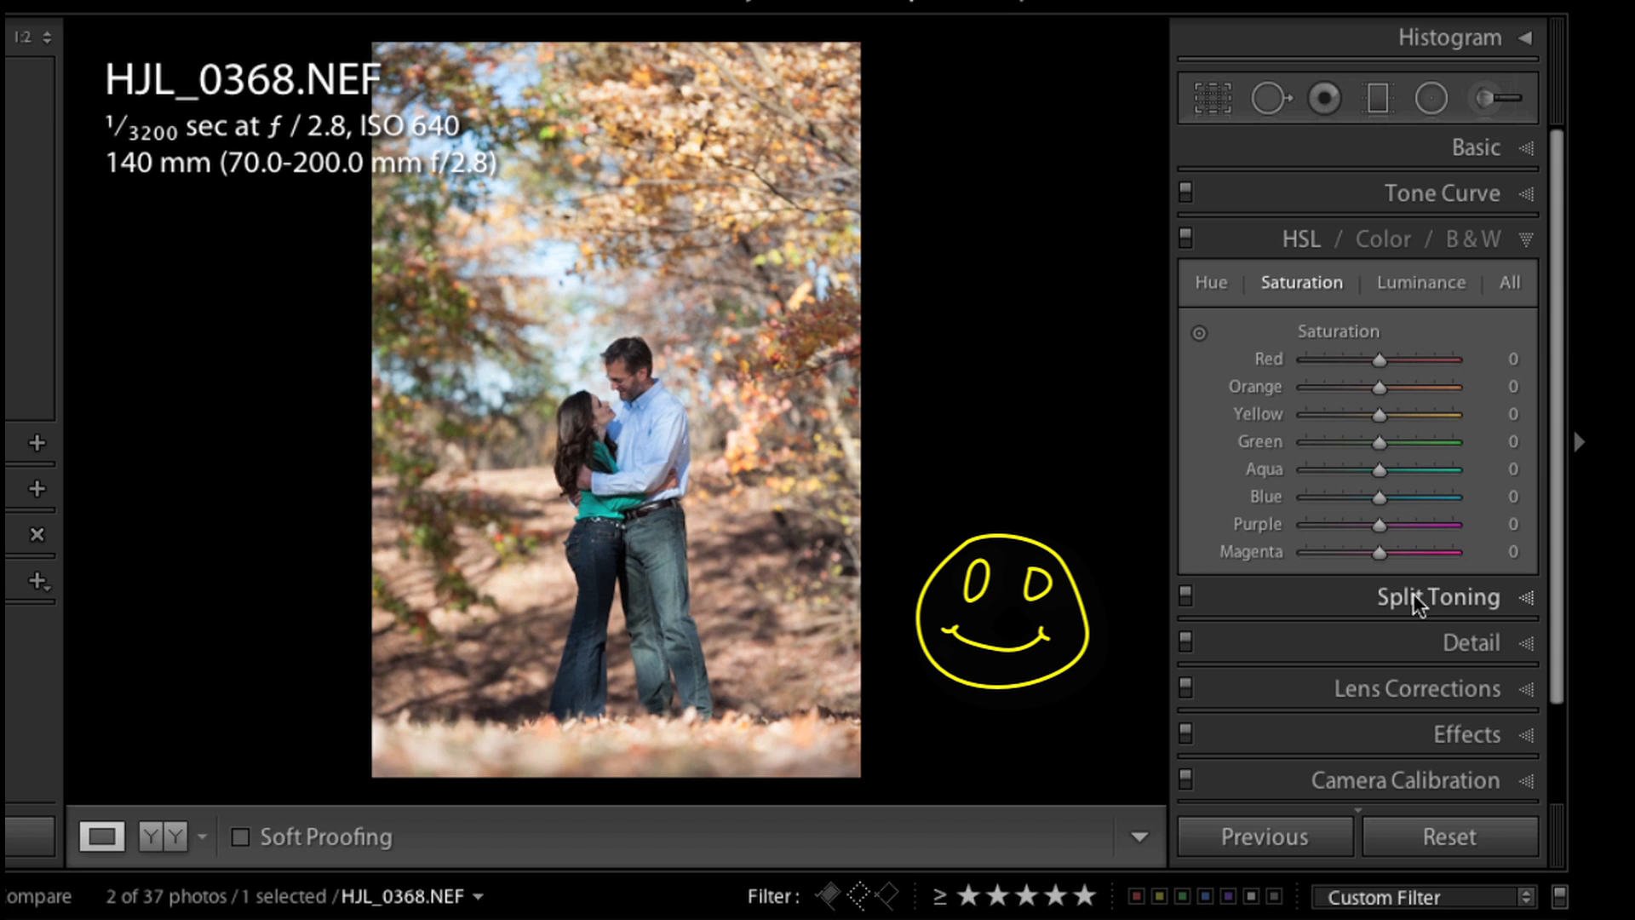
pyautogui.click(1475, 146)
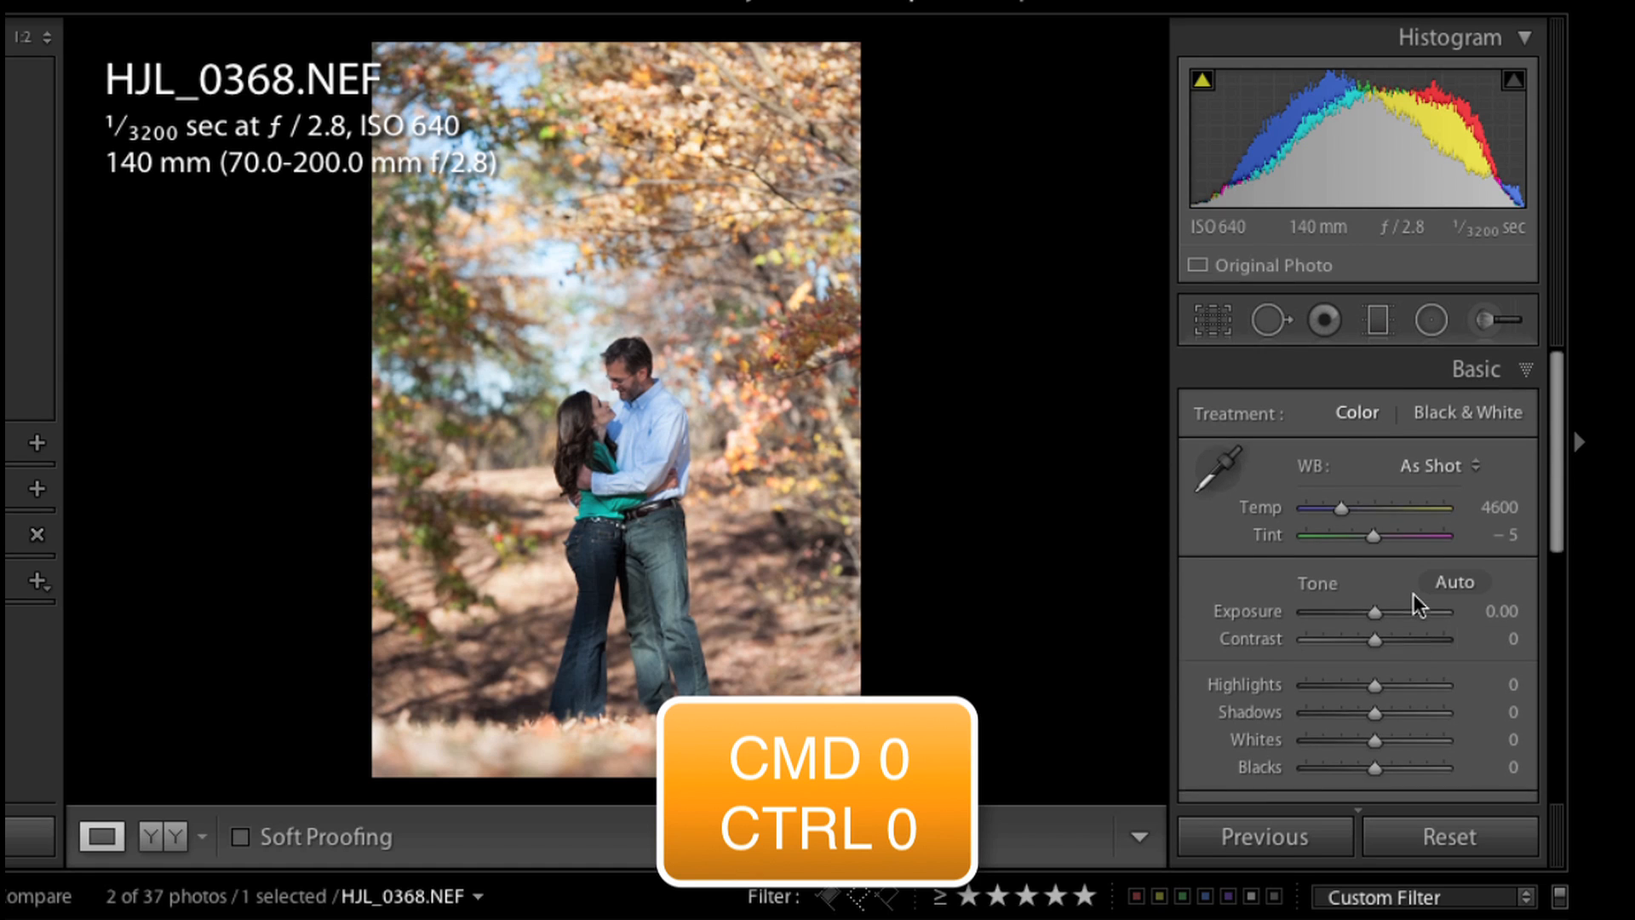
# Step: Hide the histogram and set exposure −0.25, temperature 4884, shadows +31, highlights −18
pyautogui.click(1523, 37)
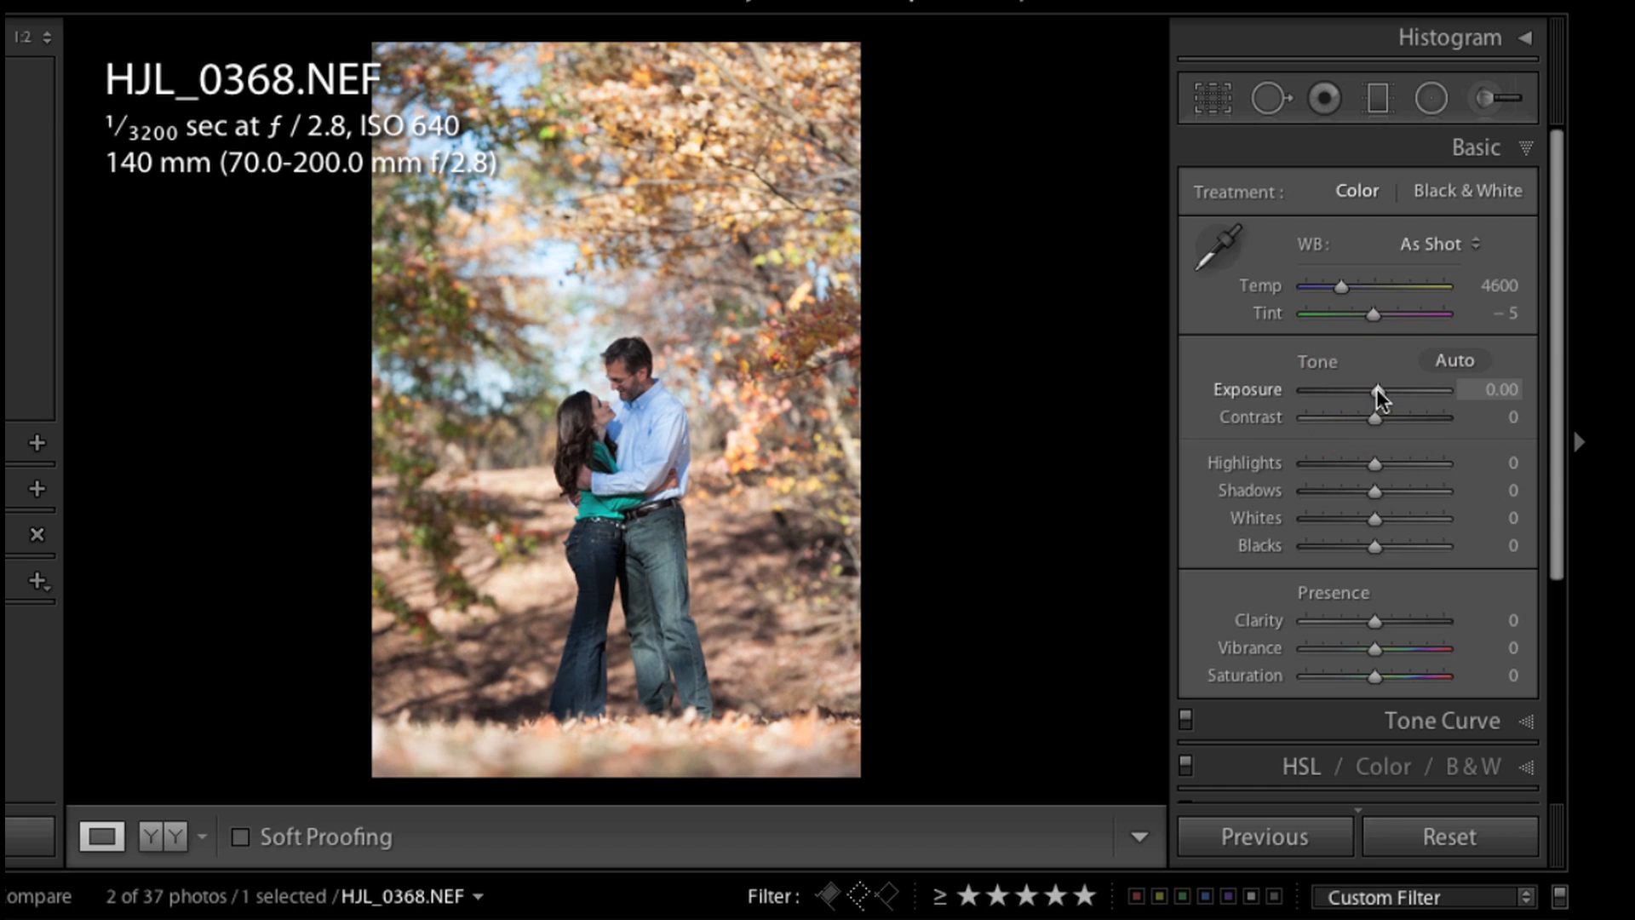
pyautogui.moveTo(1379, 389); pyautogui.dragTo(1372, 388)
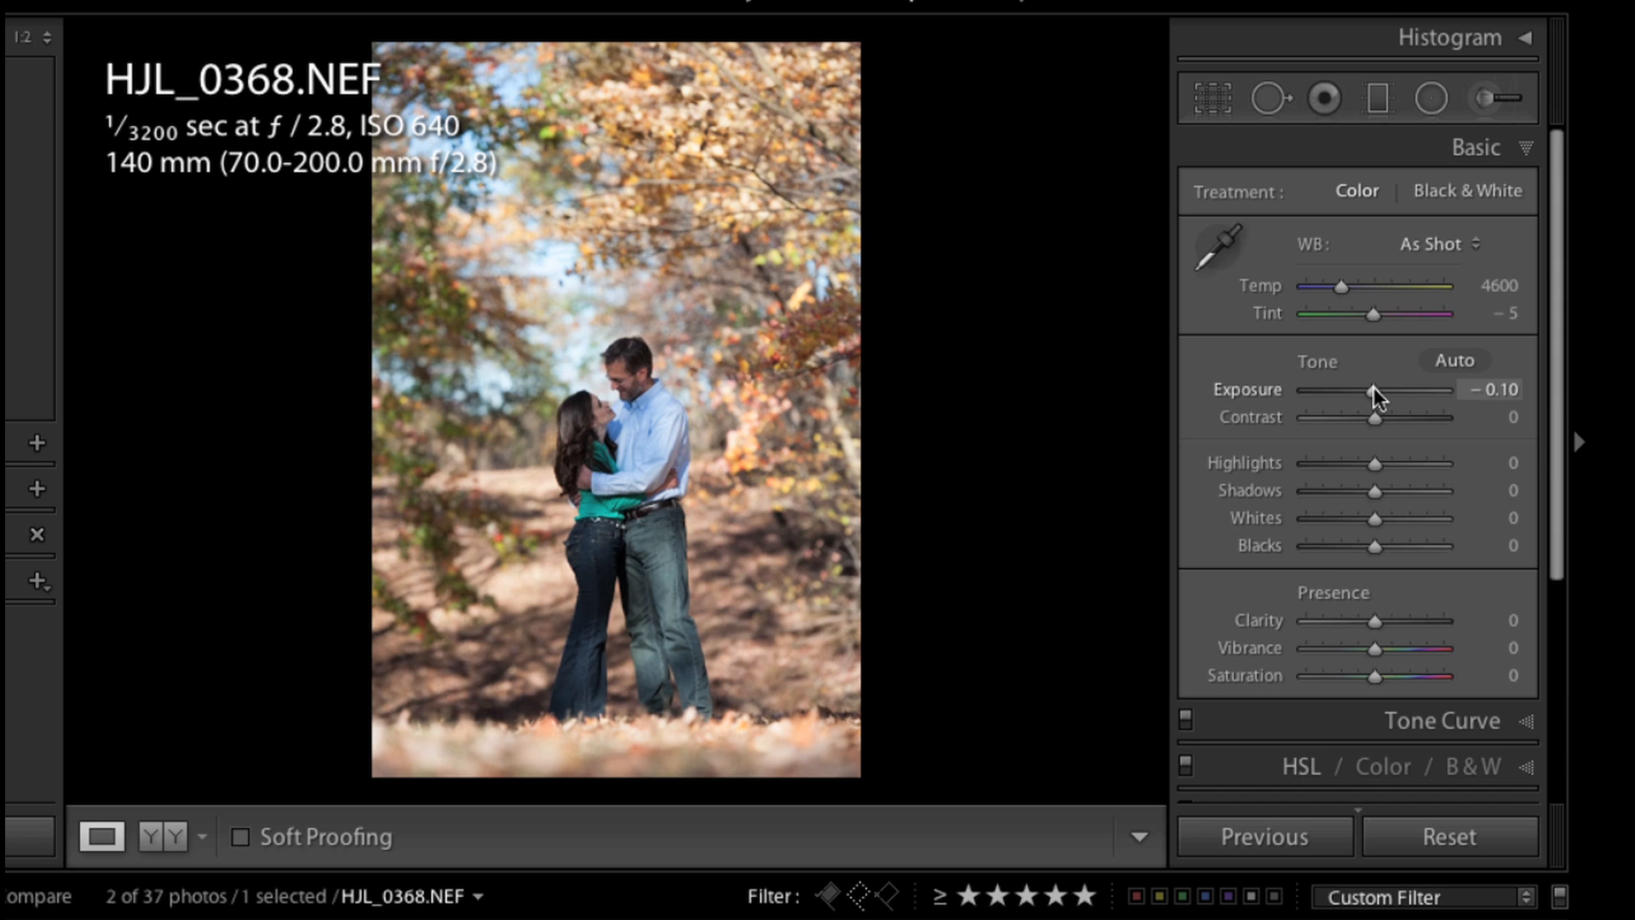
pyautogui.moveTo(1376, 388); pyautogui.dragTo(1368, 388)
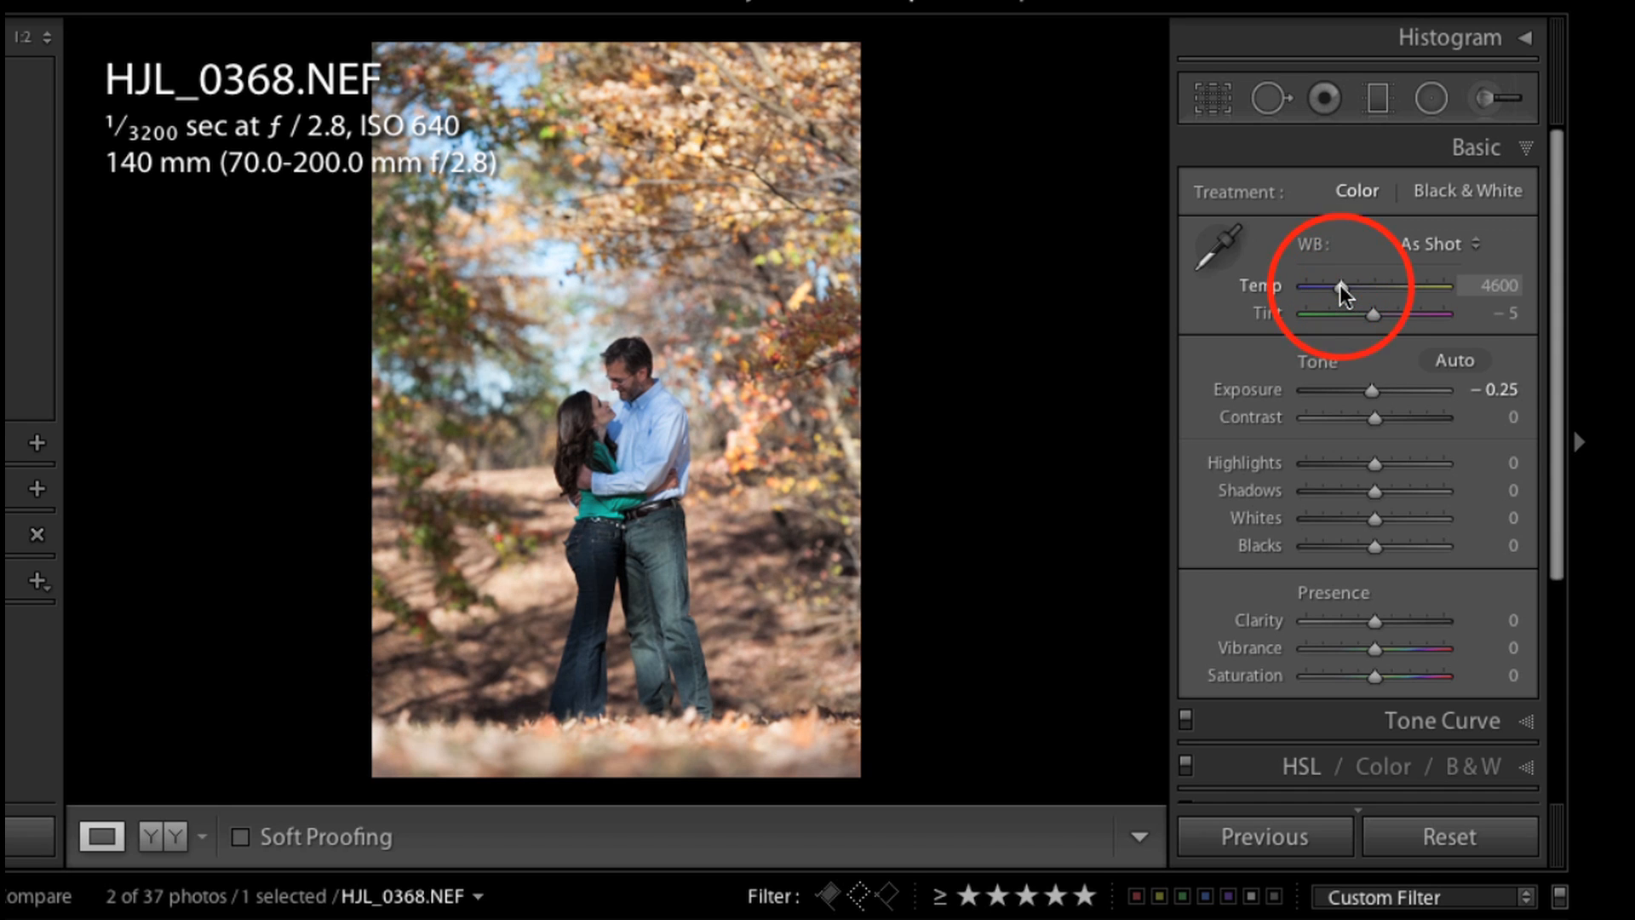
pyautogui.moveTo(1344, 294); pyautogui.dragTo(1356, 295)
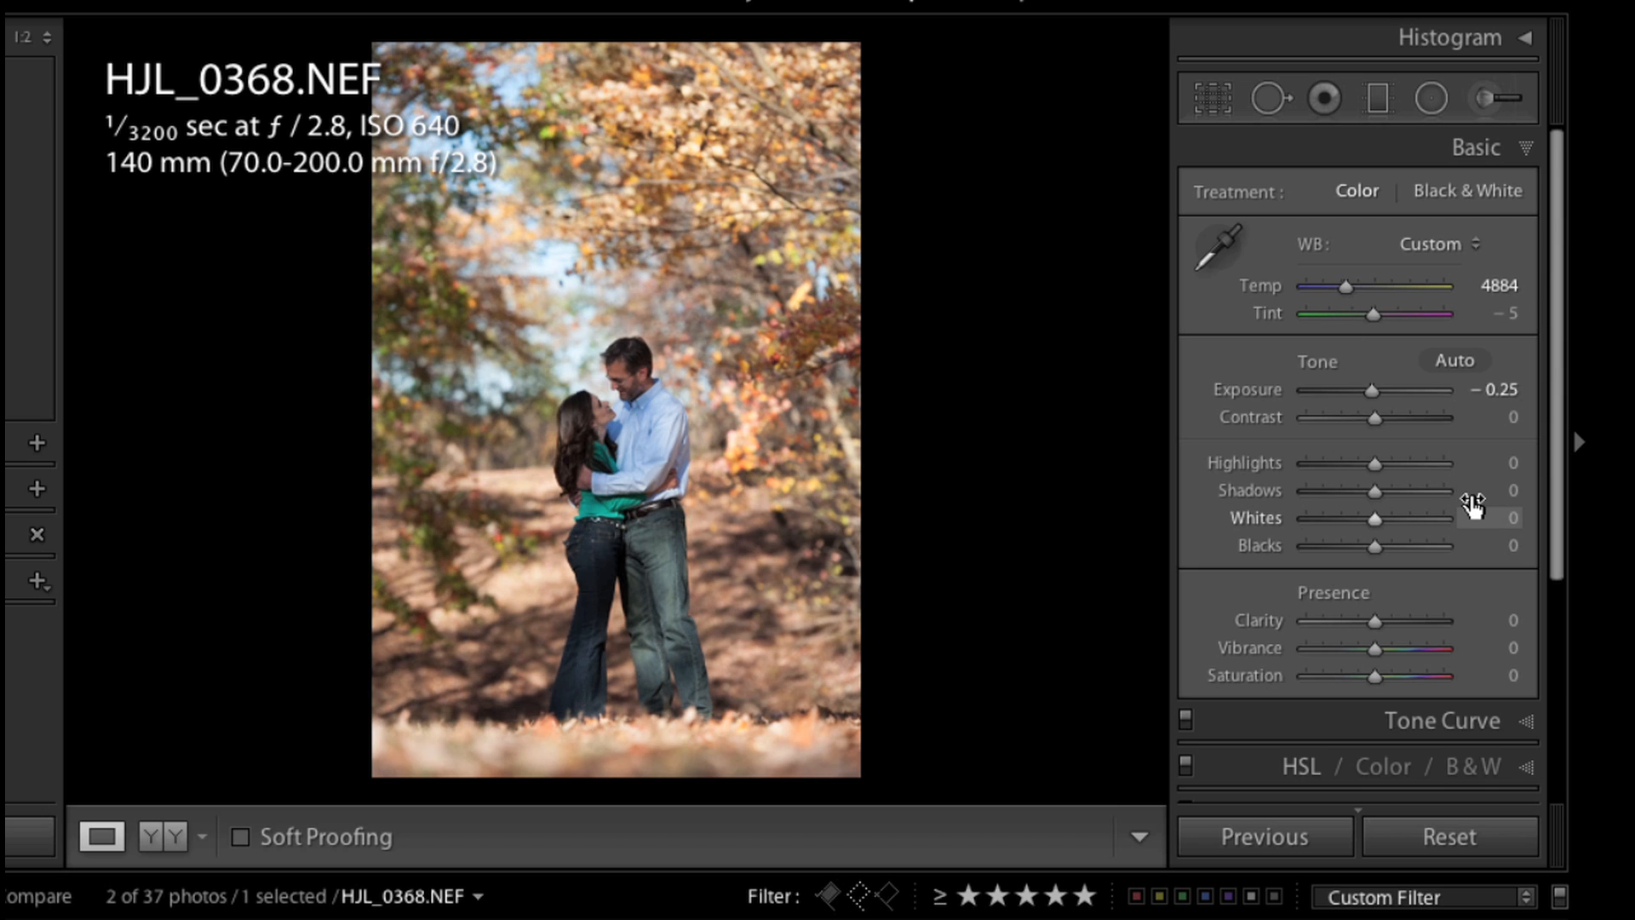
pyautogui.moveTo(1356, 490); pyautogui.dragTo(1387, 491)
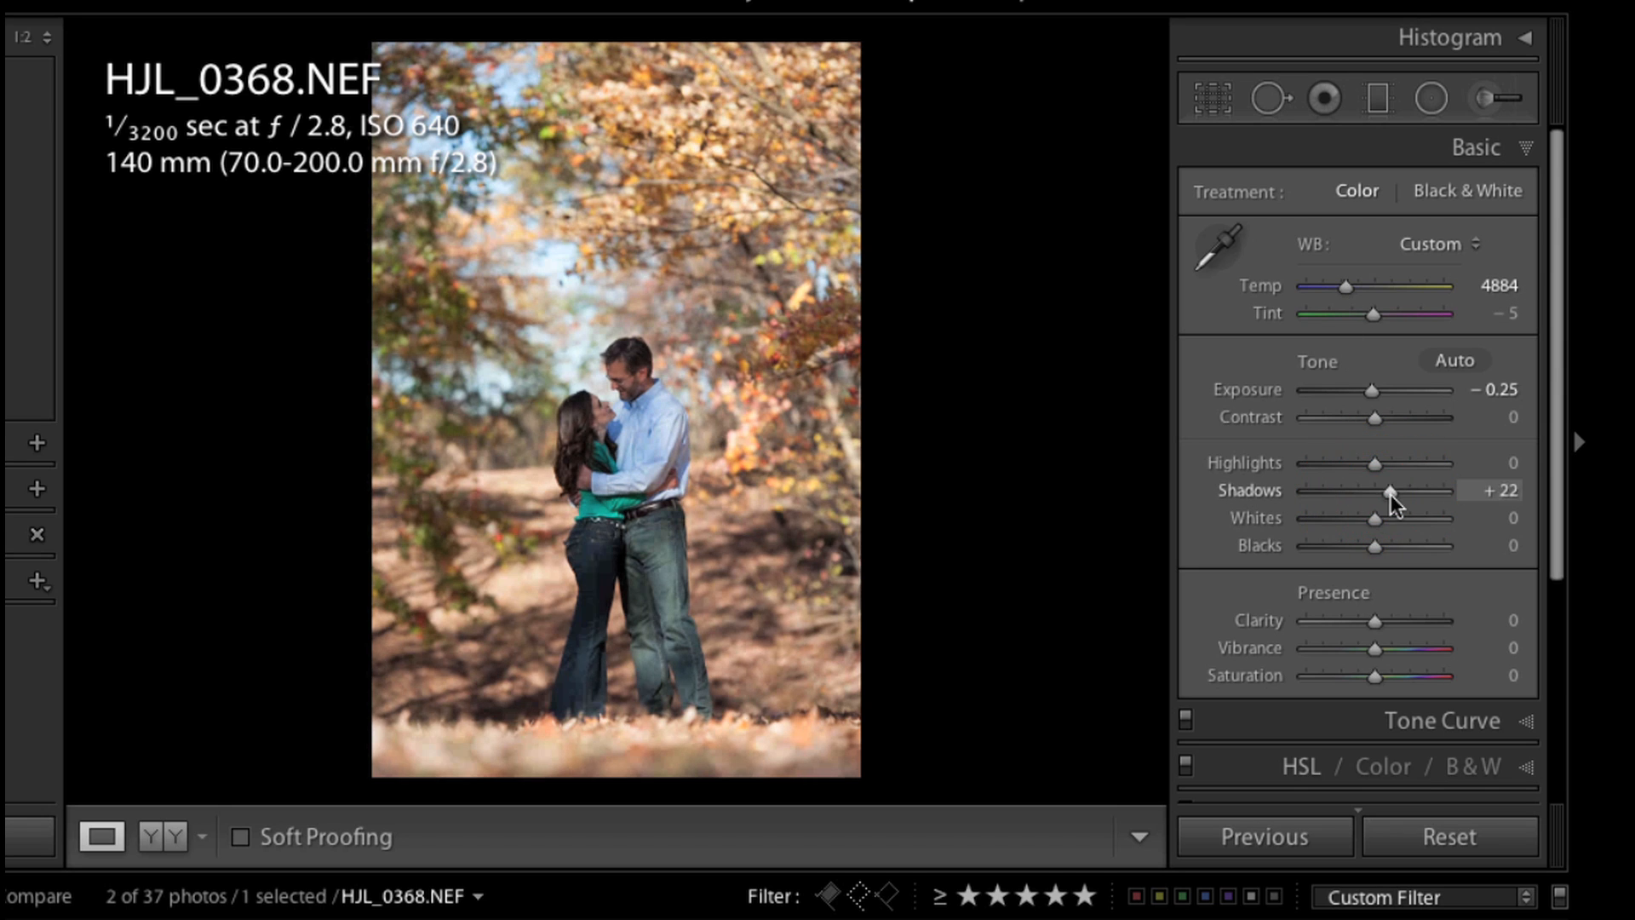
pyautogui.moveTo(1374, 463); pyautogui.dragTo(1364, 463)
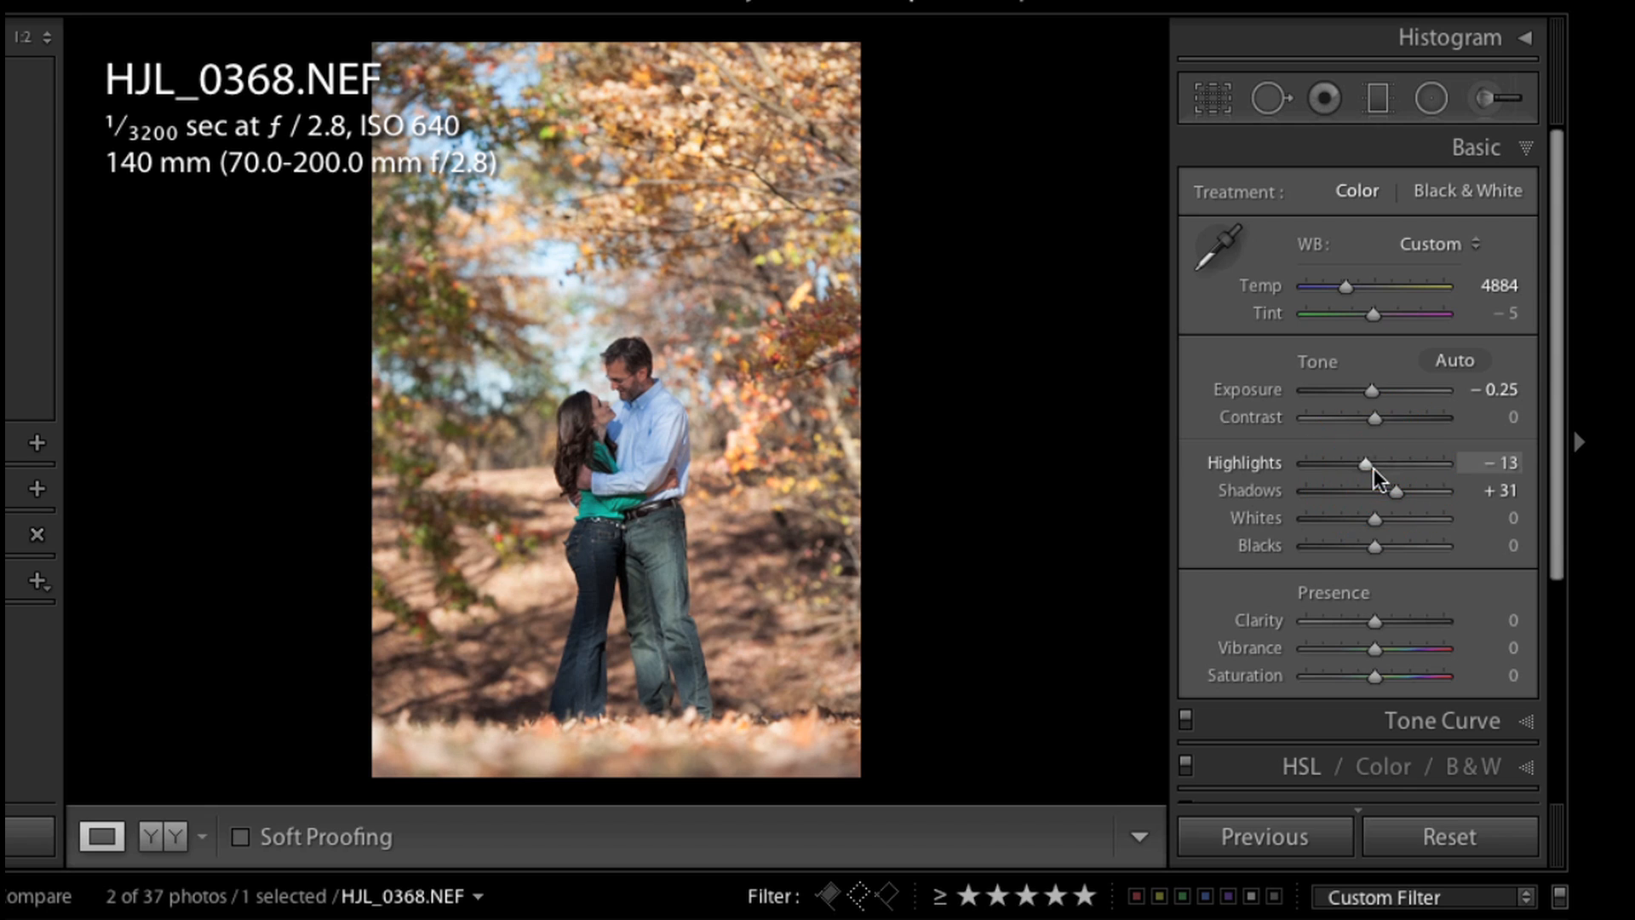
pyautogui.moveTo(1366, 462); pyautogui.dragTo(1359, 461)
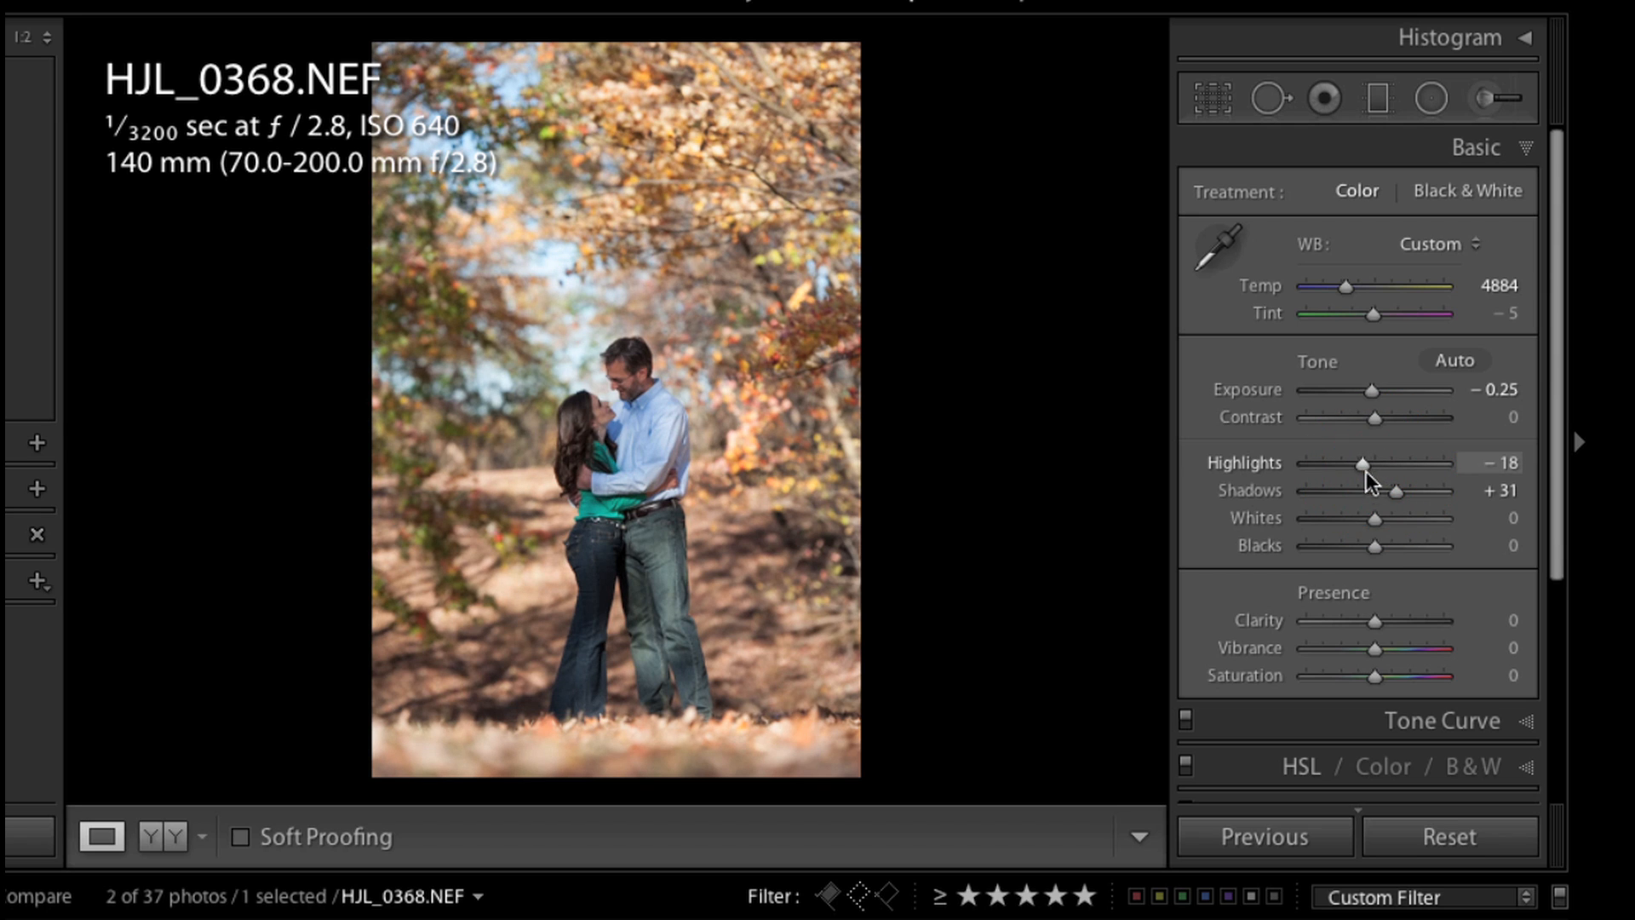
pyautogui.moveTo(1373, 545); pyautogui.dragTo(1369, 545)
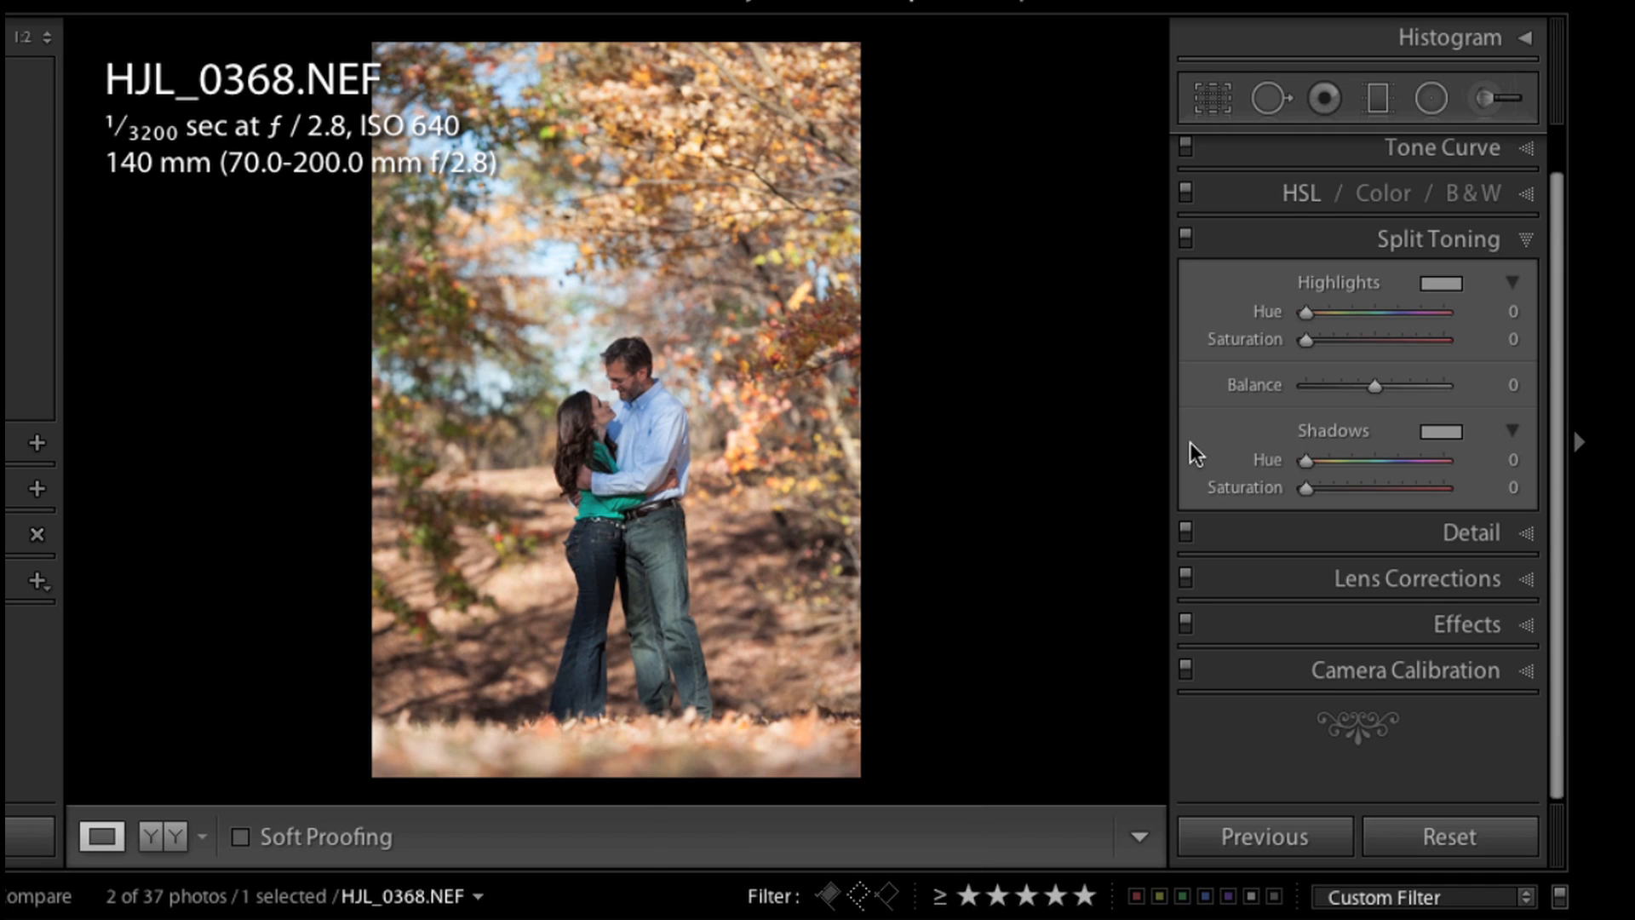
pyautogui.moveTo(1211, 463)
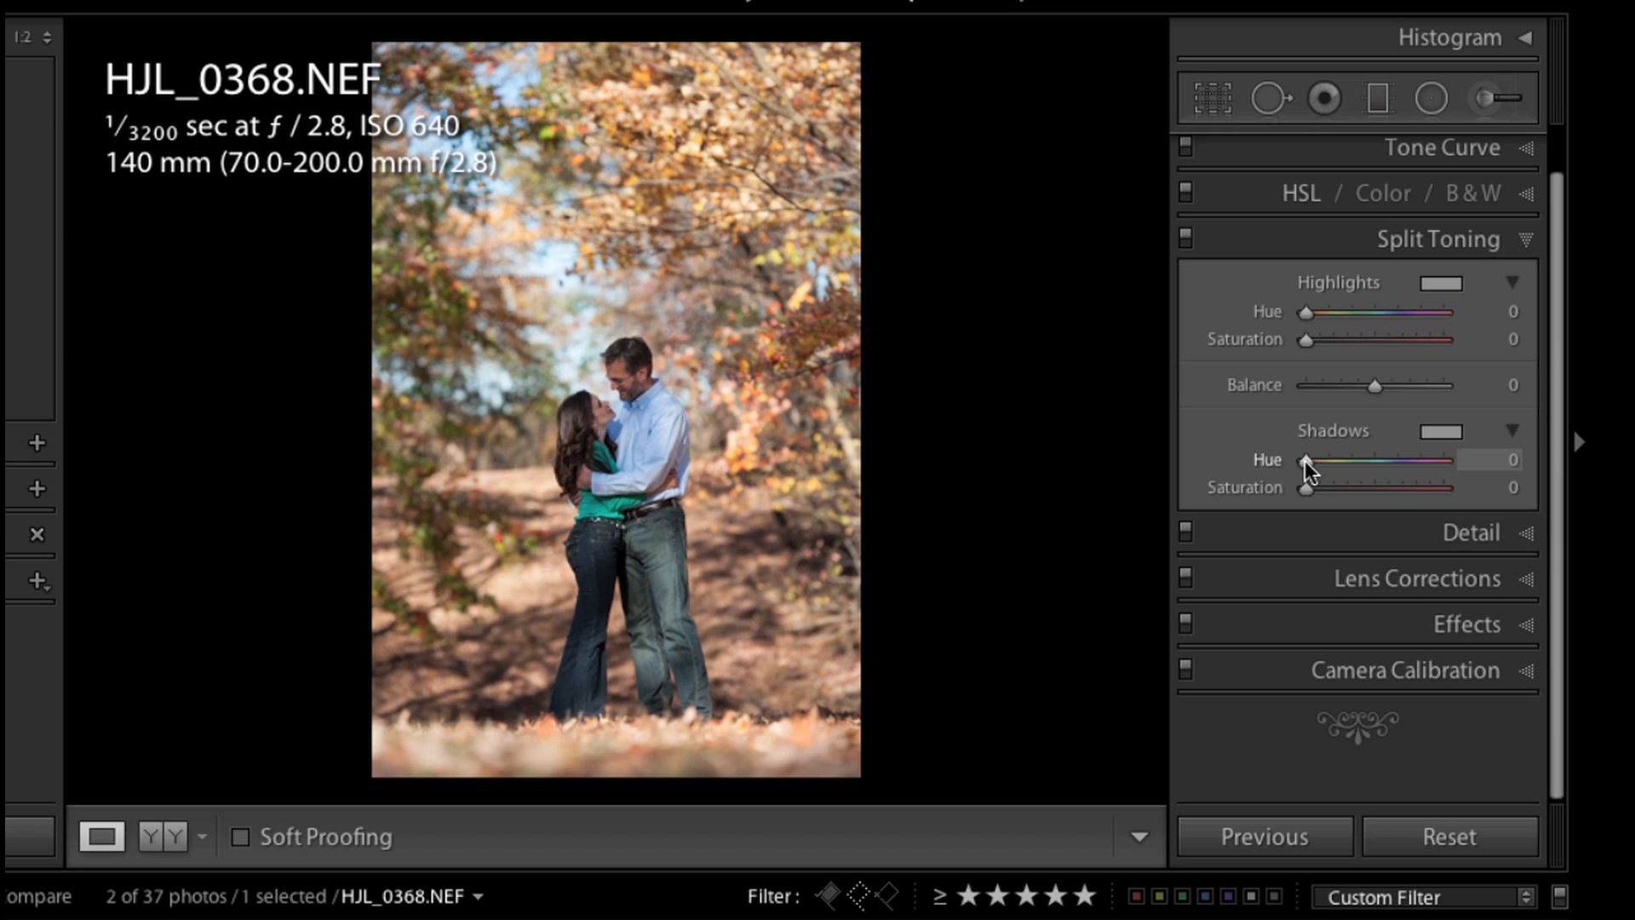
# Step: Set the split-toning Shadows Hue to 40, an orange tone
pyautogui.moveTo(1305, 460); pyautogui.dragTo(1346, 460)
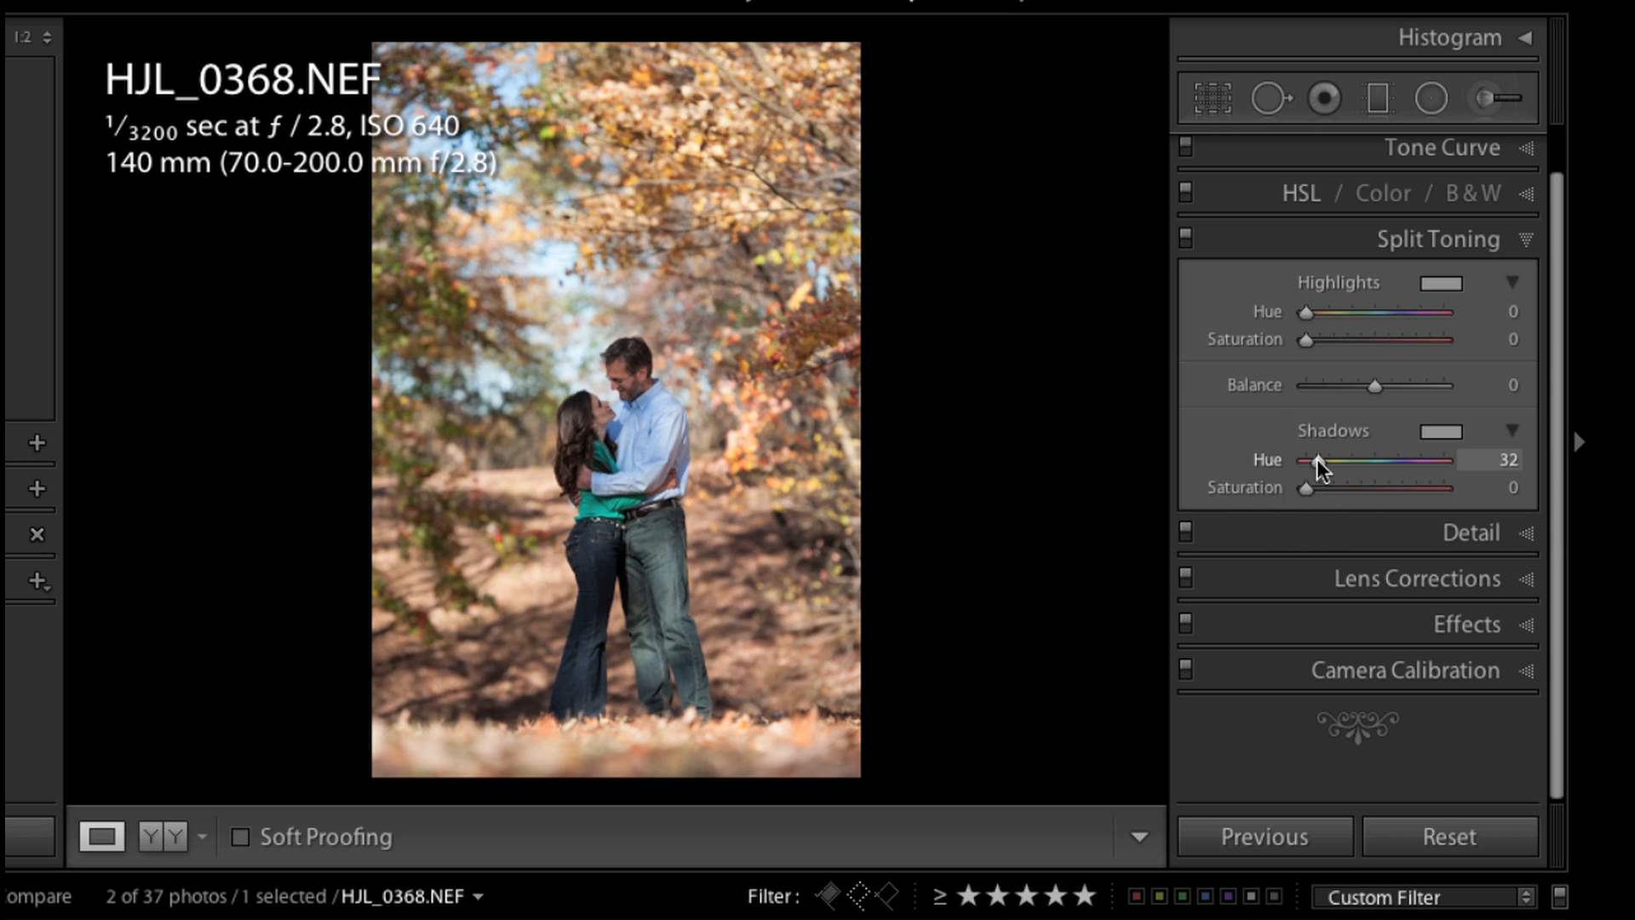
pyautogui.moveTo(1314, 460); pyautogui.dragTo(1325, 460)
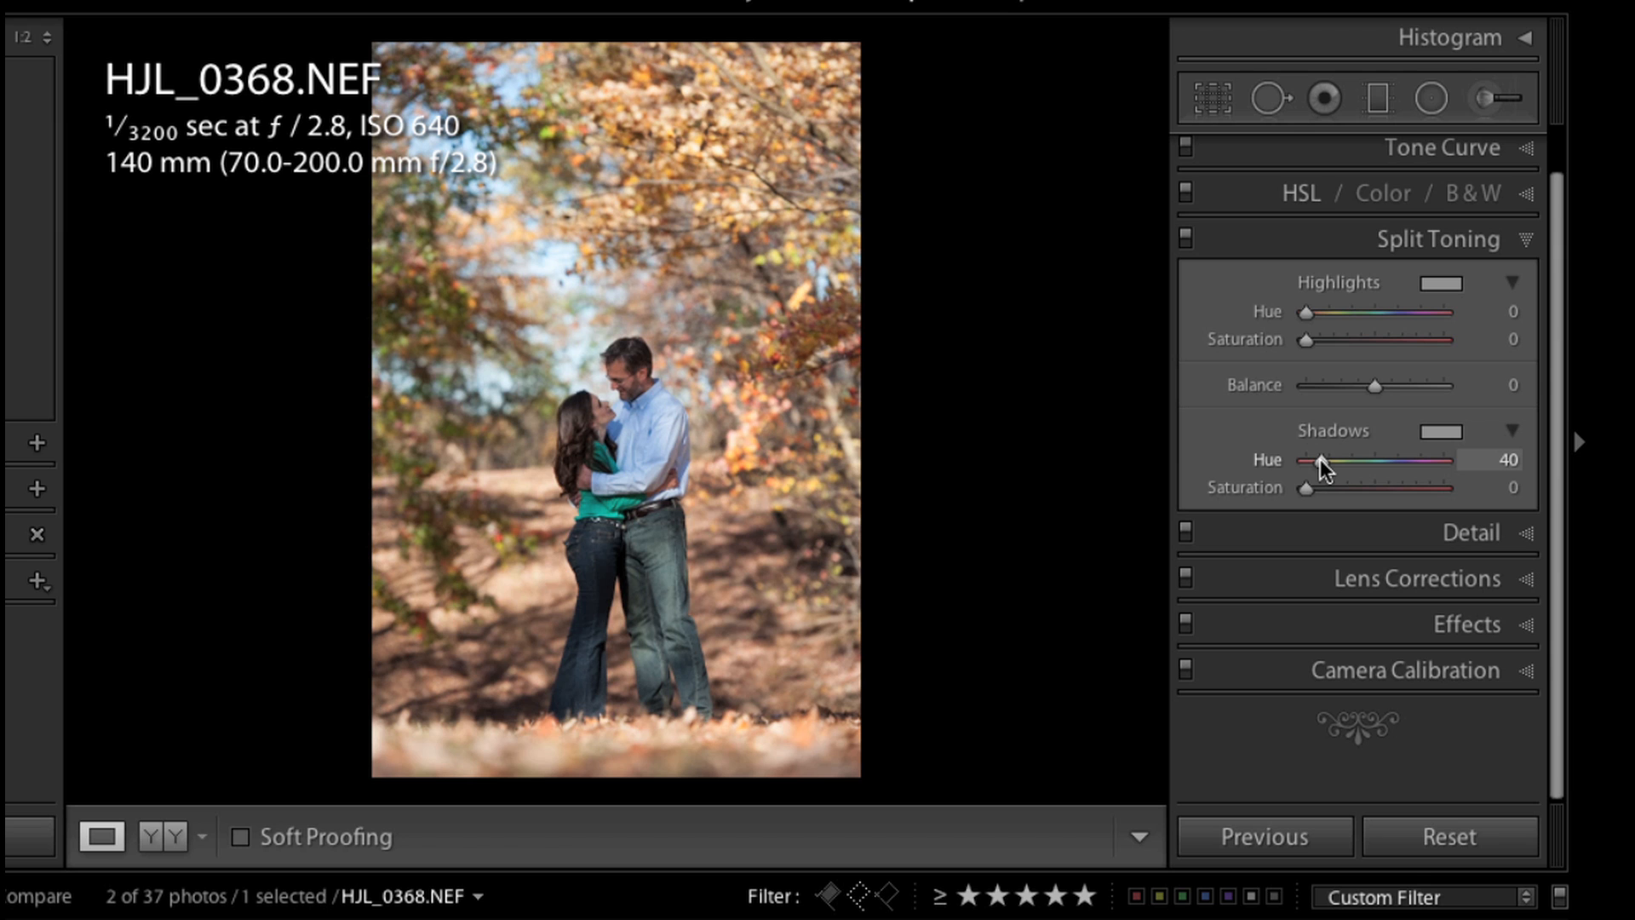
# Step: Preview green, yellow and orange shadow tints at full strength and settle the hue at 40
pyautogui.moveTo(1320, 460); pyautogui.dragTo(1338, 459)
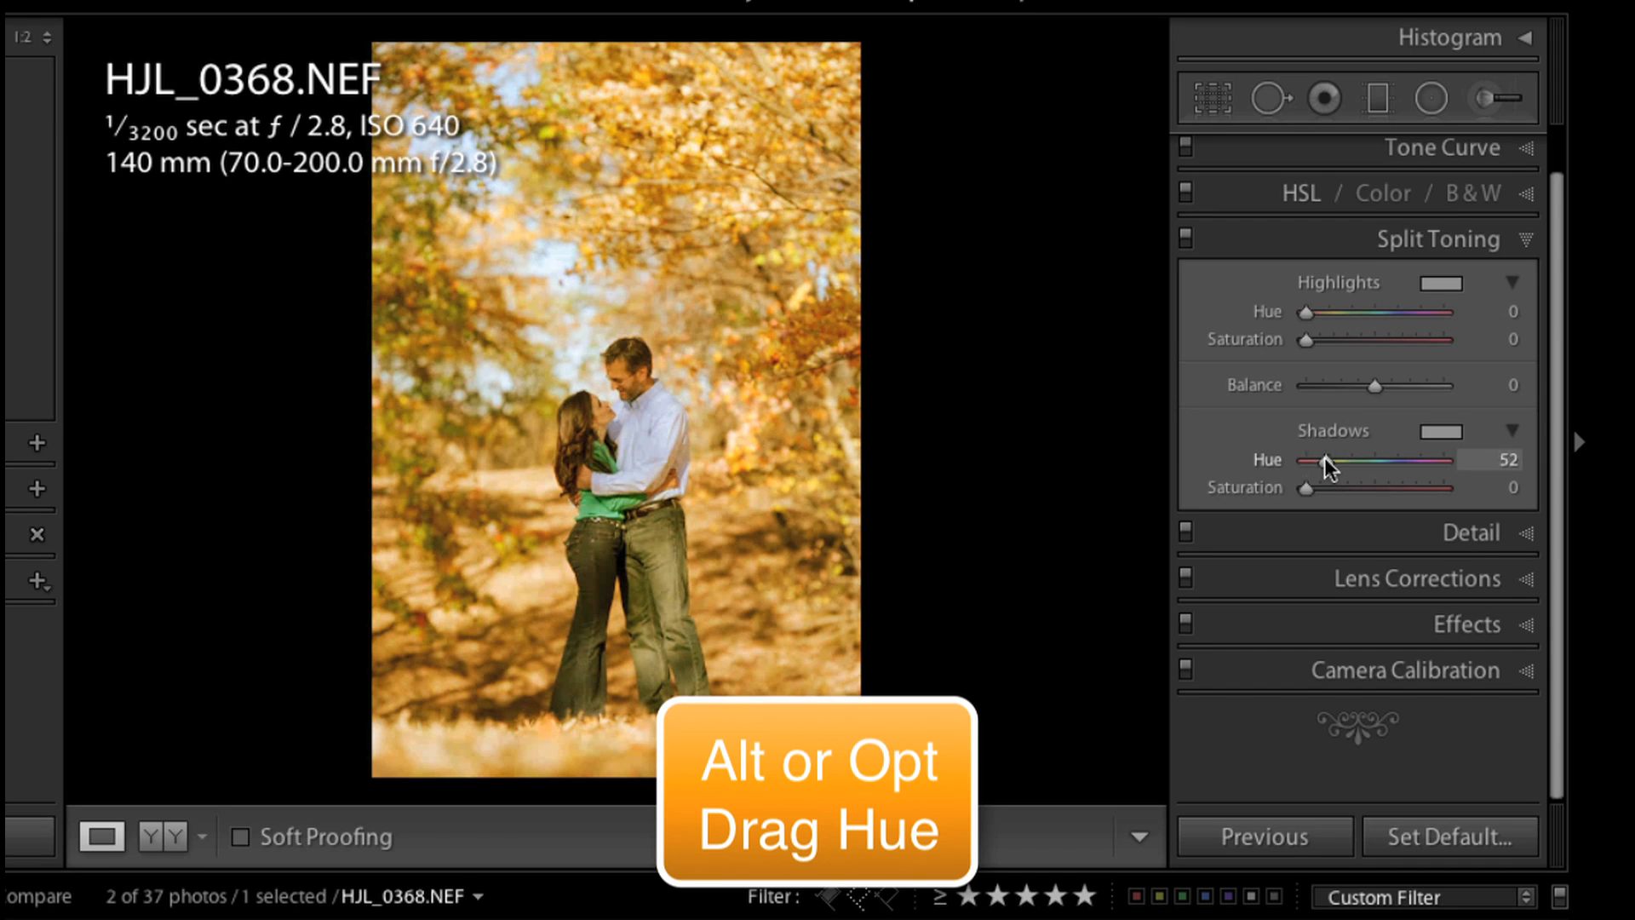
pyautogui.moveTo(1327, 458); pyautogui.dragTo(1372, 469)
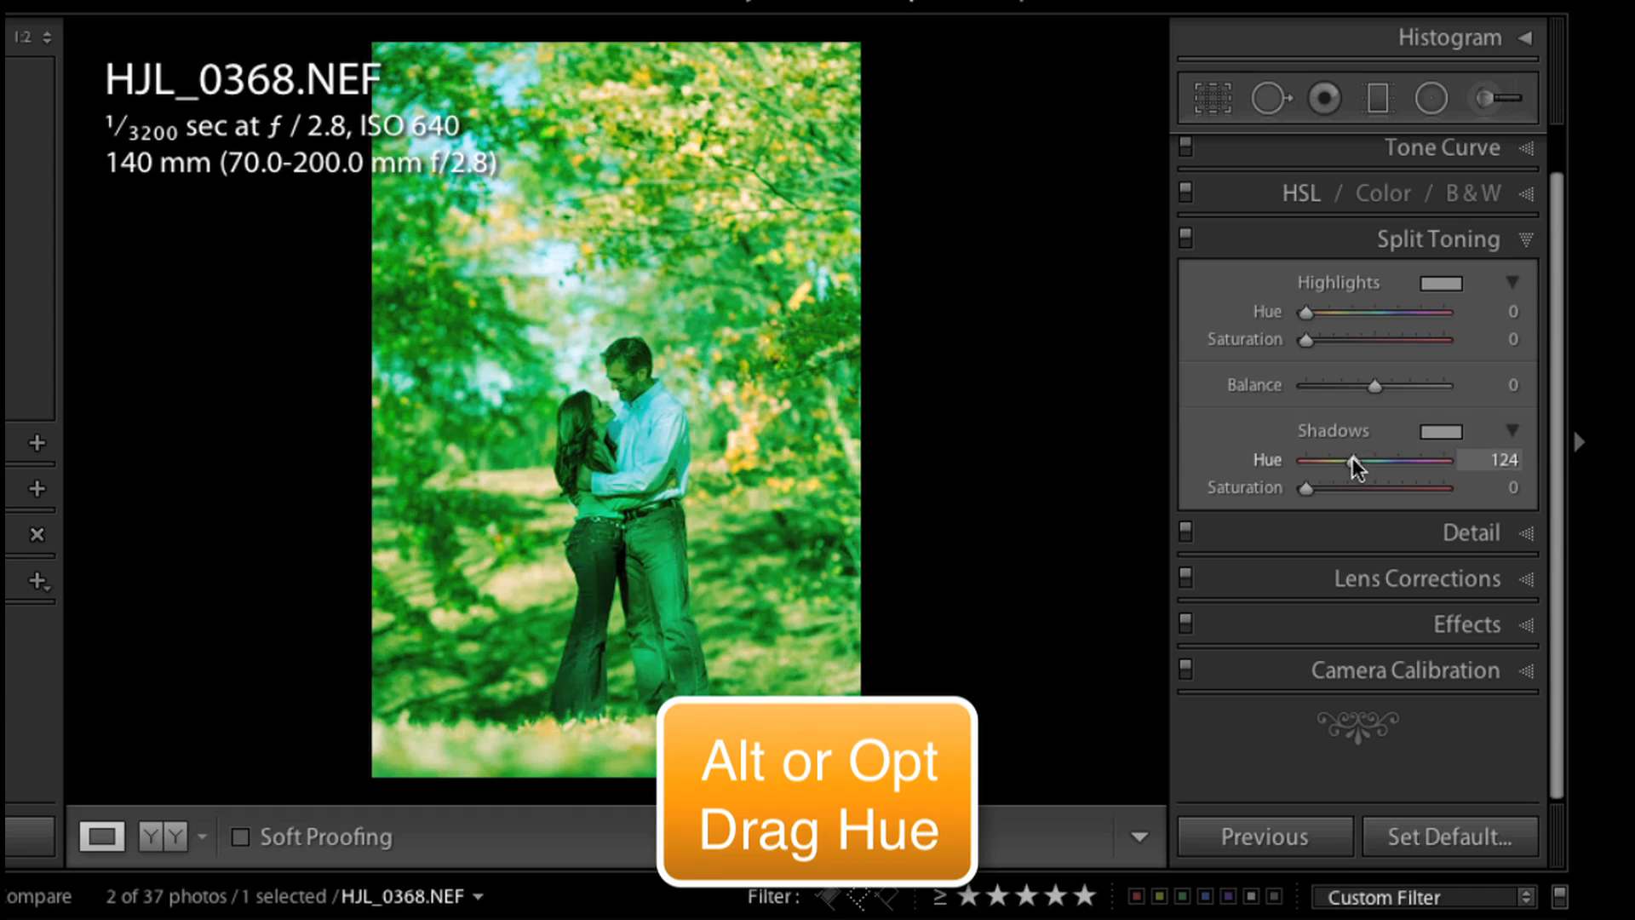
pyautogui.moveTo(1377, 460); pyautogui.dragTo(1335, 460)
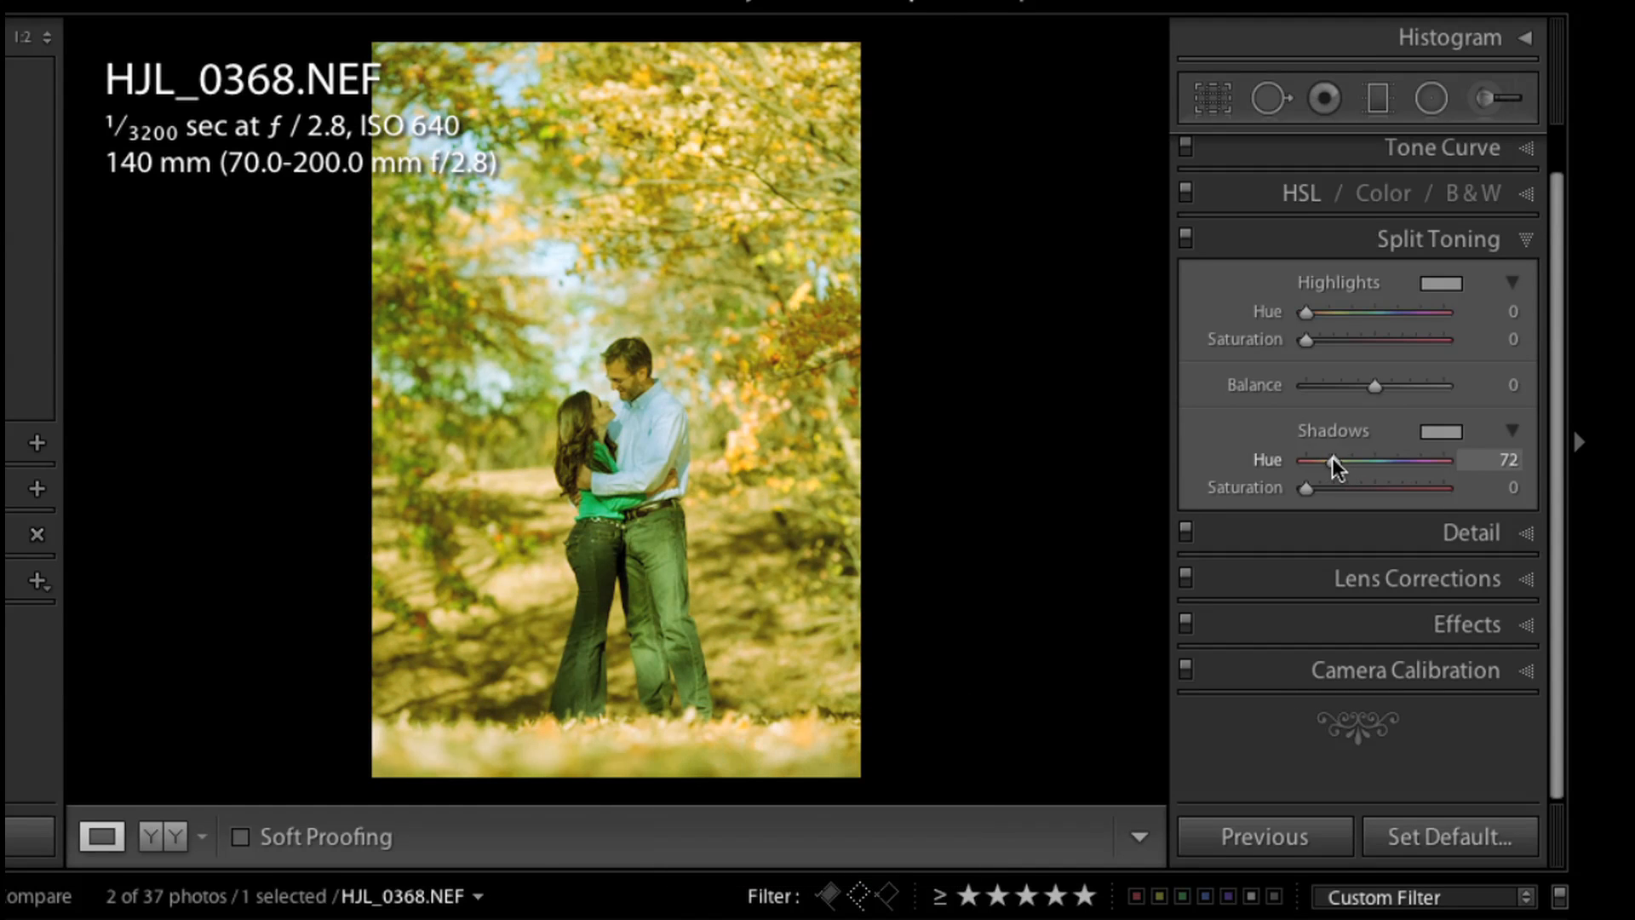
pyautogui.moveTo(1366, 459); pyautogui.dragTo(1332, 460)
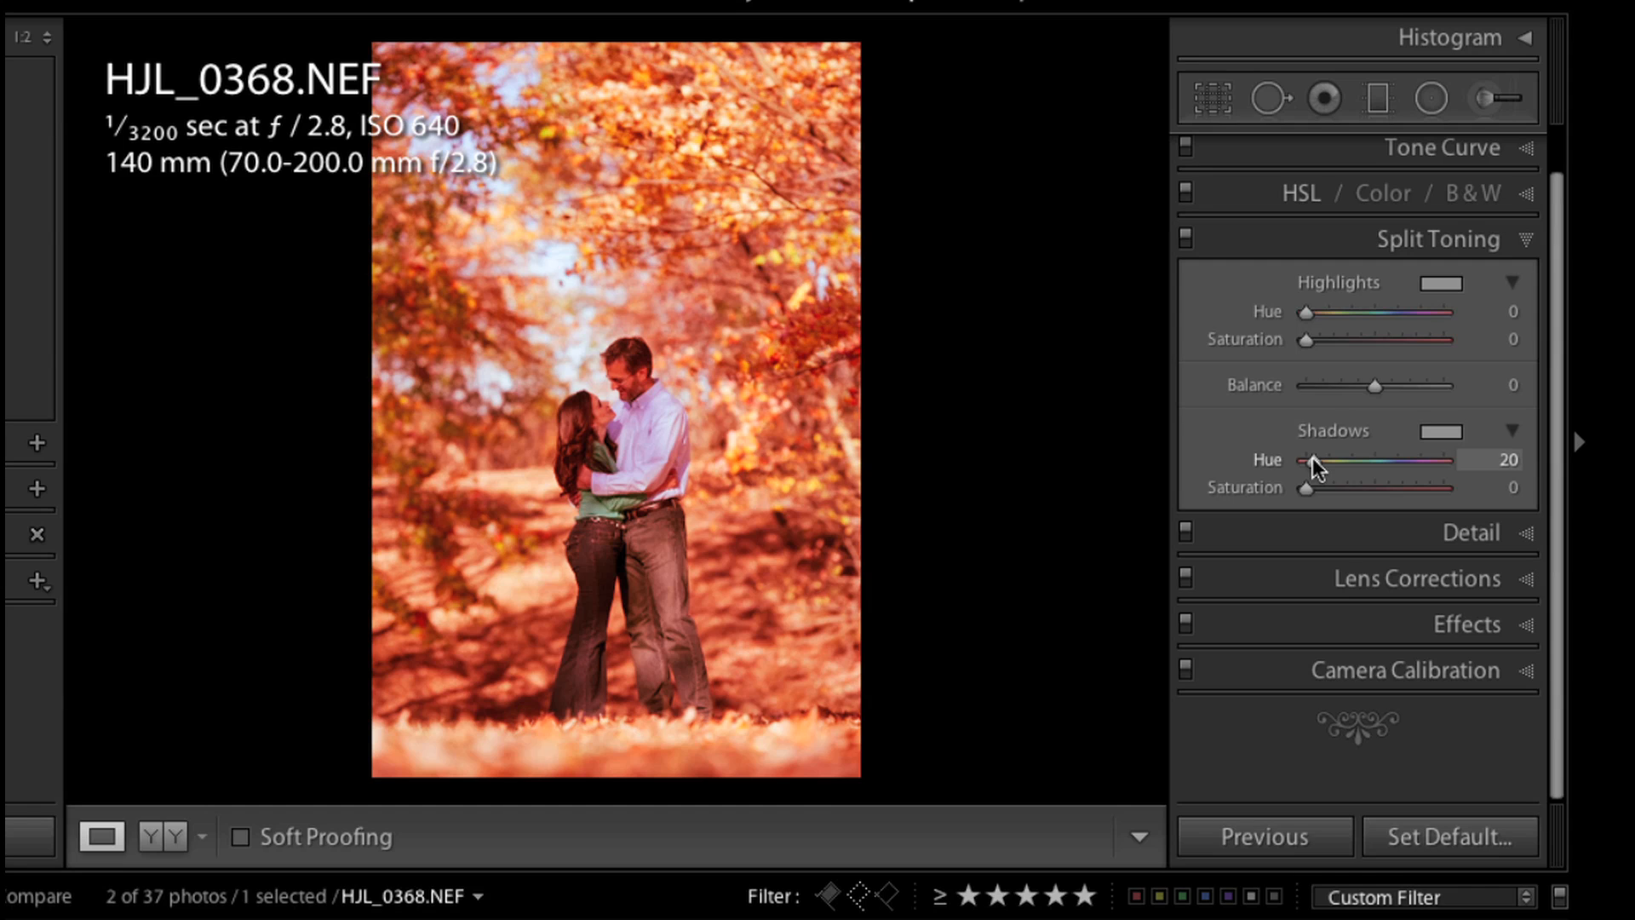
pyautogui.moveTo(1307, 460); pyautogui.dragTo(1322, 460)
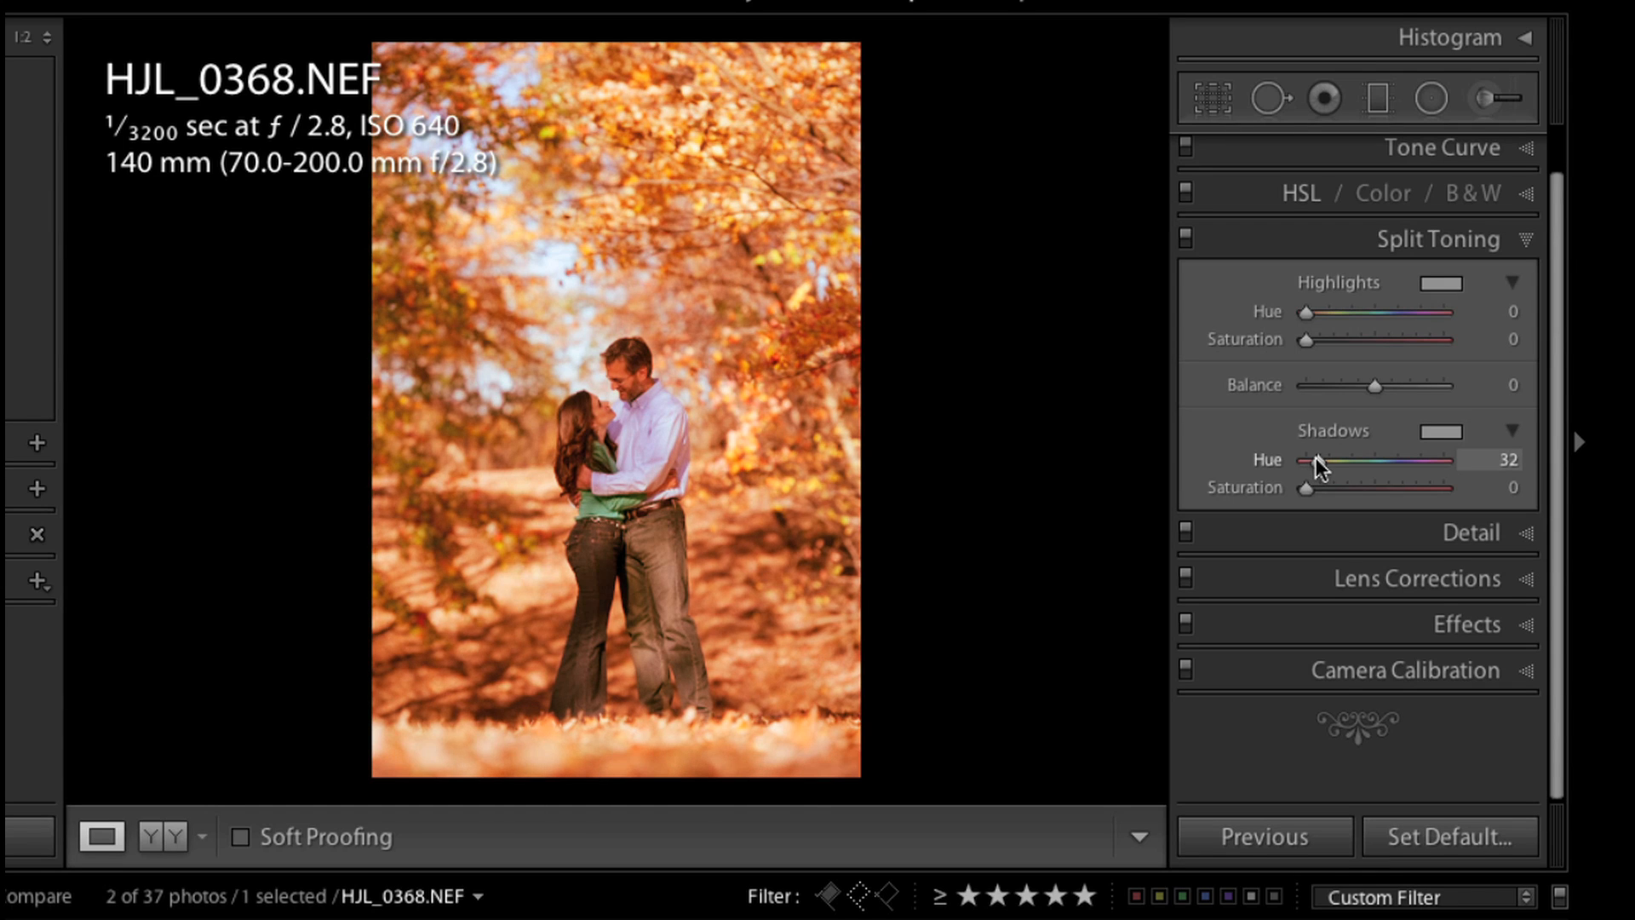
pyautogui.moveTo(1317, 460); pyautogui.dragTo(1322, 460)
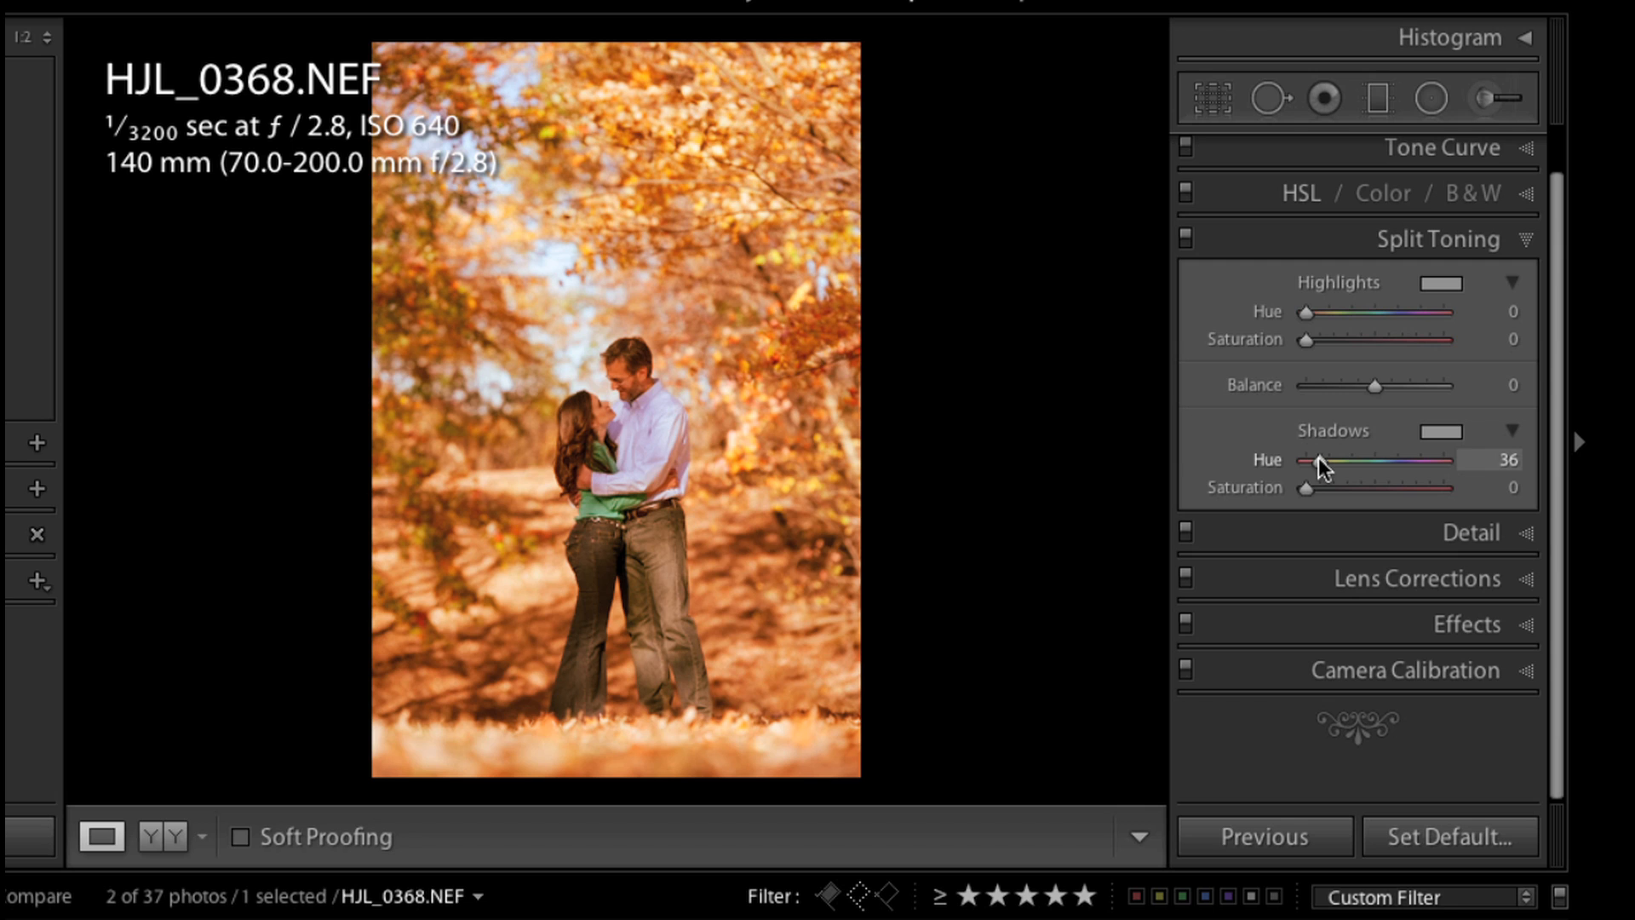
pyautogui.moveTo(1316, 458); pyautogui.dragTo(1331, 458)
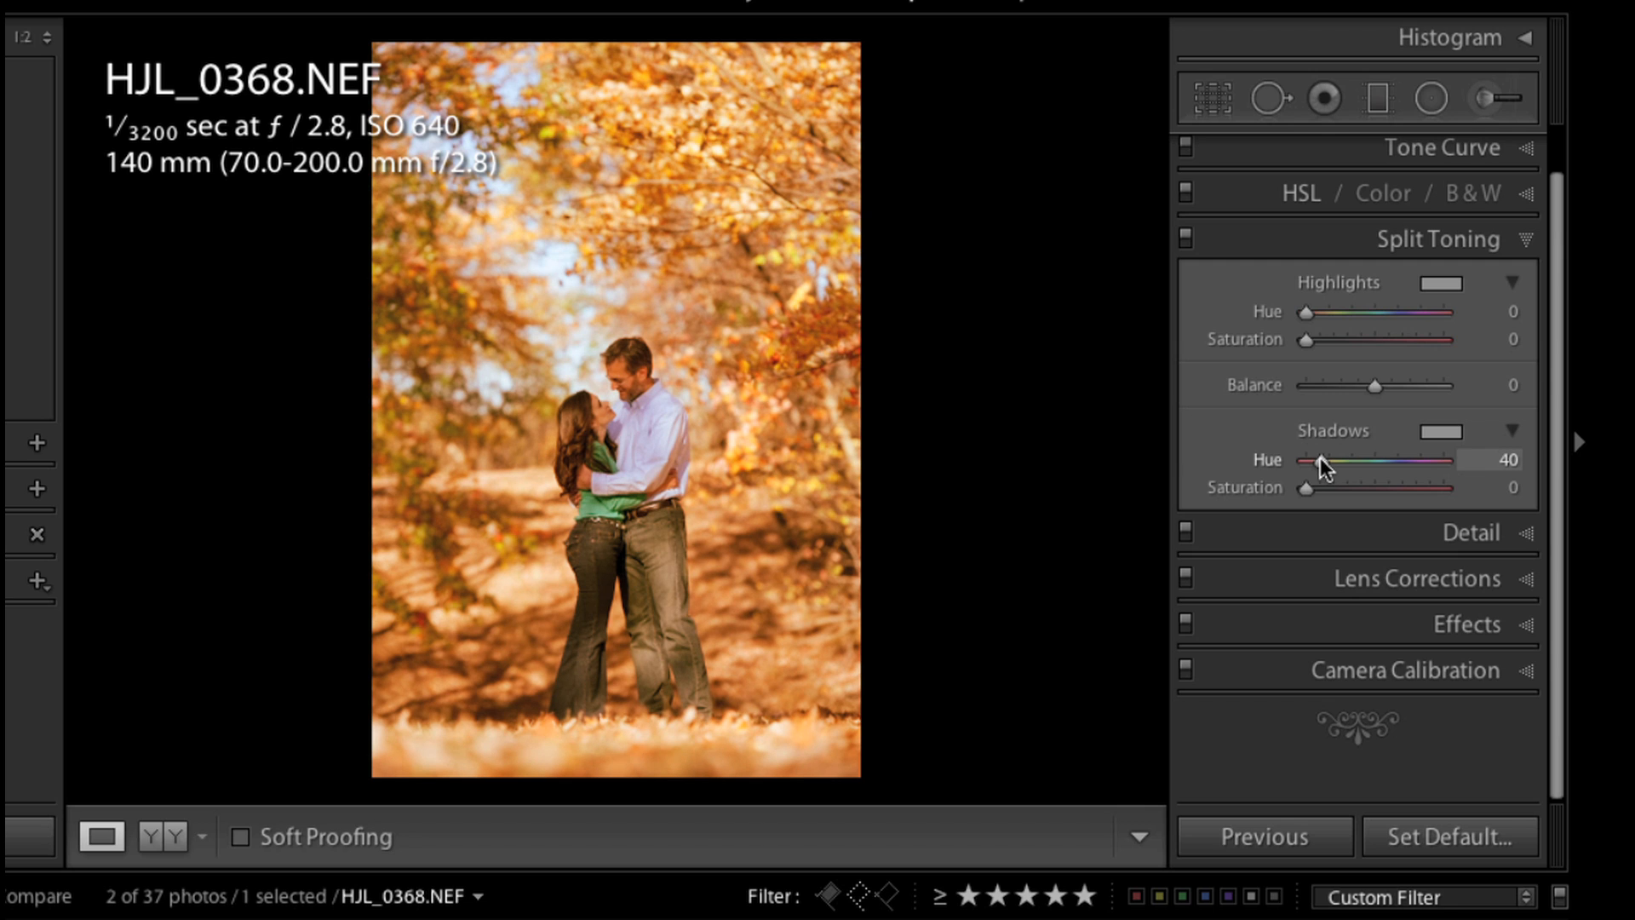
pyautogui.moveTo(1325, 460); pyautogui.dragTo(1317, 460)
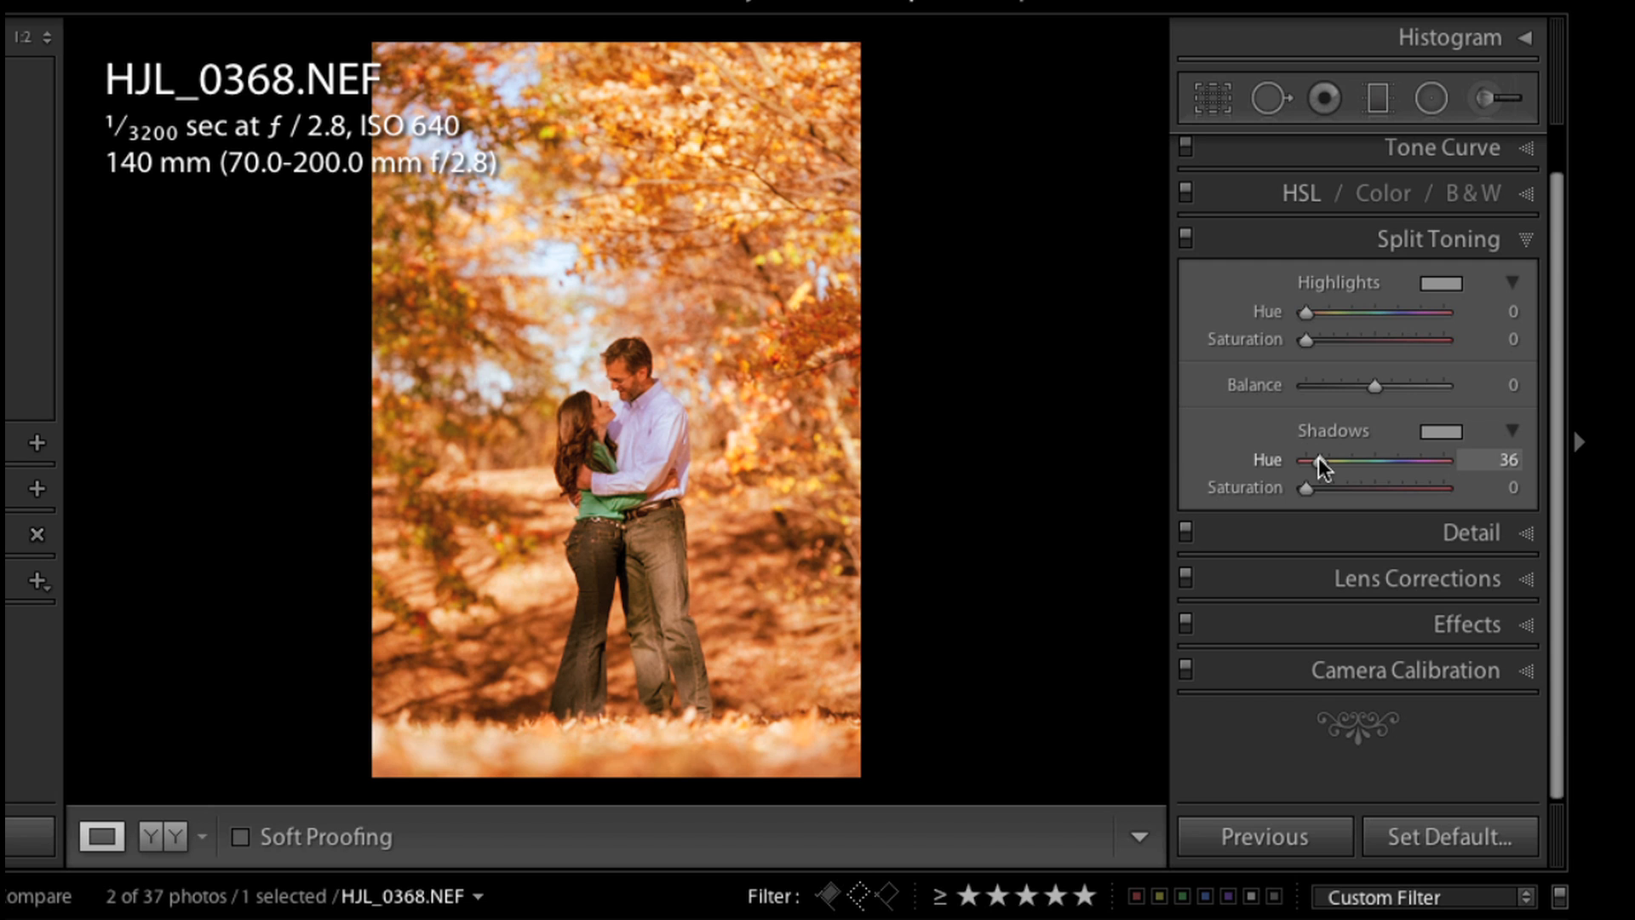
pyautogui.moveTo(1315, 460); pyautogui.dragTo(1320, 460)
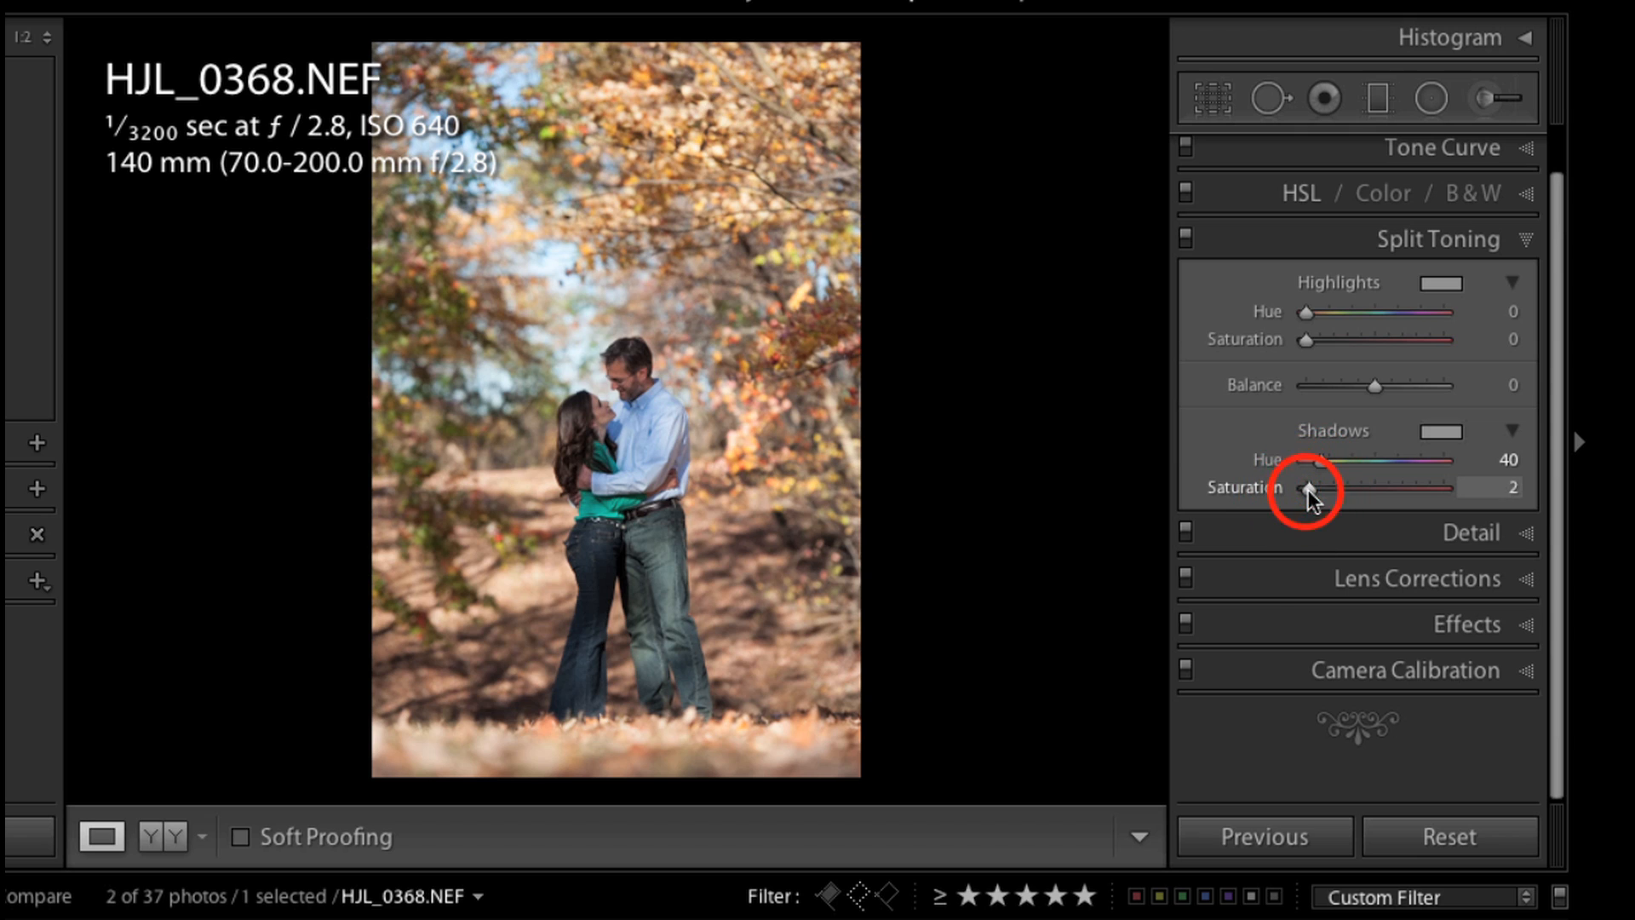
# Step: Set shadow tint saturation to 17, toggling split toning off and on to compare
pyautogui.moveTo(1303, 487); pyautogui.dragTo(1325, 487)
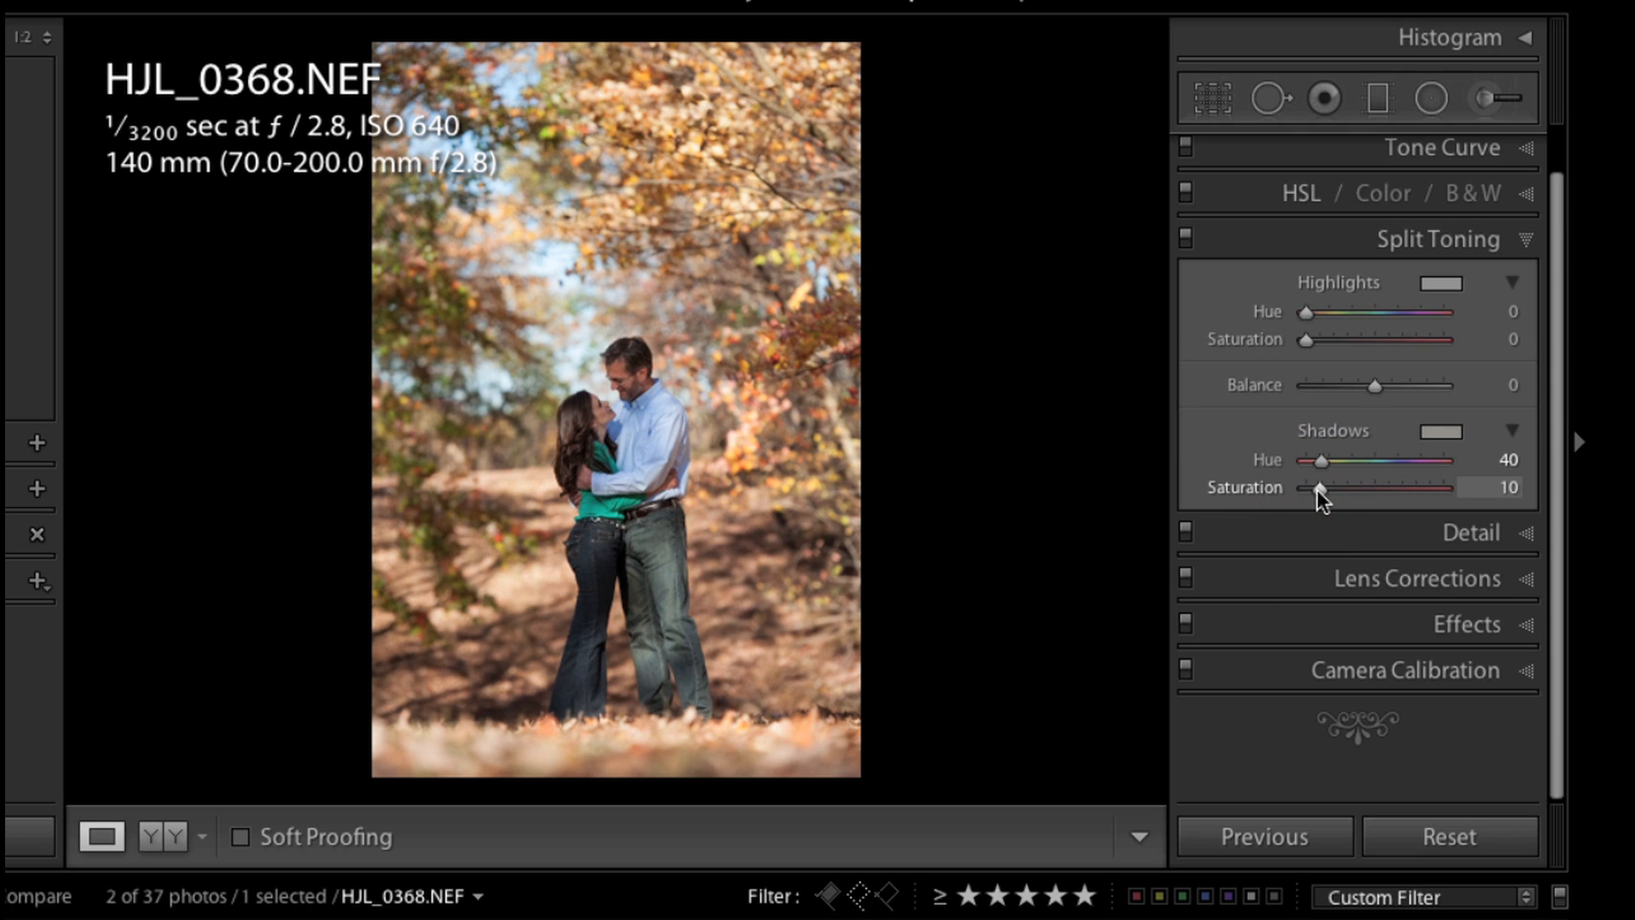
pyautogui.moveTo(1315, 494)
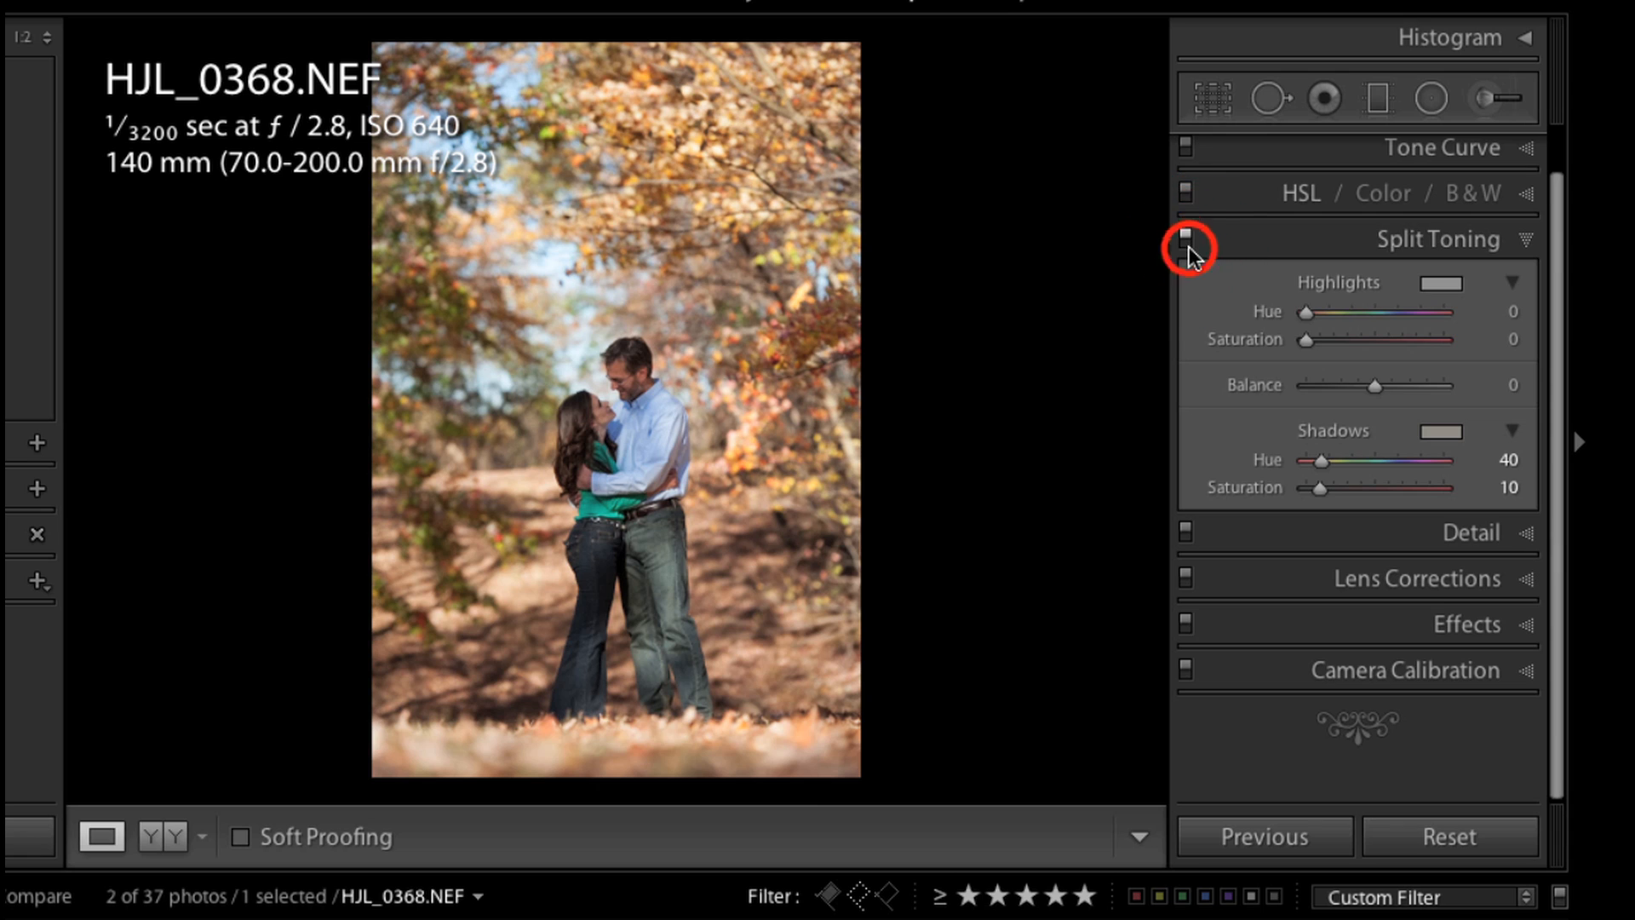
pyautogui.click(1185, 235)
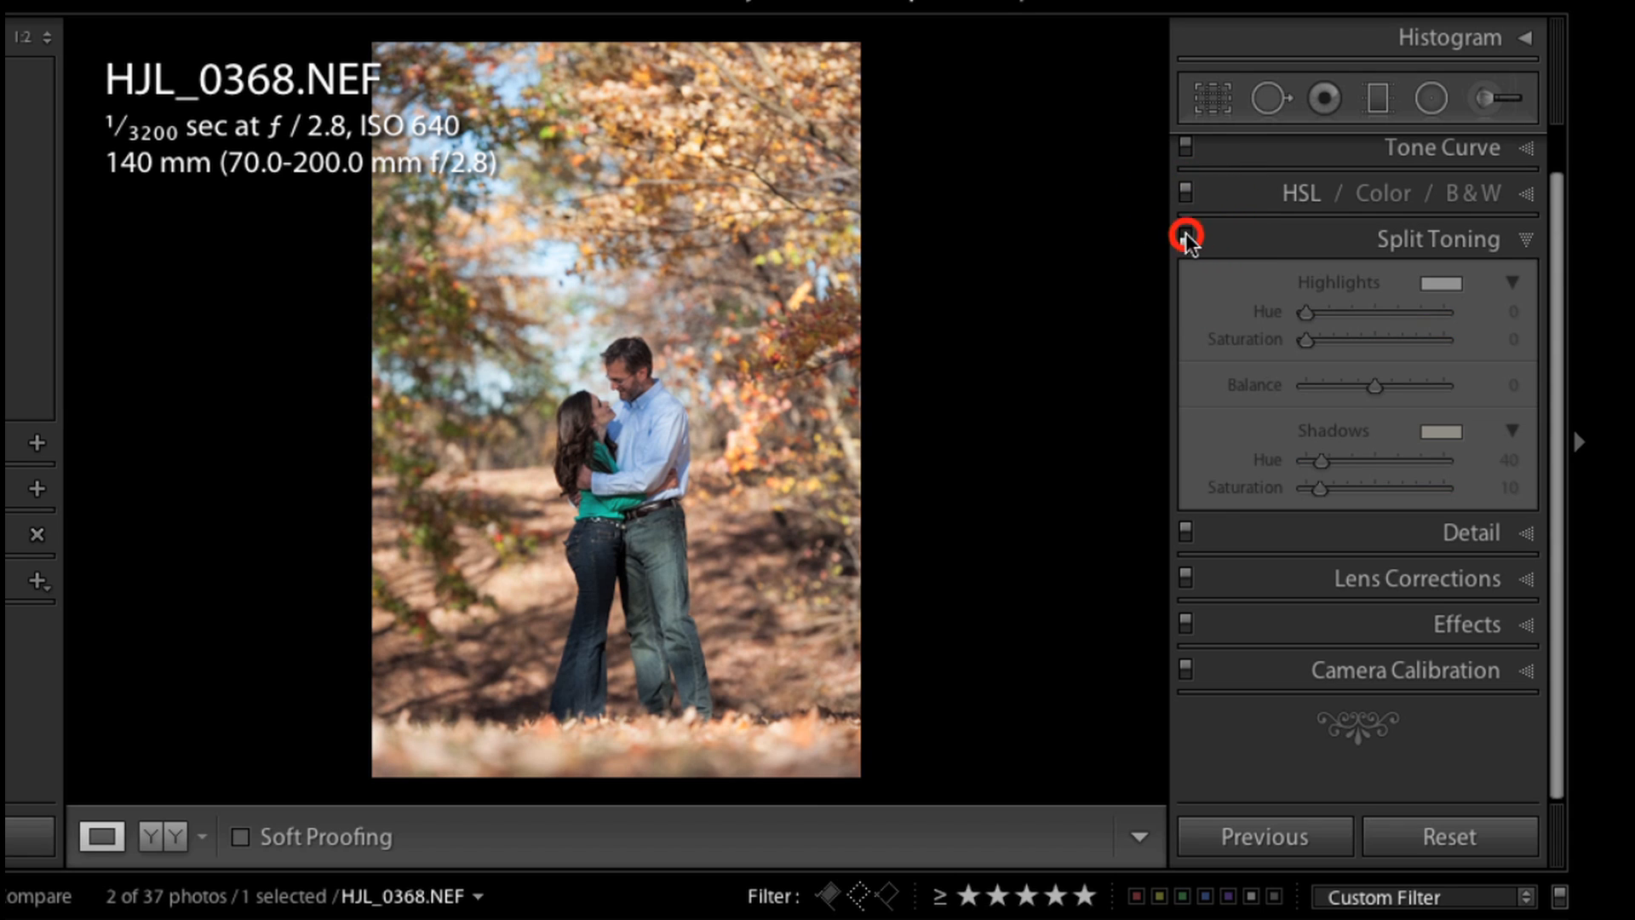
pyautogui.click(1186, 235)
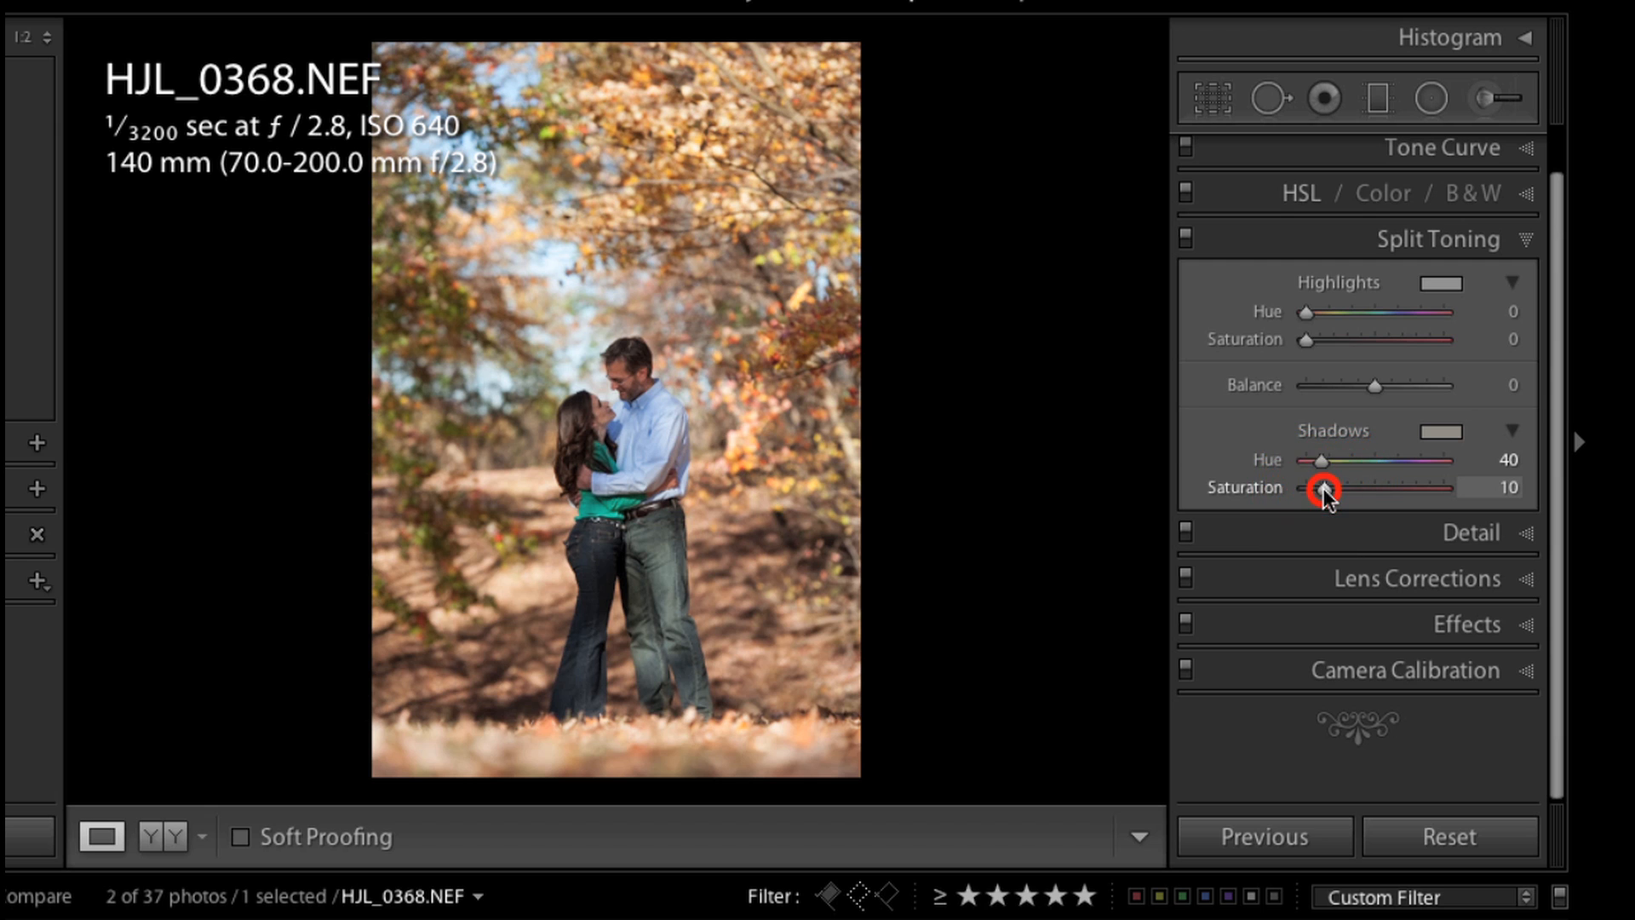
pyautogui.moveTo(1322, 488); pyautogui.dragTo(1346, 487)
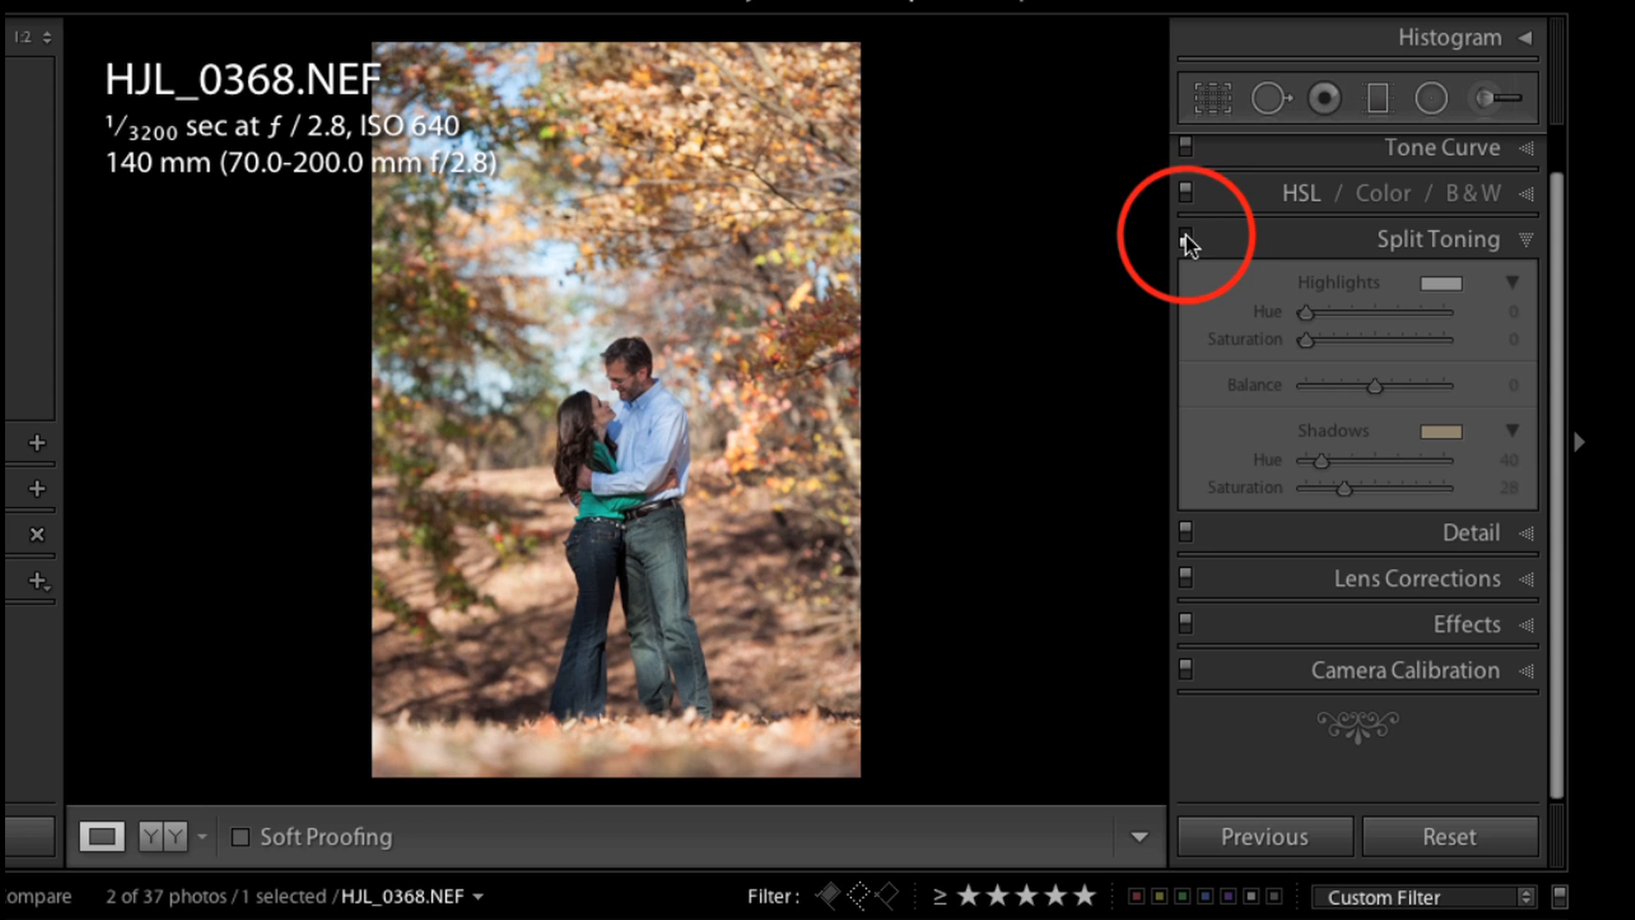
pyautogui.click(1185, 238)
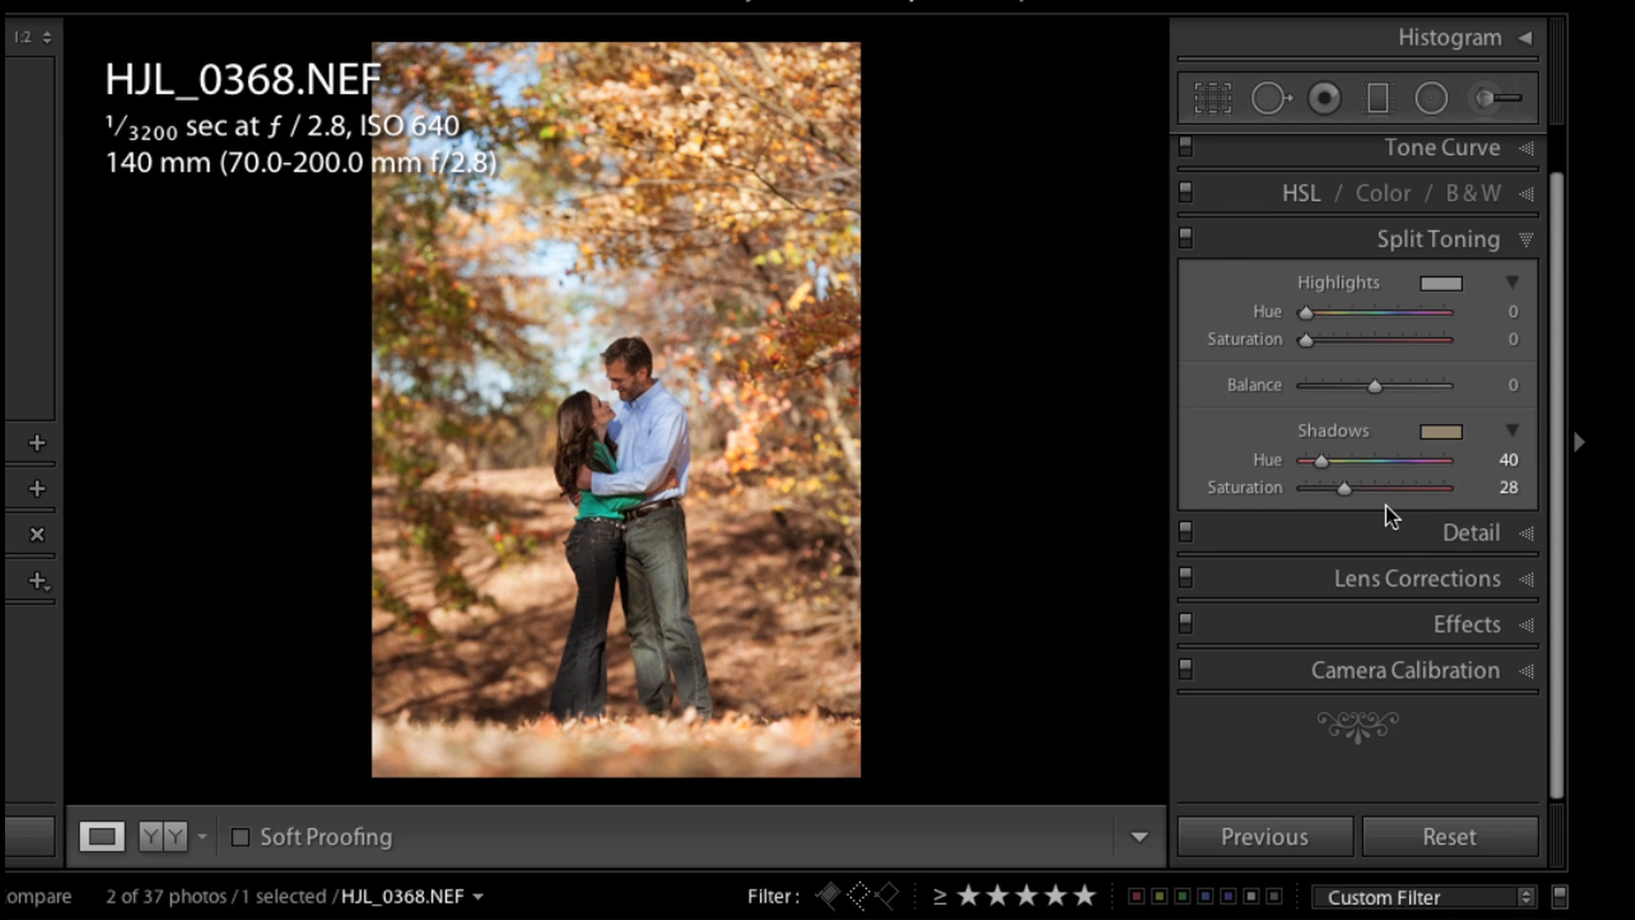
pyautogui.moveTo(1346, 487); pyautogui.dragTo(1336, 487)
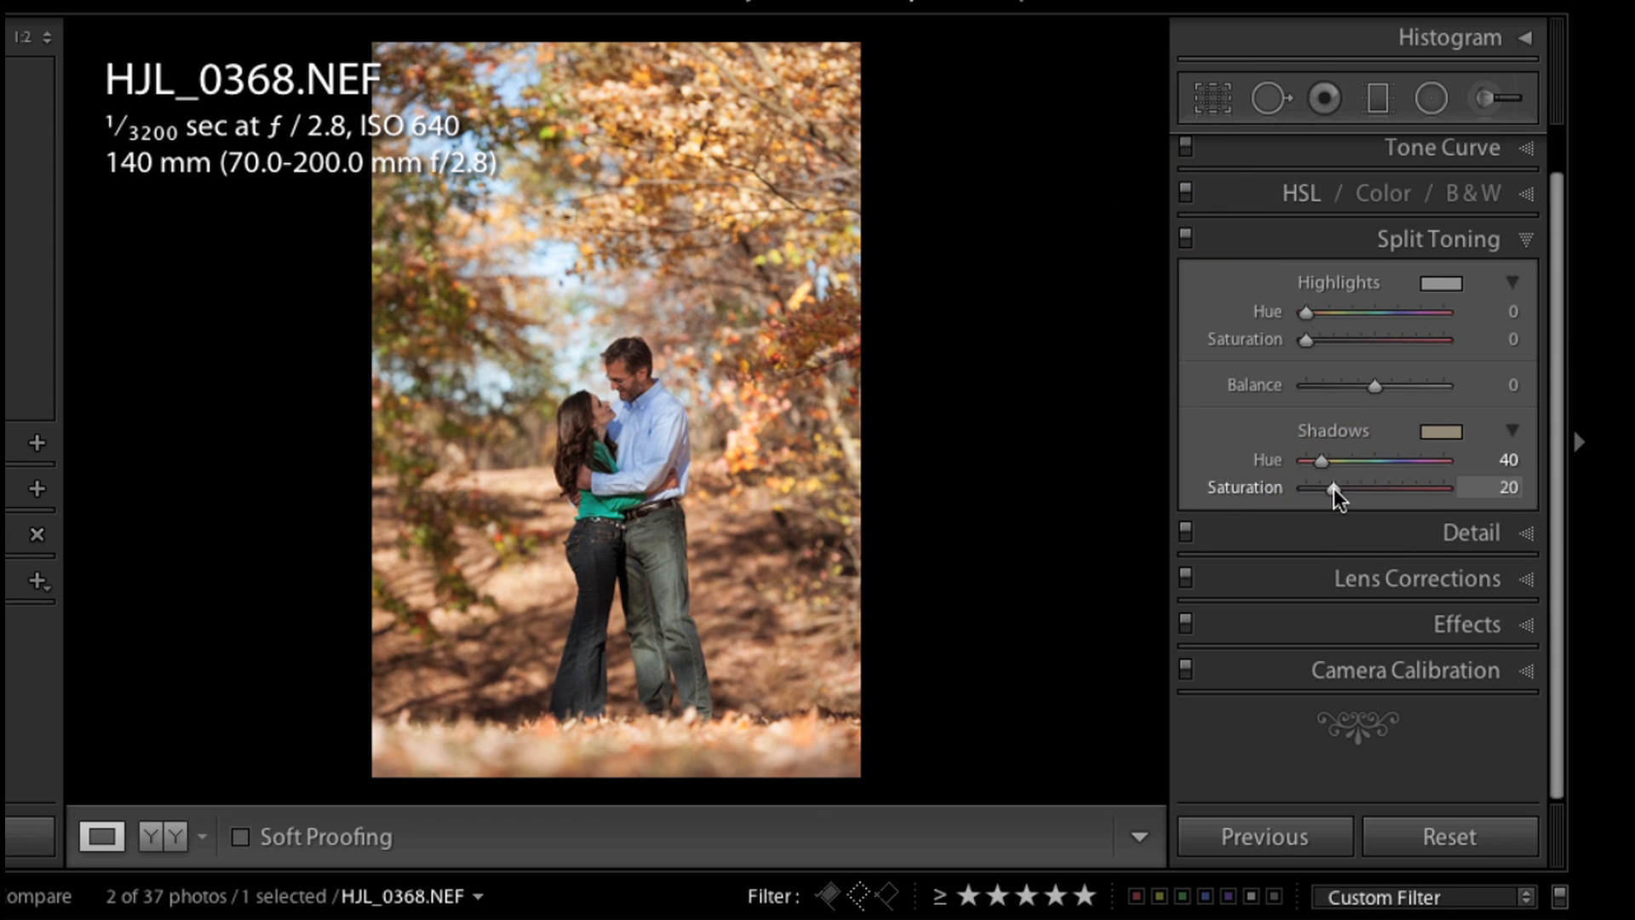
pyautogui.moveTo(1344, 488); pyautogui.dragTo(1330, 487)
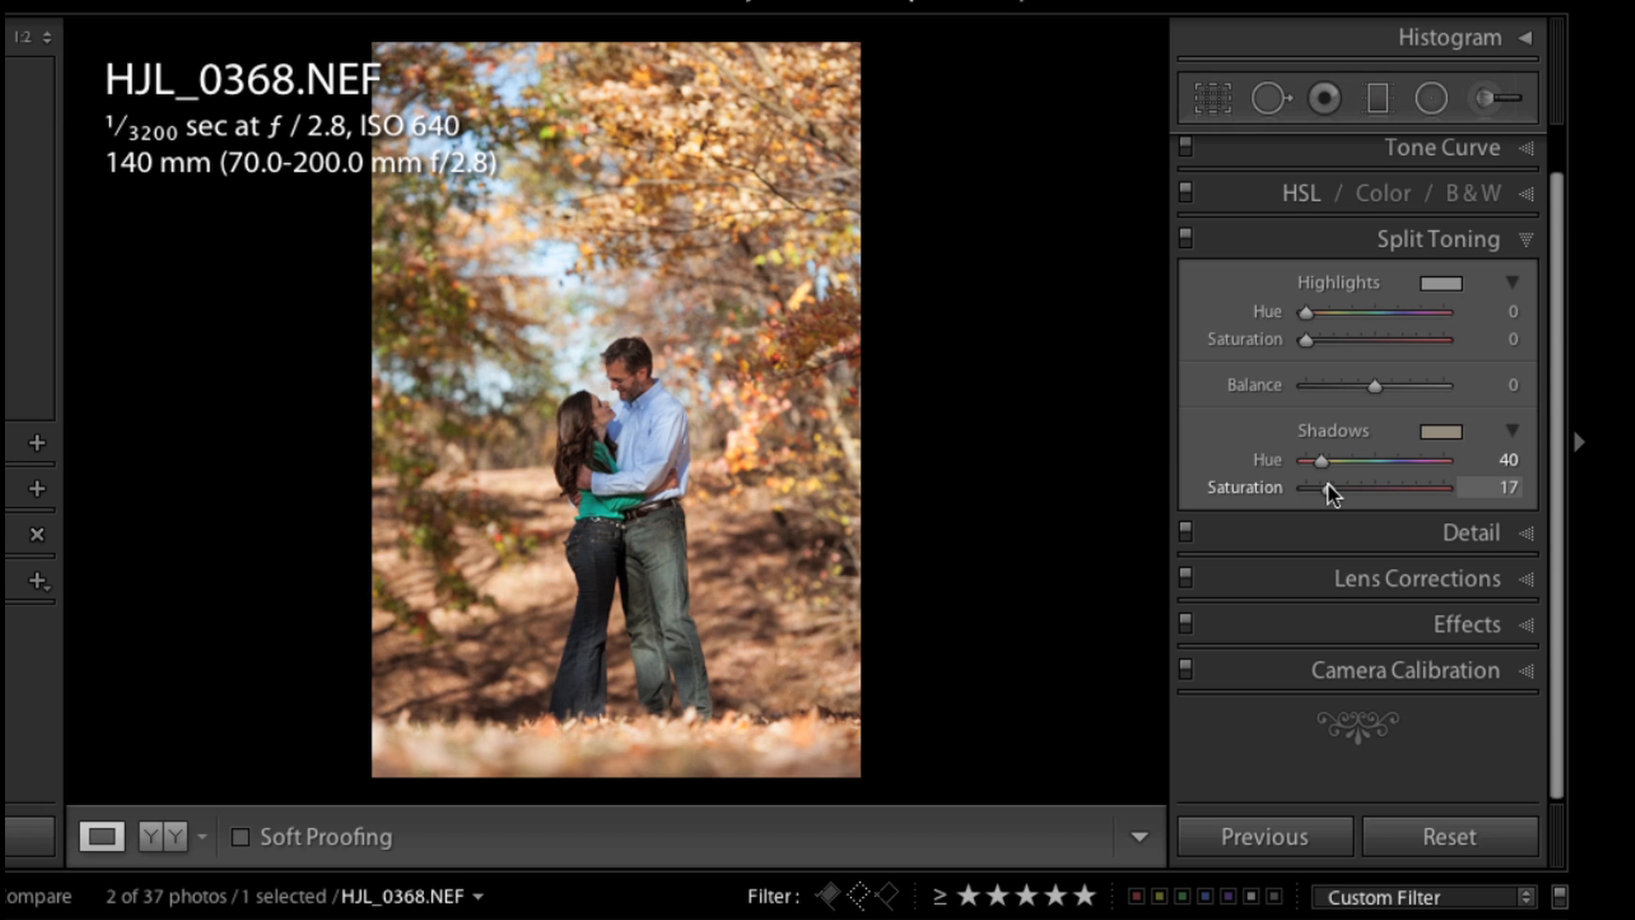
pyautogui.moveTo(1346, 487); pyautogui.dragTo(1330, 487)
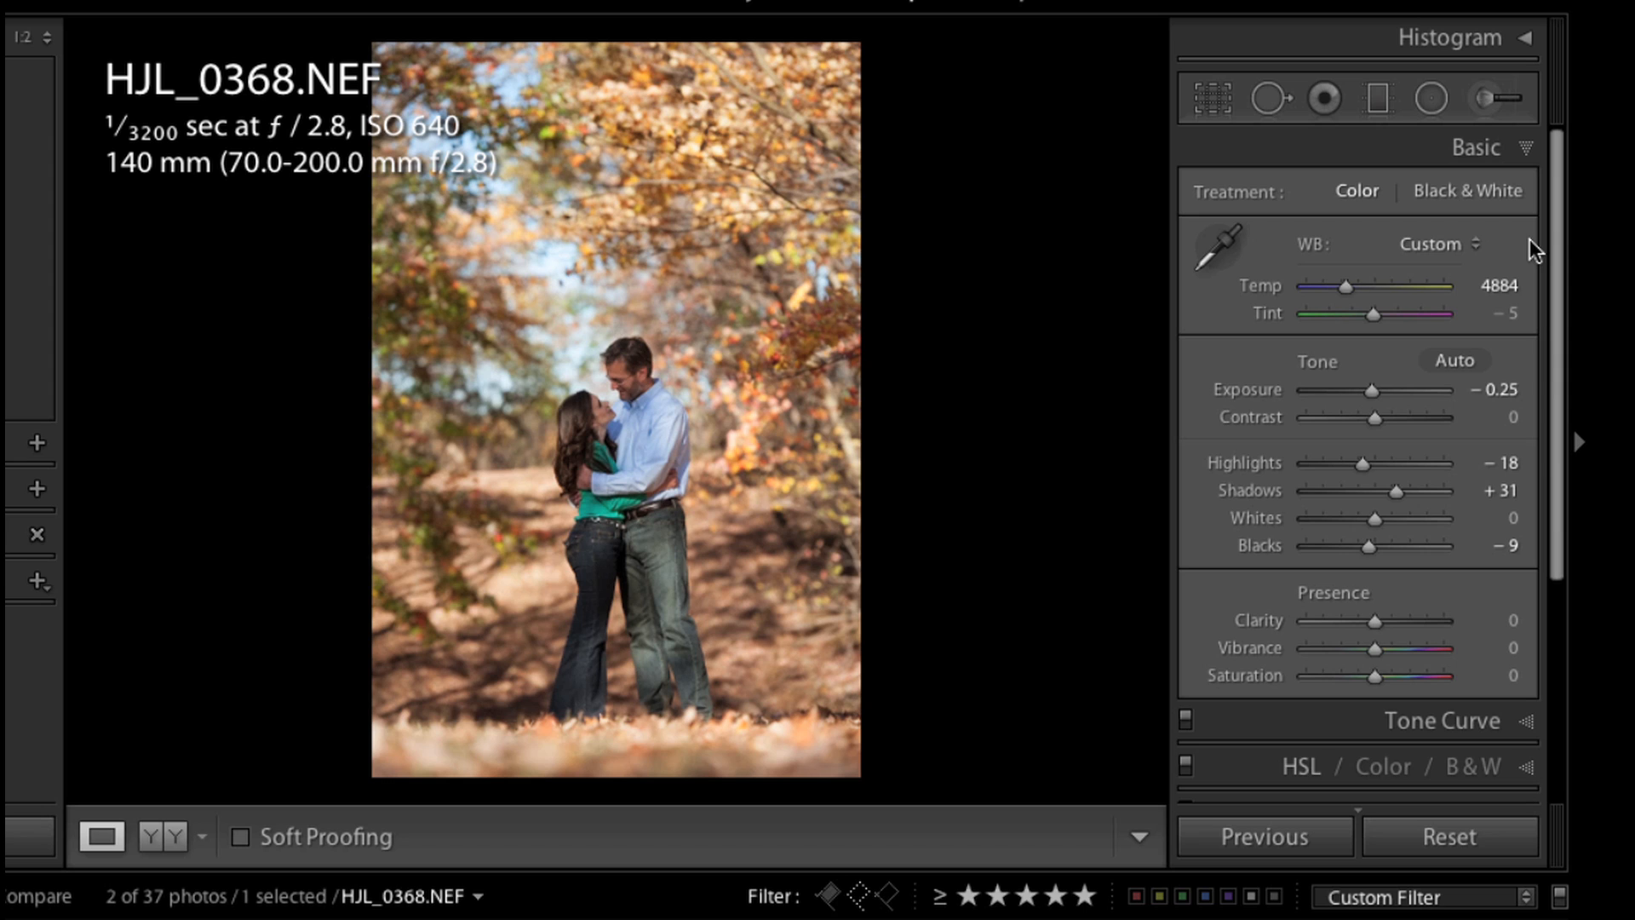
# Step: Activate the Adjustment Brush for painting local adjustments
pyautogui.press('k')
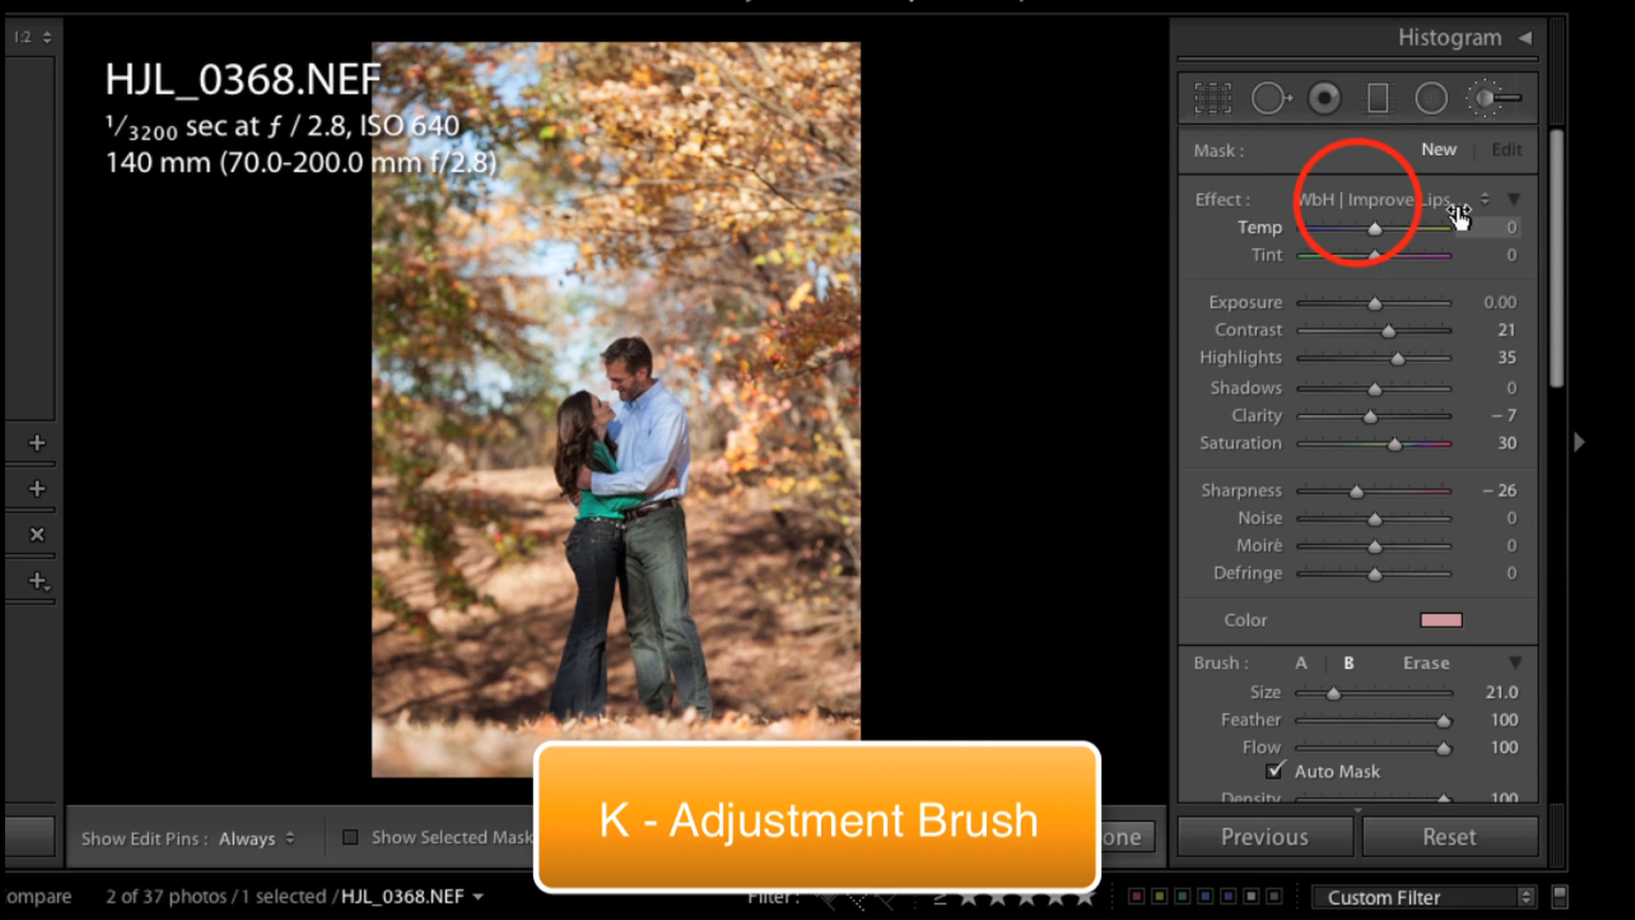
# Step: Choose the WbH | Add Light brush preset, turn auto mask off and reduce flow to 50
pyautogui.click(1356, 198)
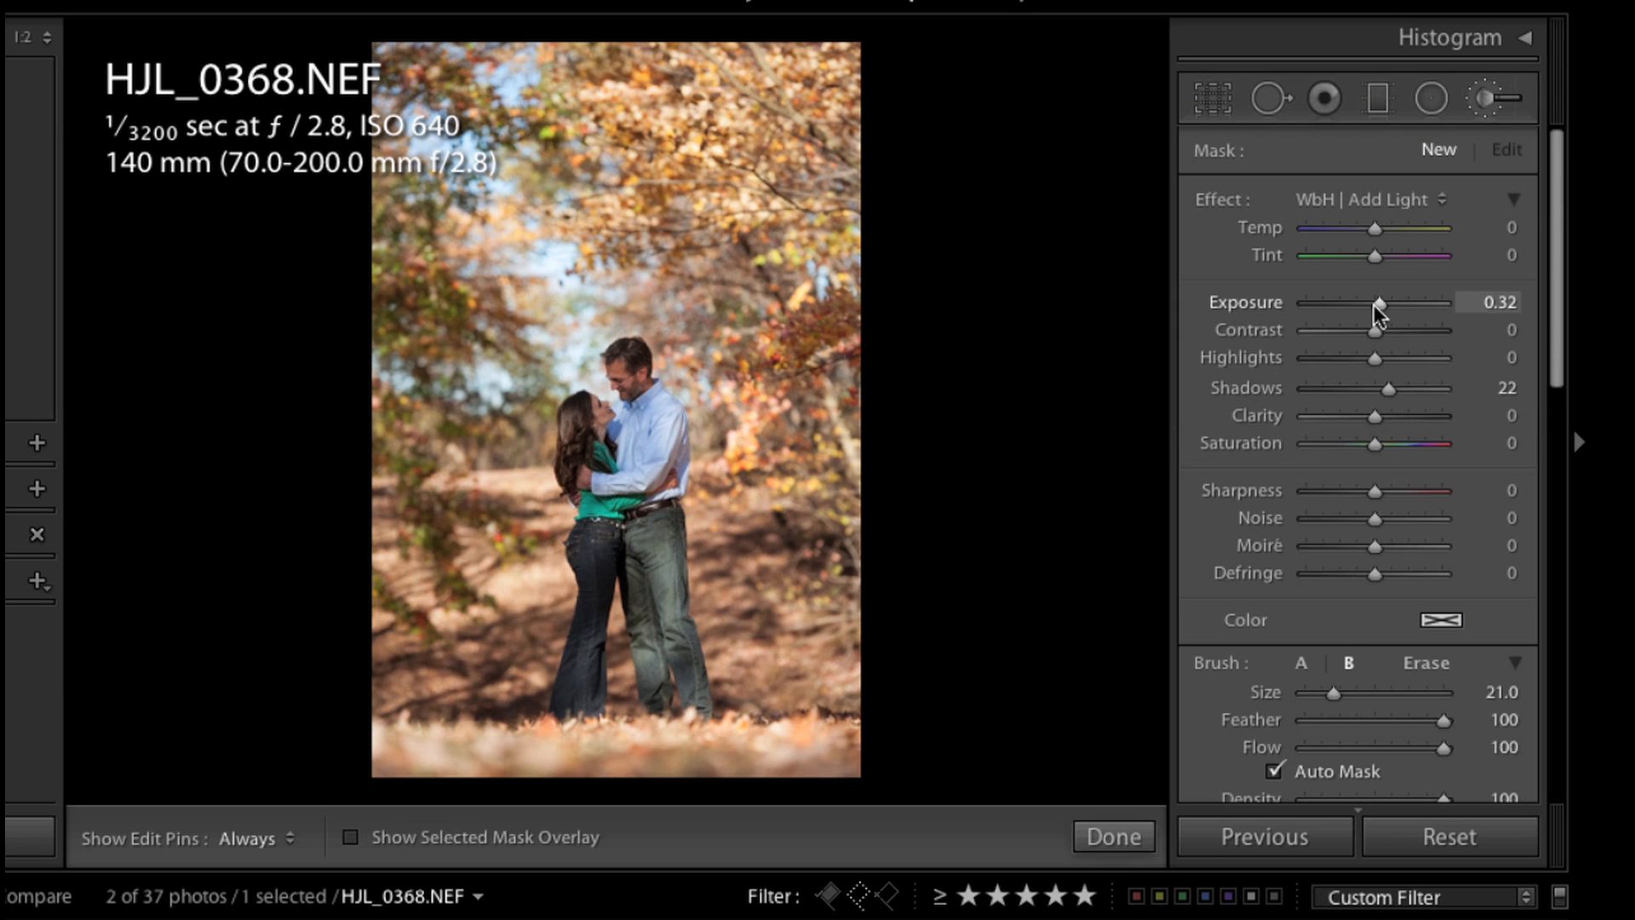
pyautogui.moveTo(1397, 384)
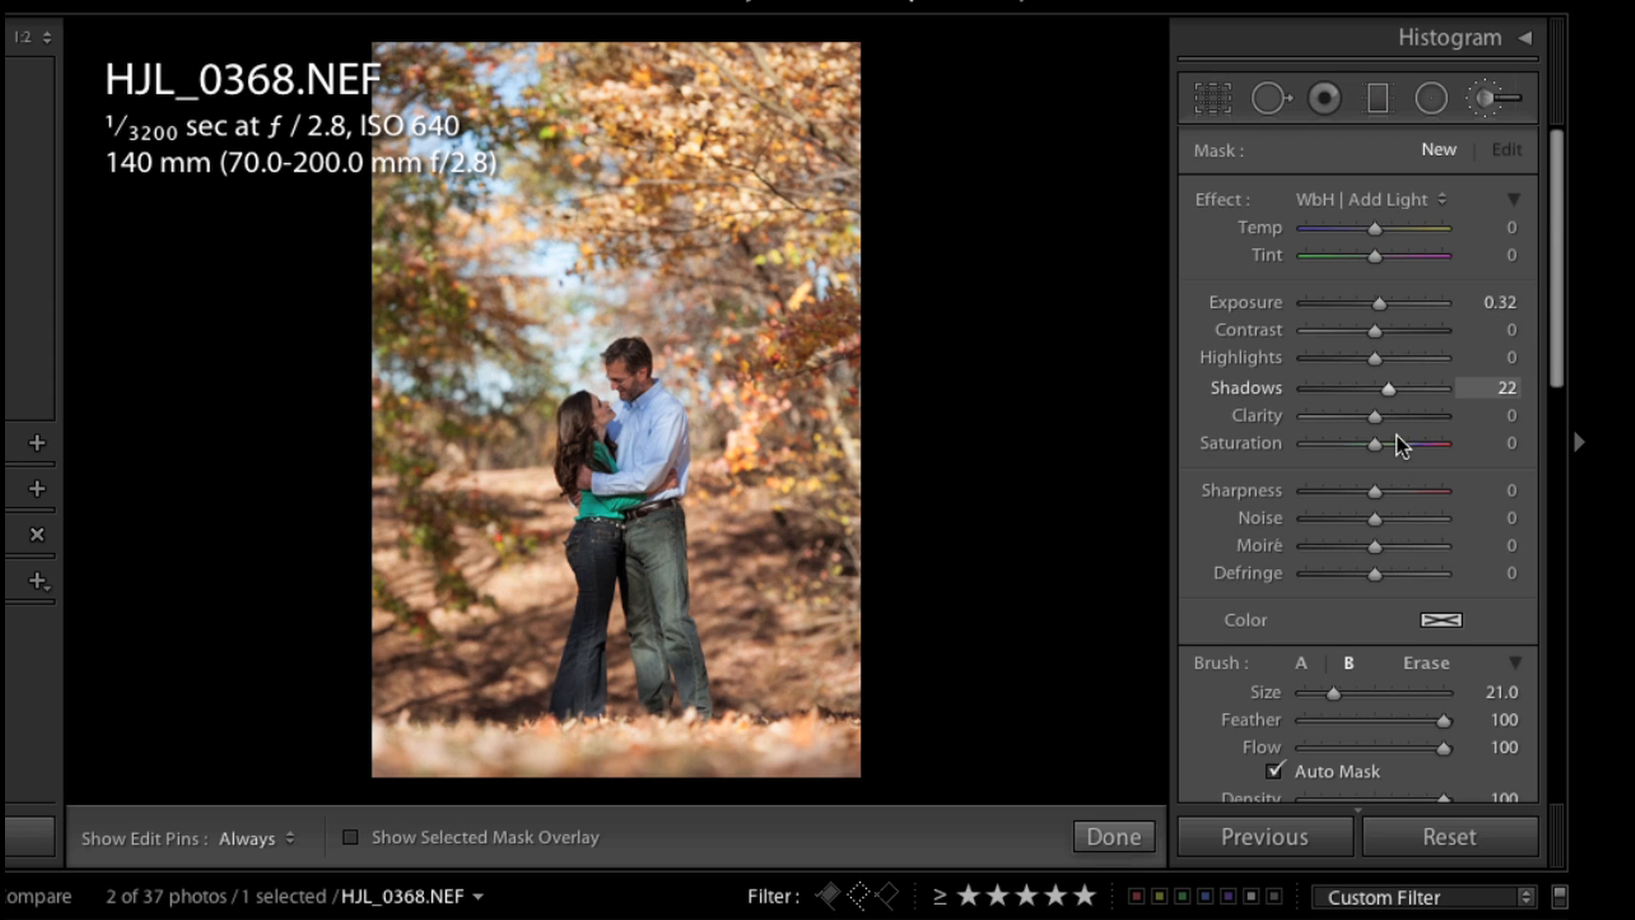
pyautogui.moveTo(1376, 572)
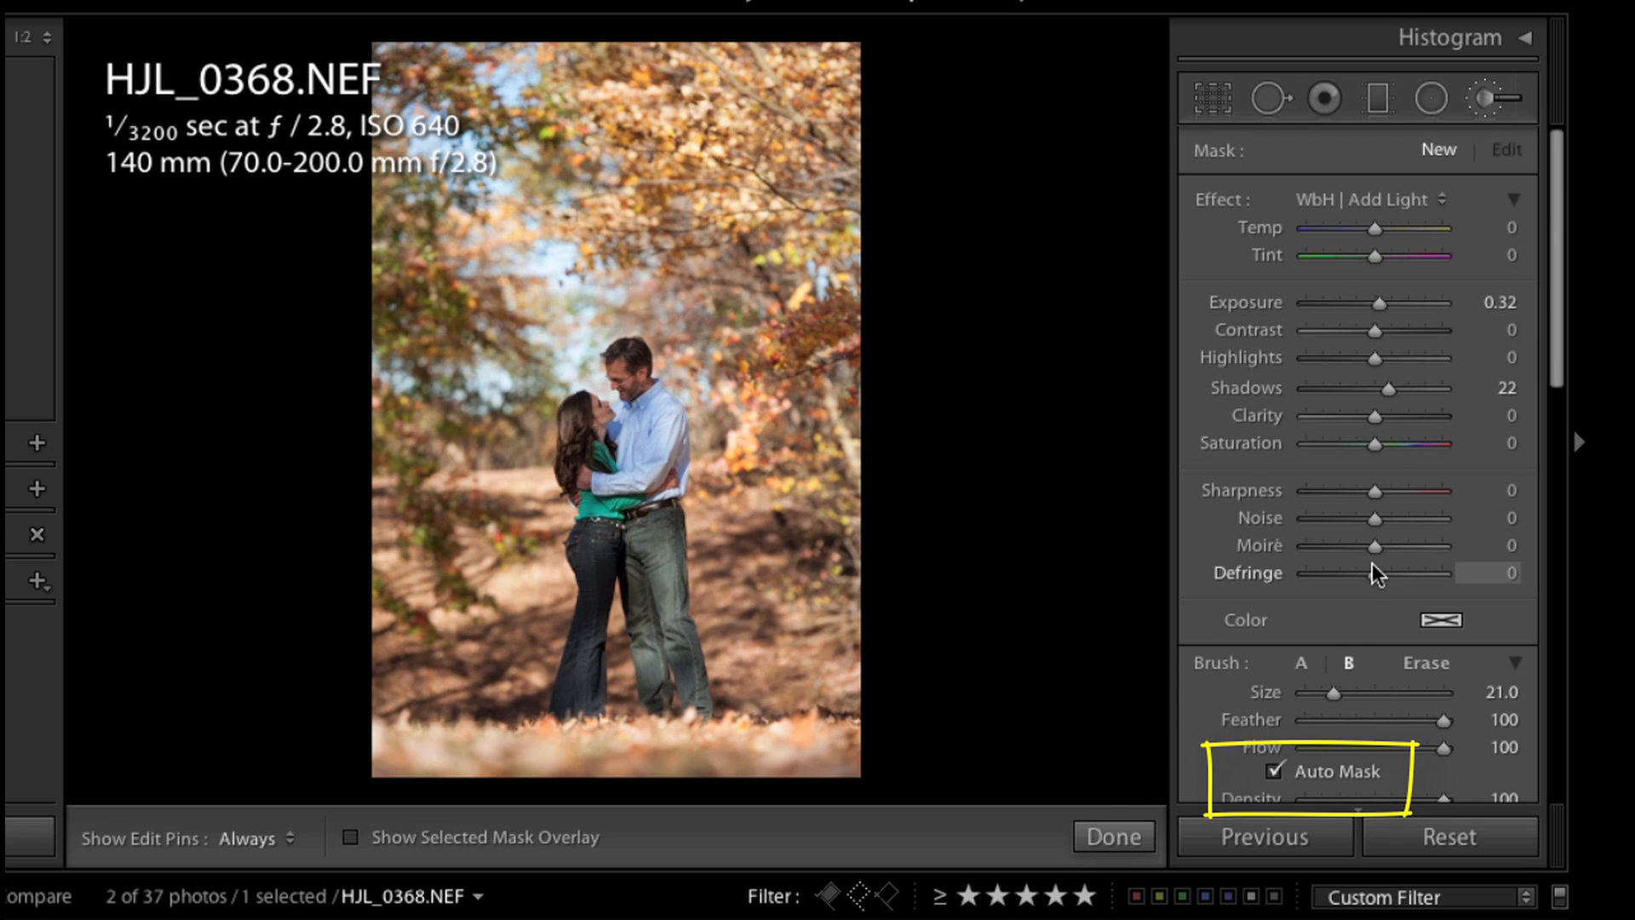
pyautogui.press('a')
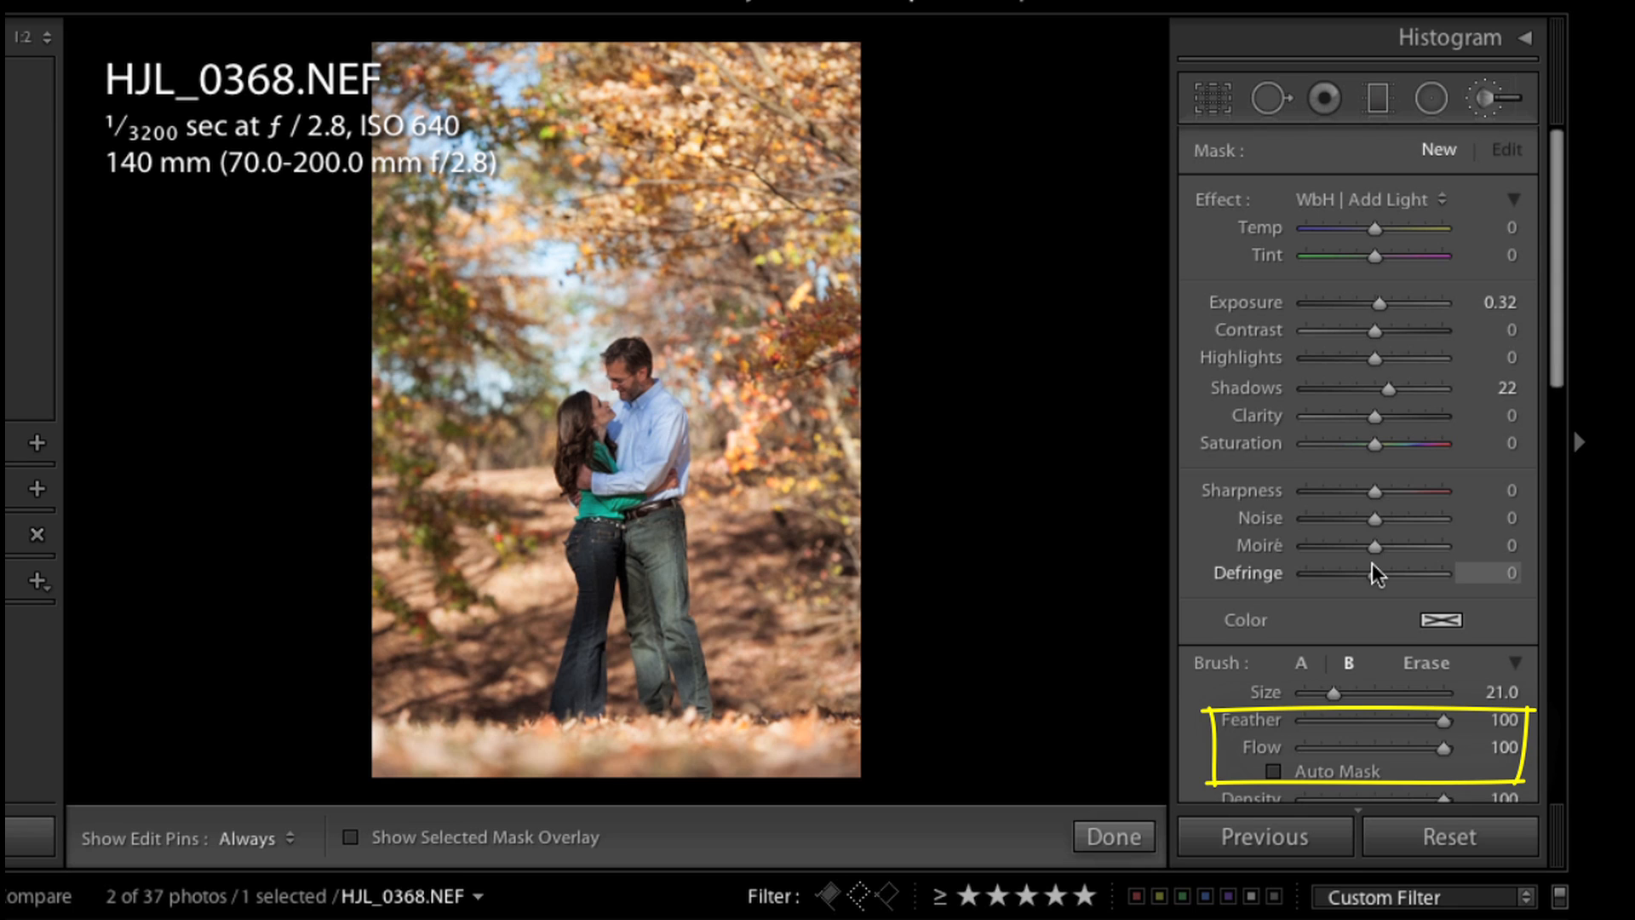
pyautogui.moveTo(1444, 746); pyautogui.dragTo(1373, 746)
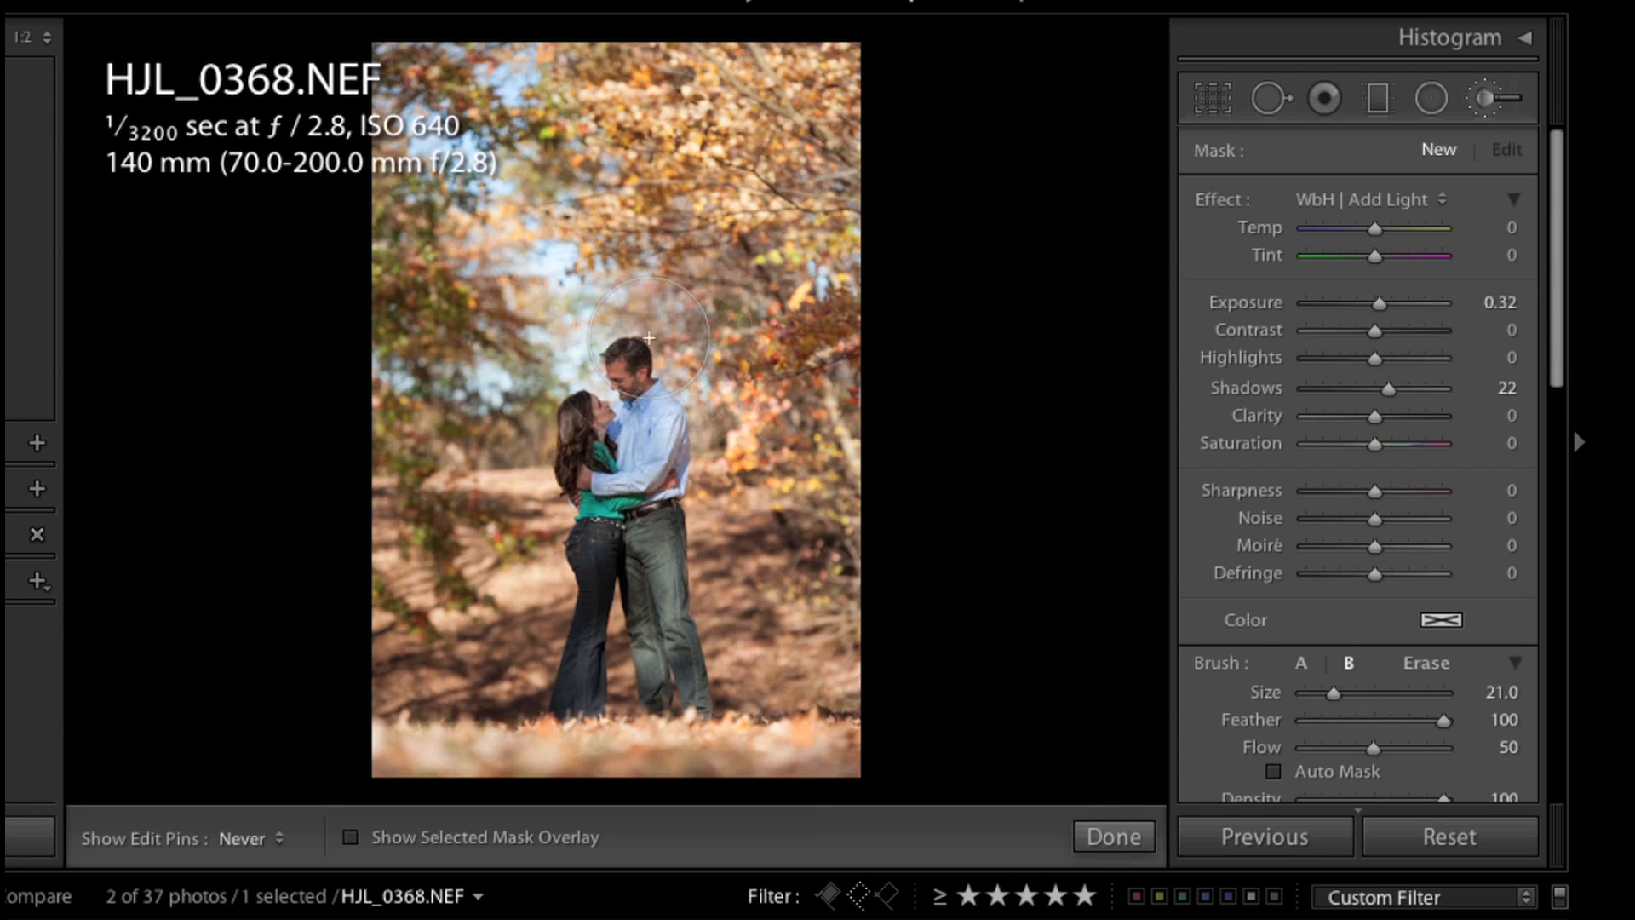
# Step: Paint Add Light over the couple, trial exposure up to 1.30 and settle it at 0.58
pyautogui.moveTo(649, 337); pyautogui.dragTo(700, 428)
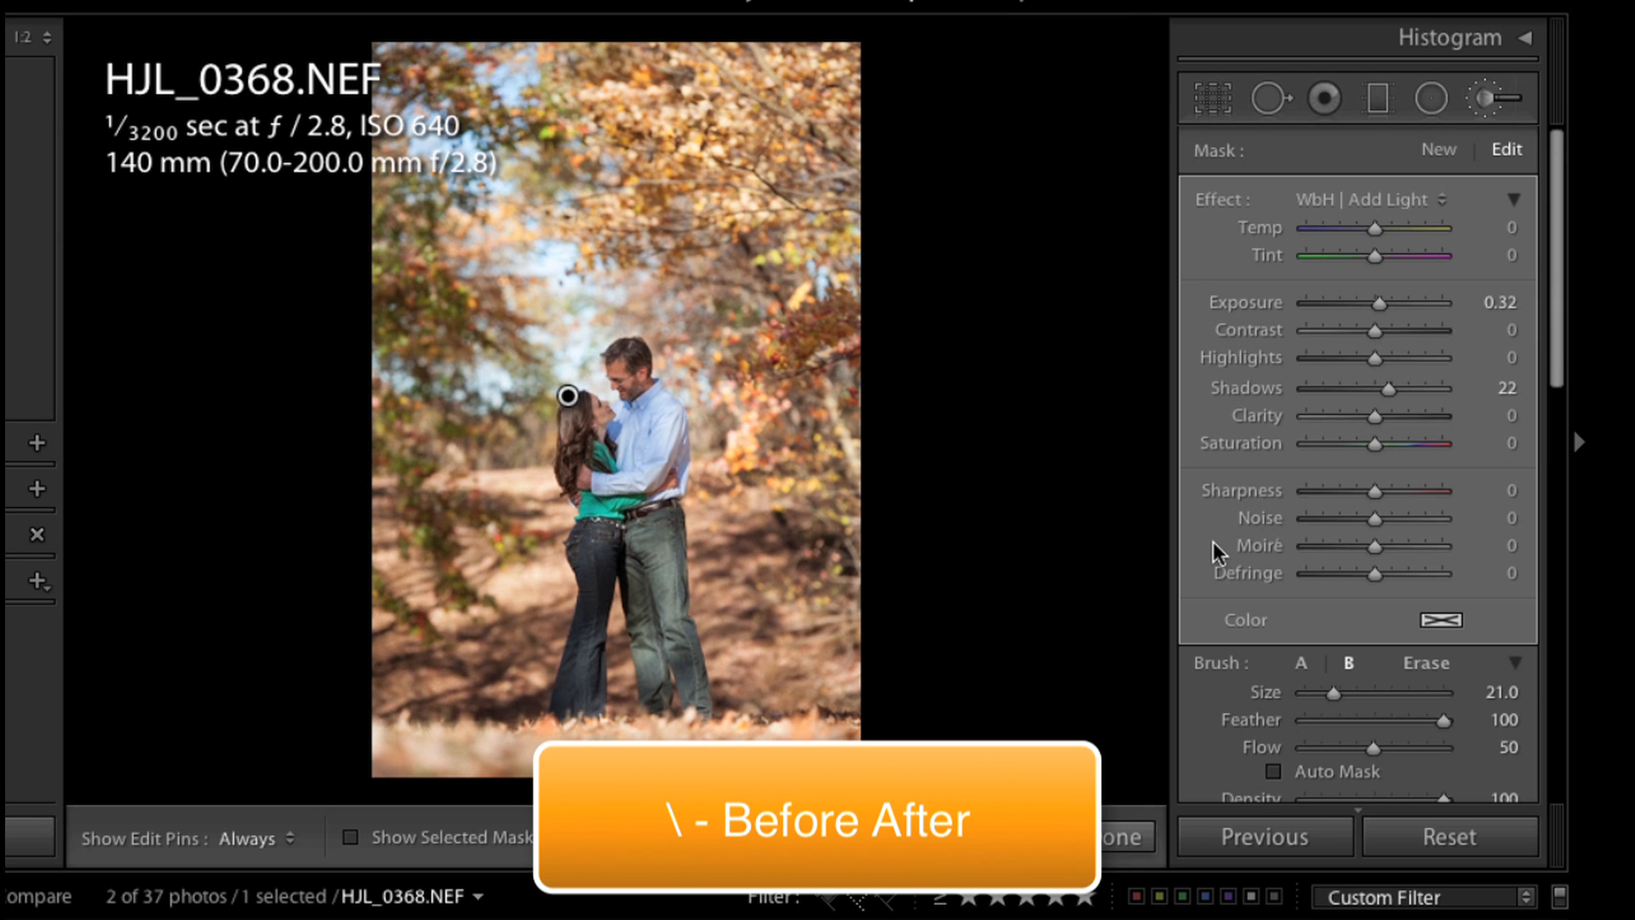
pyautogui.moveTo(1385, 304); pyautogui.dragTo(1402, 303)
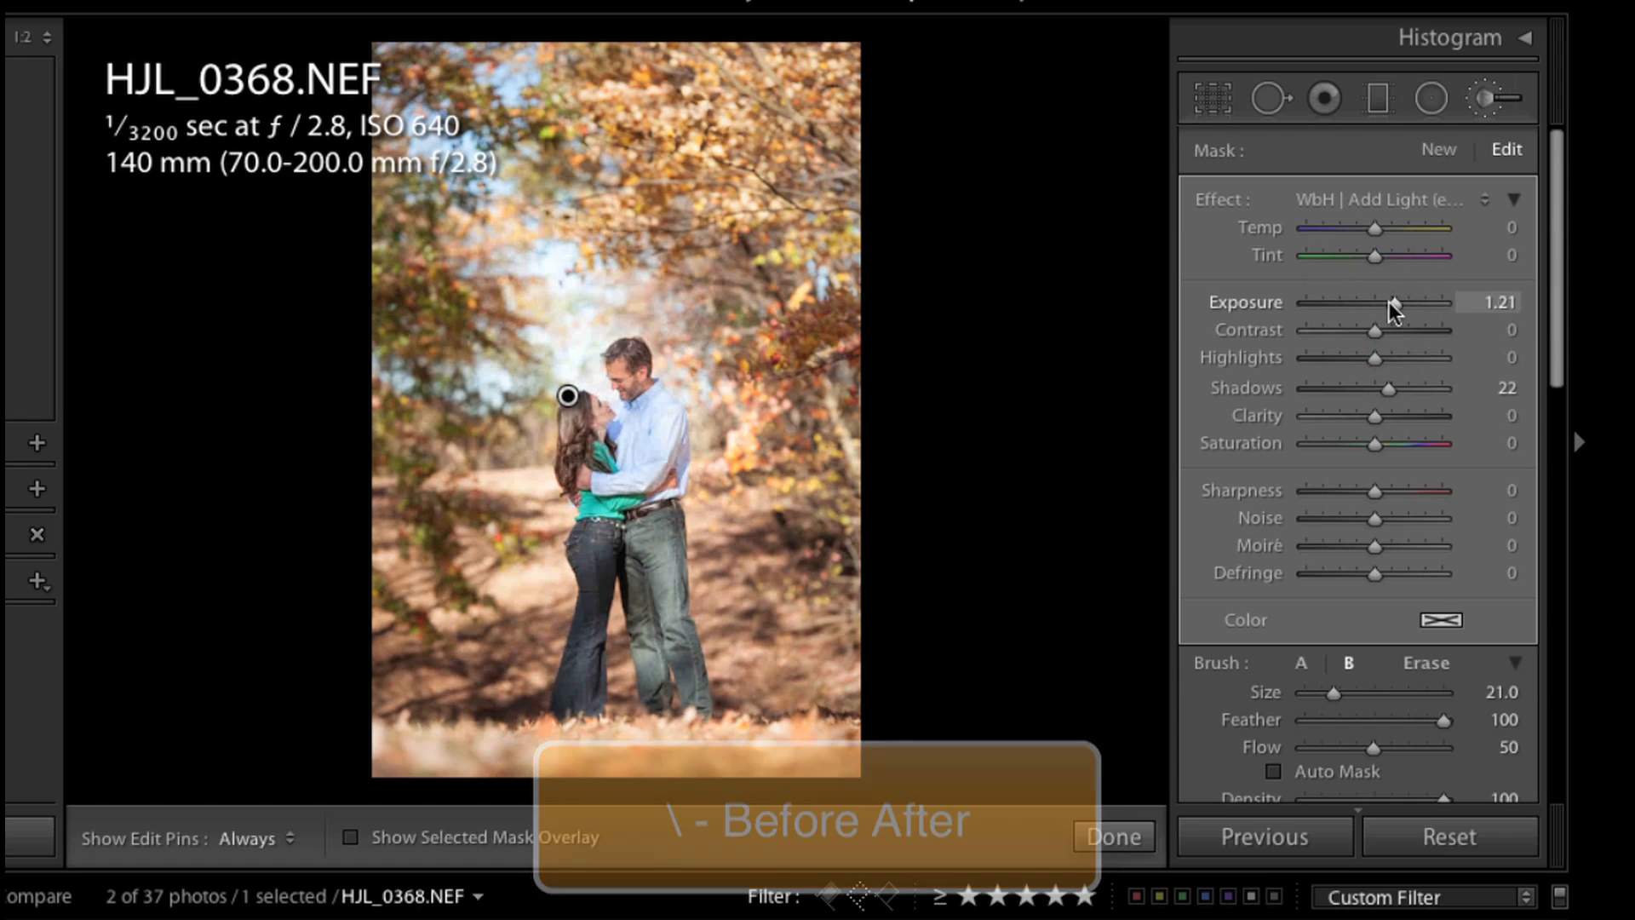
pyautogui.moveTo(1376, 301); pyautogui.dragTo(1387, 302)
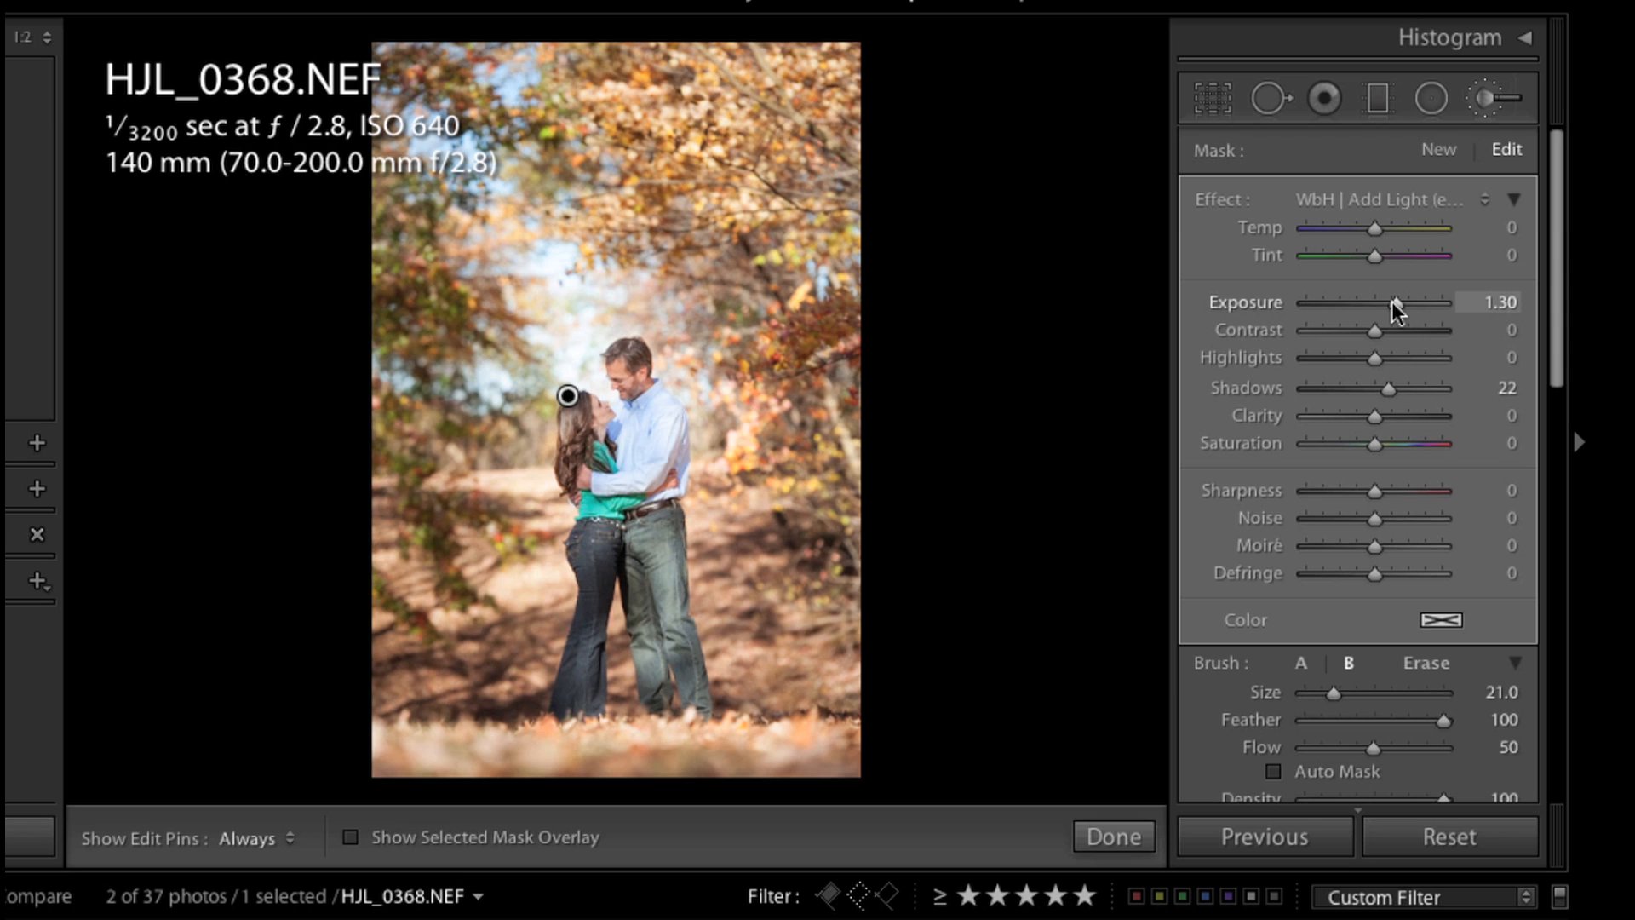
pyautogui.moveTo(1400, 301); pyautogui.dragTo(1365, 302)
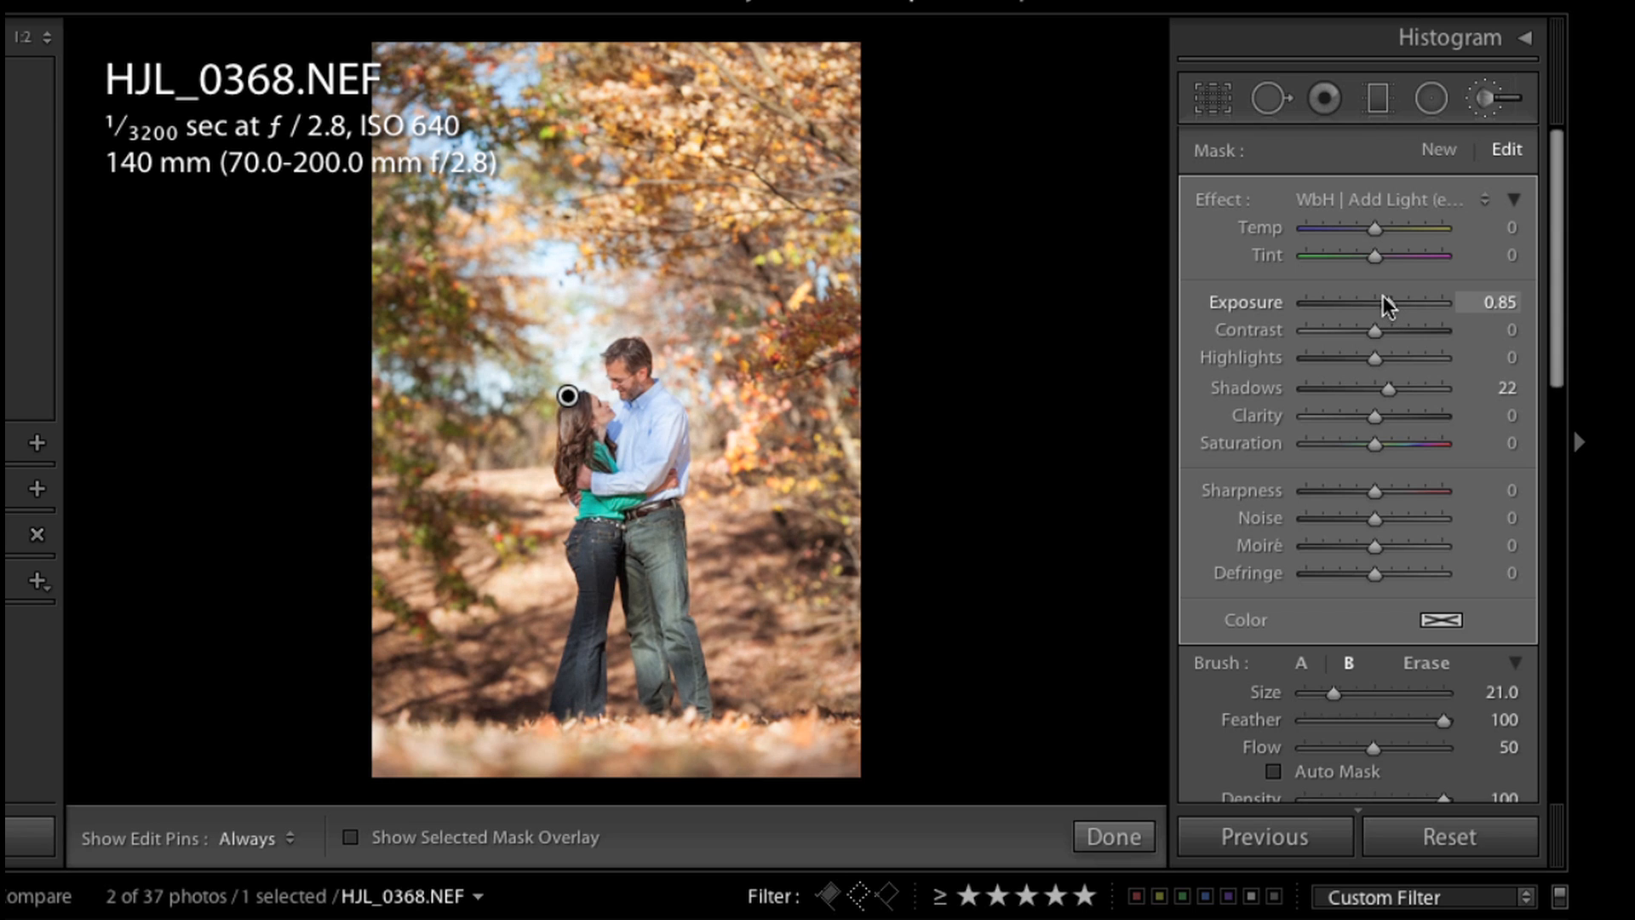
pyautogui.moveTo(1402, 301); pyautogui.dragTo(1376, 301)
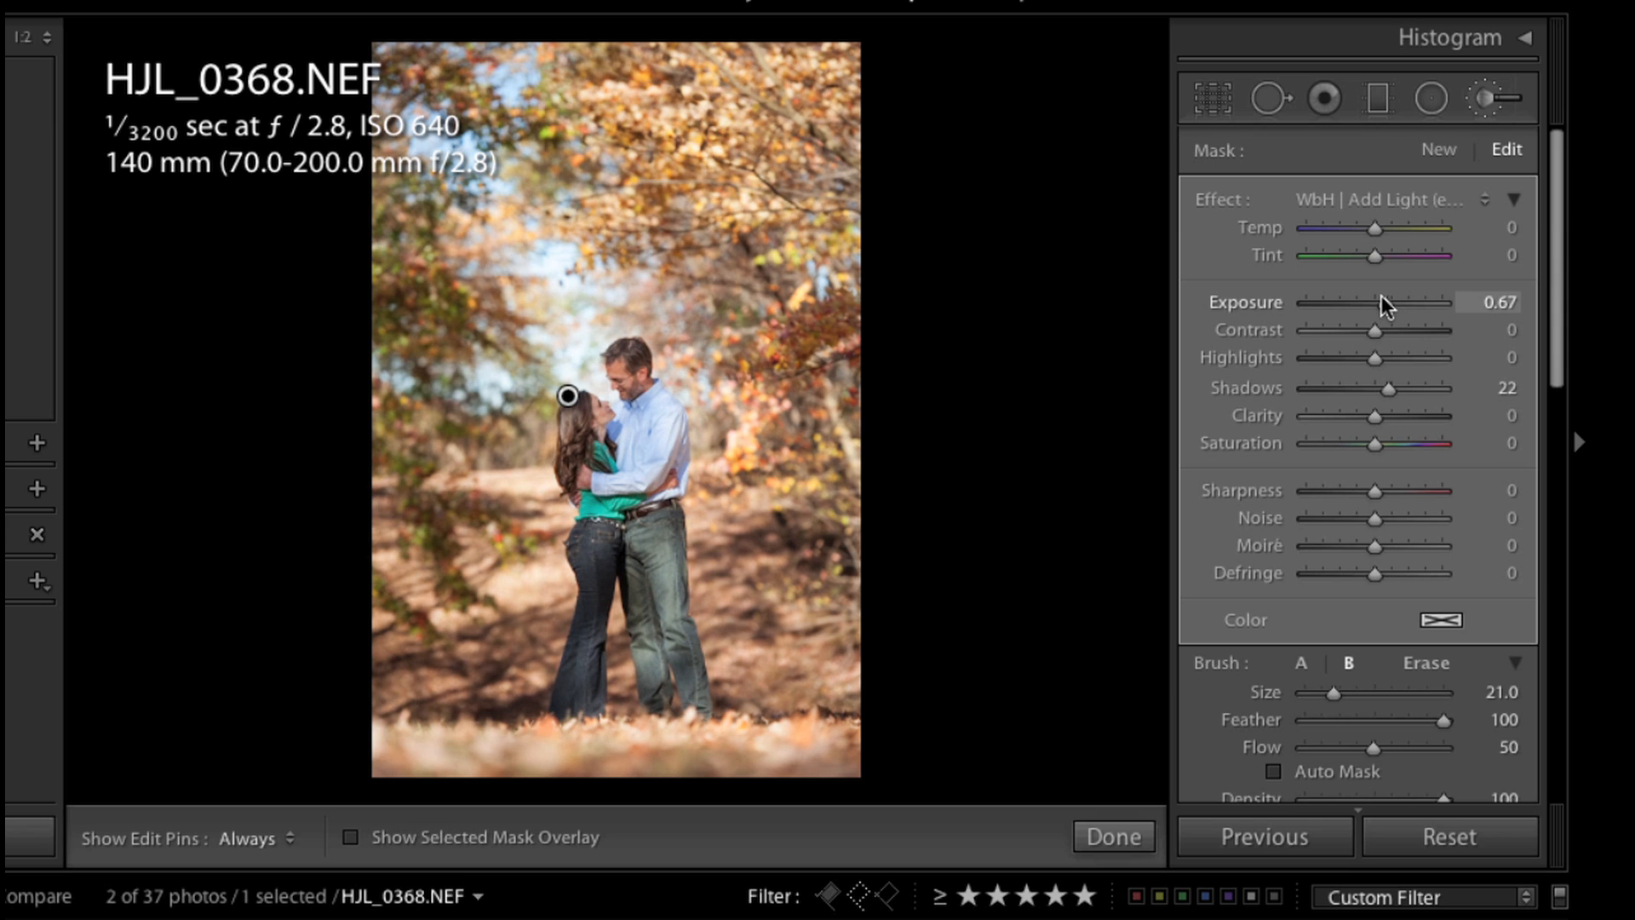
pyautogui.moveTo(1392, 301); pyautogui.dragTo(1377, 302)
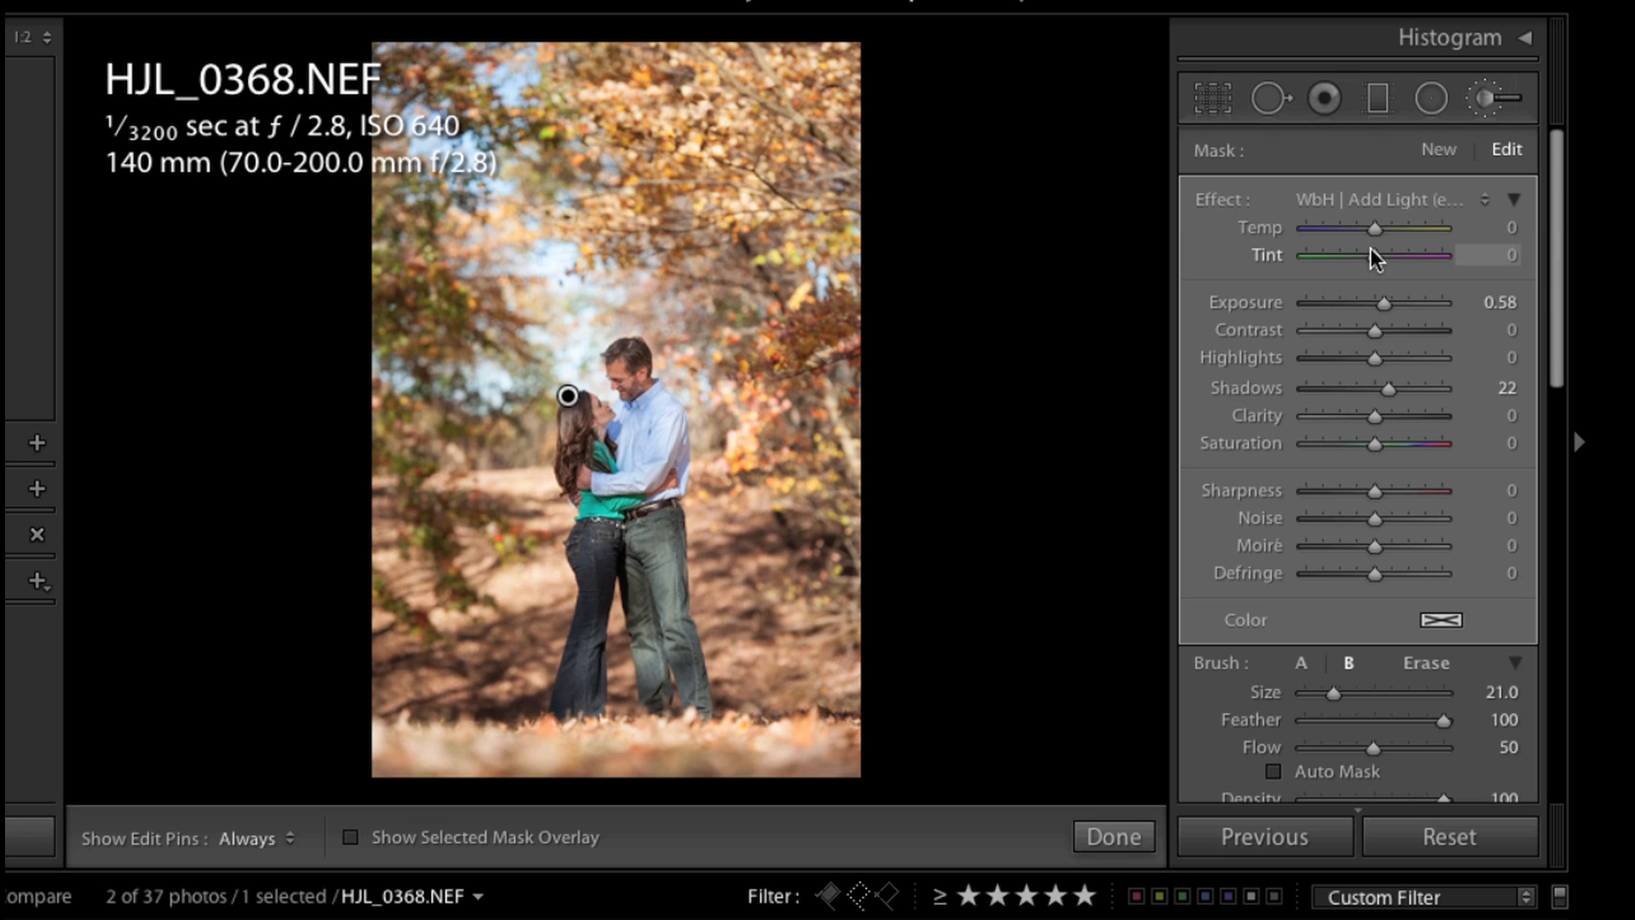
pyautogui.moveTo(1374, 232)
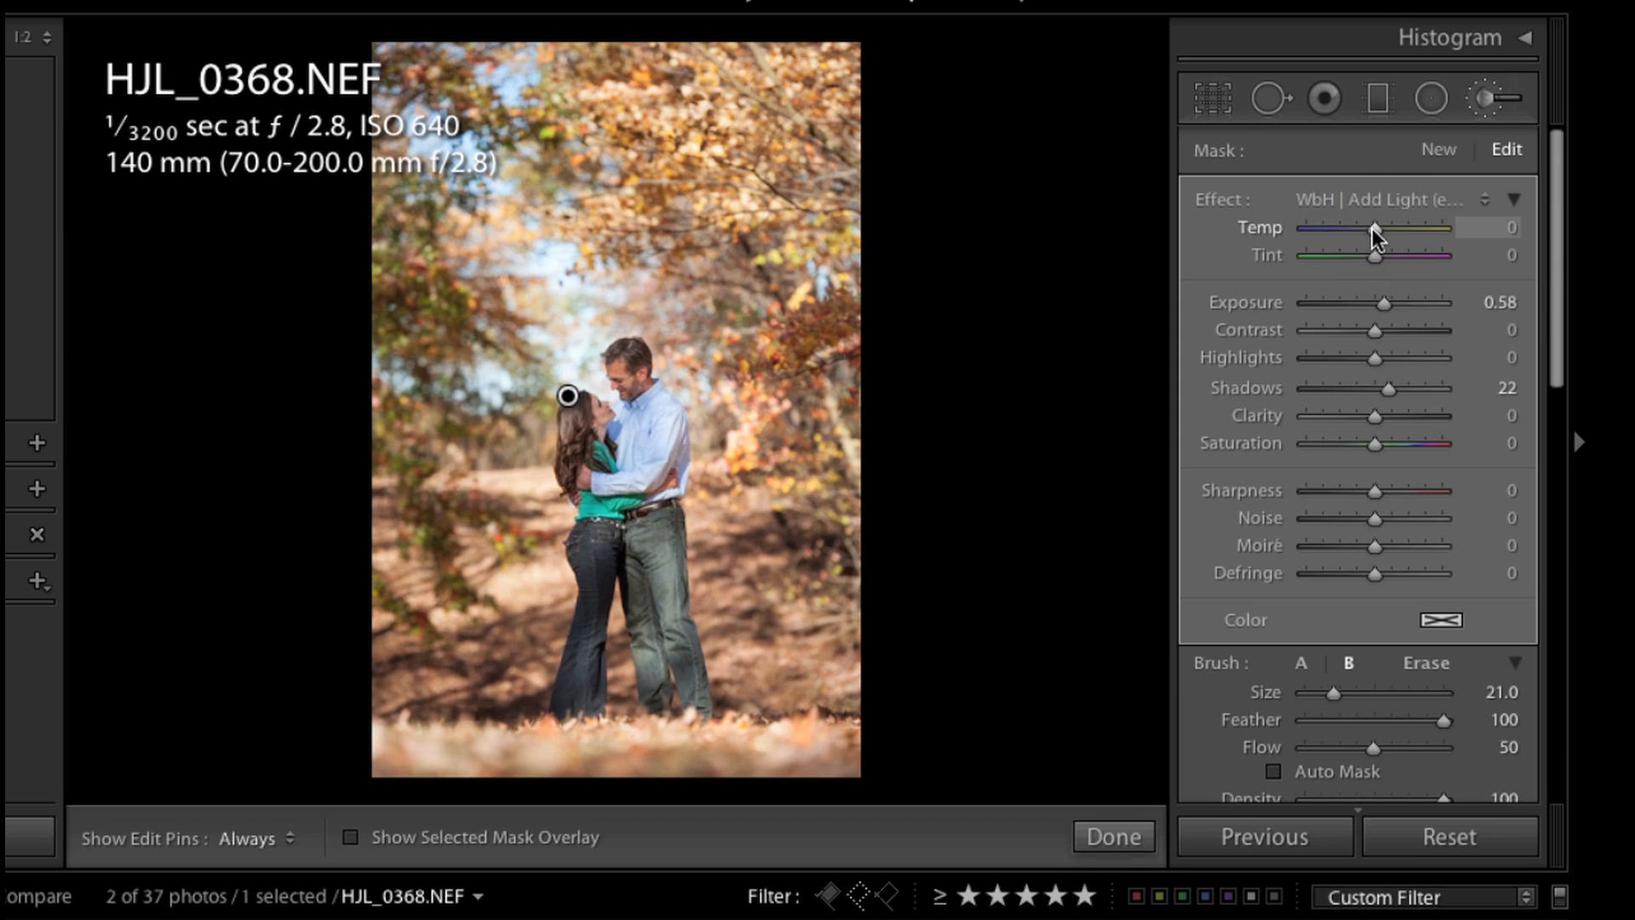
pyautogui.moveTo(1371, 226); pyautogui.dragTo(1378, 227)
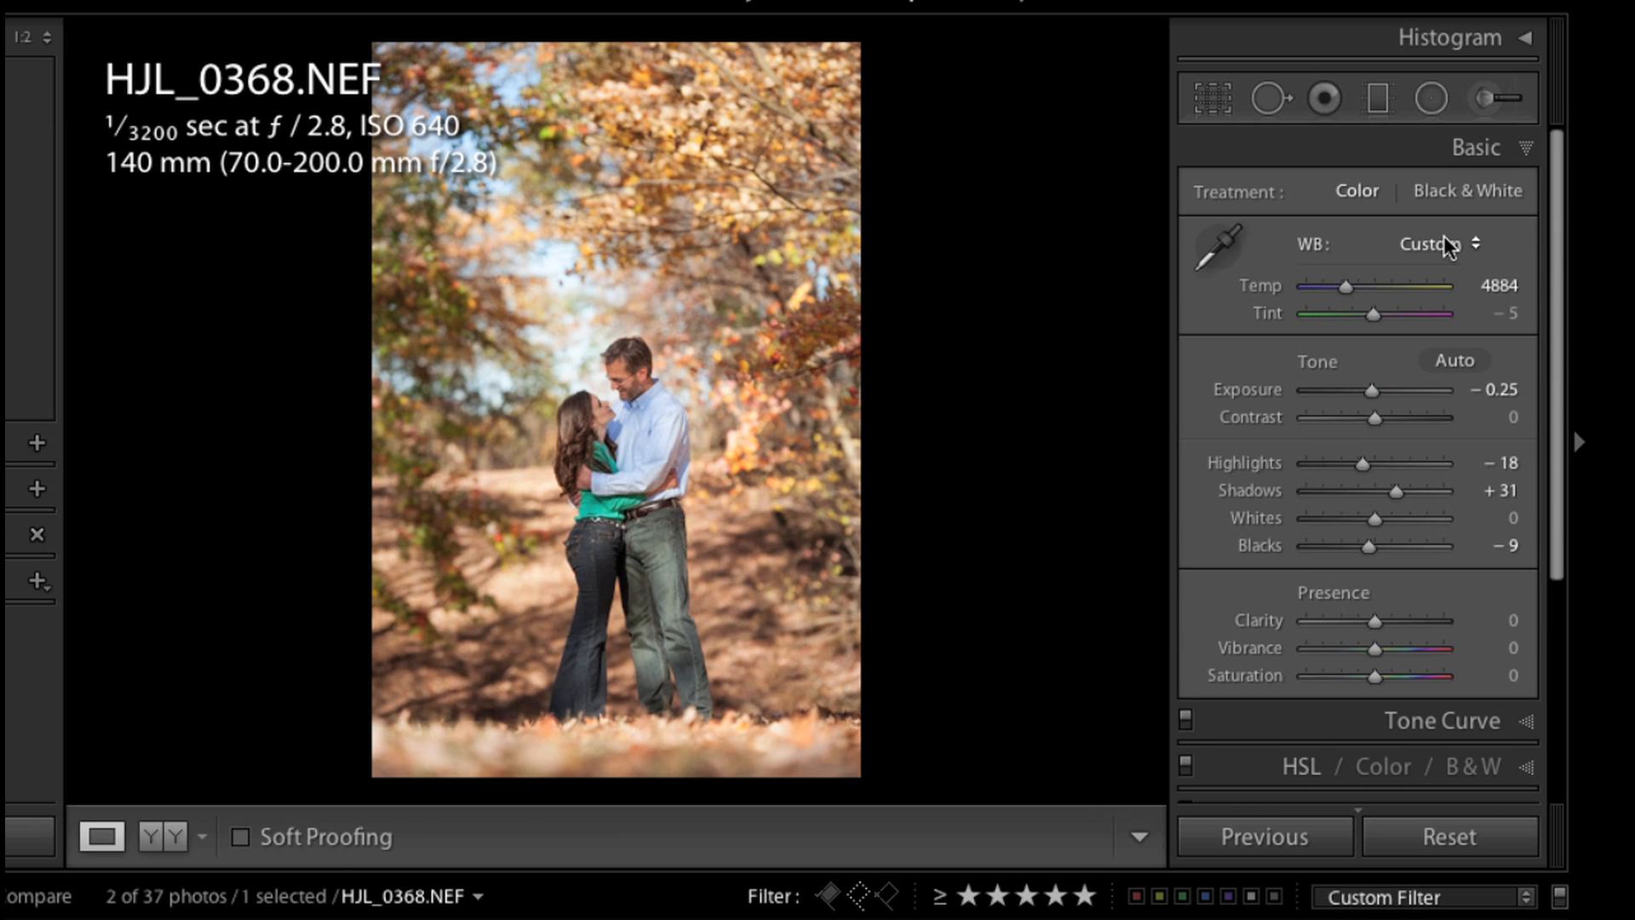
# Step: Trial a post-crop vignette at −18 and −29 with midpoint 42, then return amount to 0
pyautogui.scroll(-3)
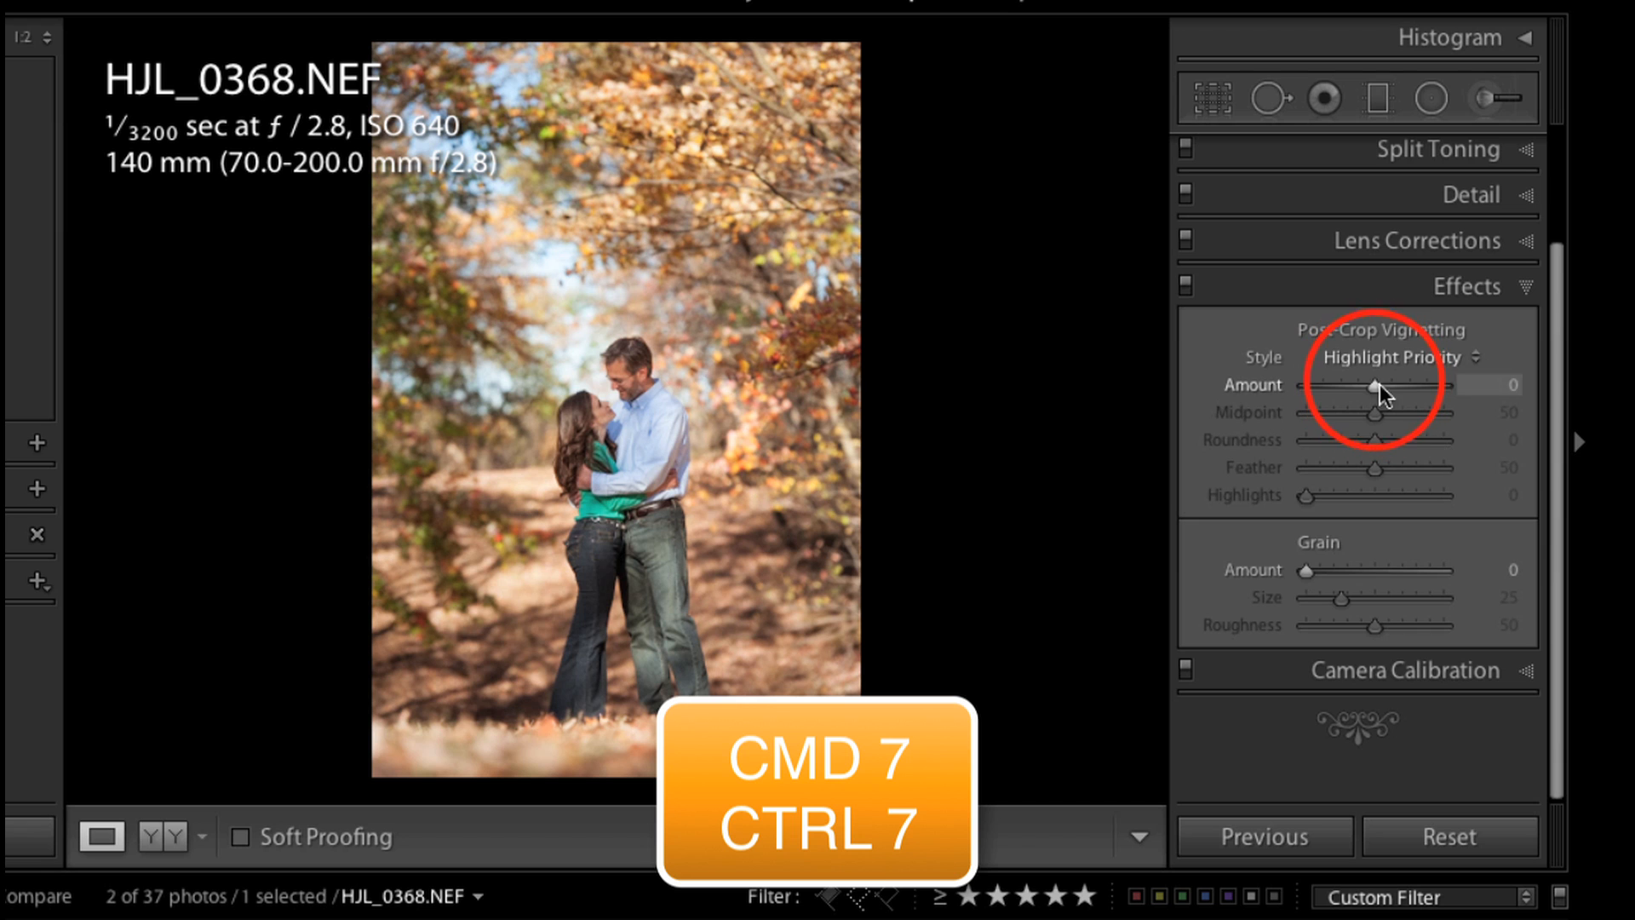
pyautogui.moveTo(1397, 385); pyautogui.dragTo(1366, 385)
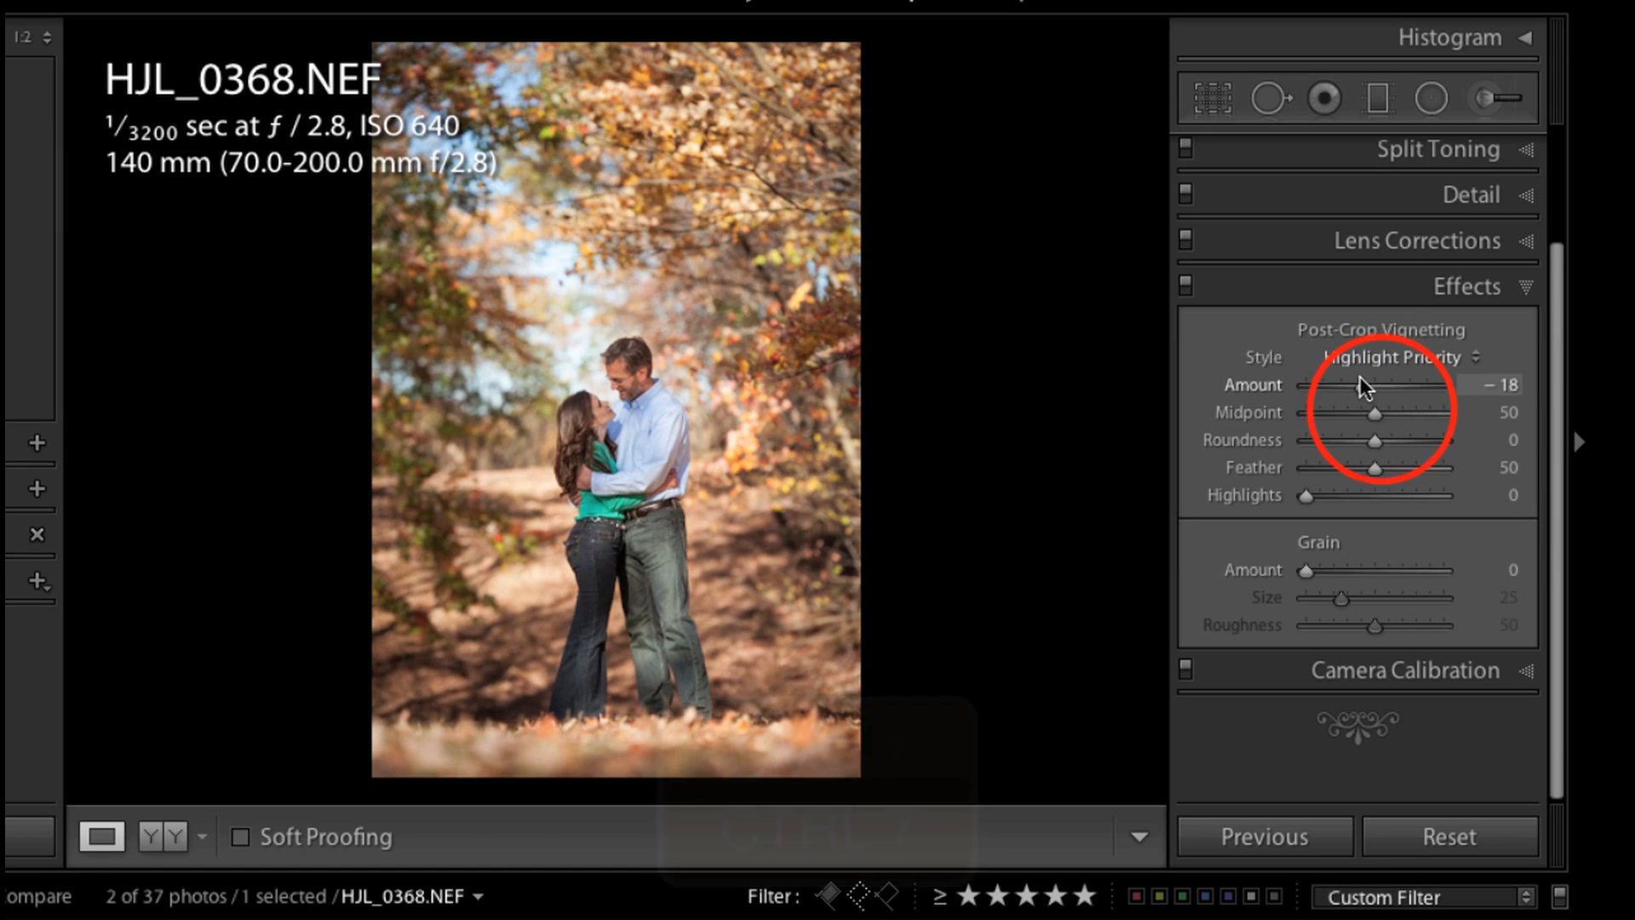
pyautogui.moveTo(1376, 412); pyautogui.dragTo(1361, 412)
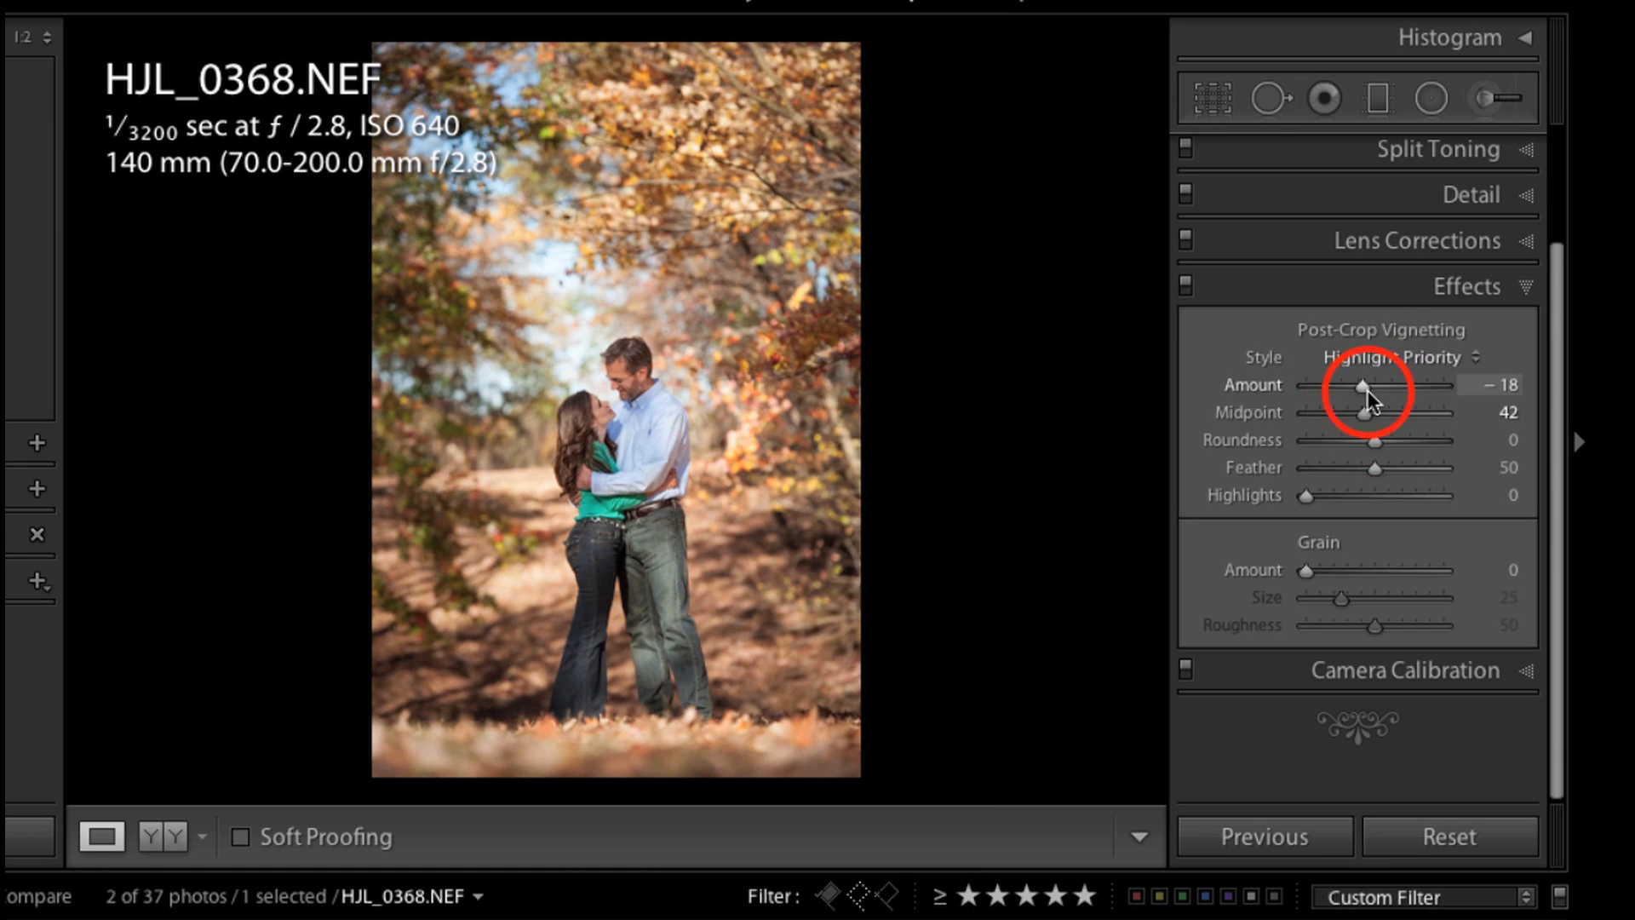
pyautogui.moveTo(1387, 387); pyautogui.dragTo(1356, 386)
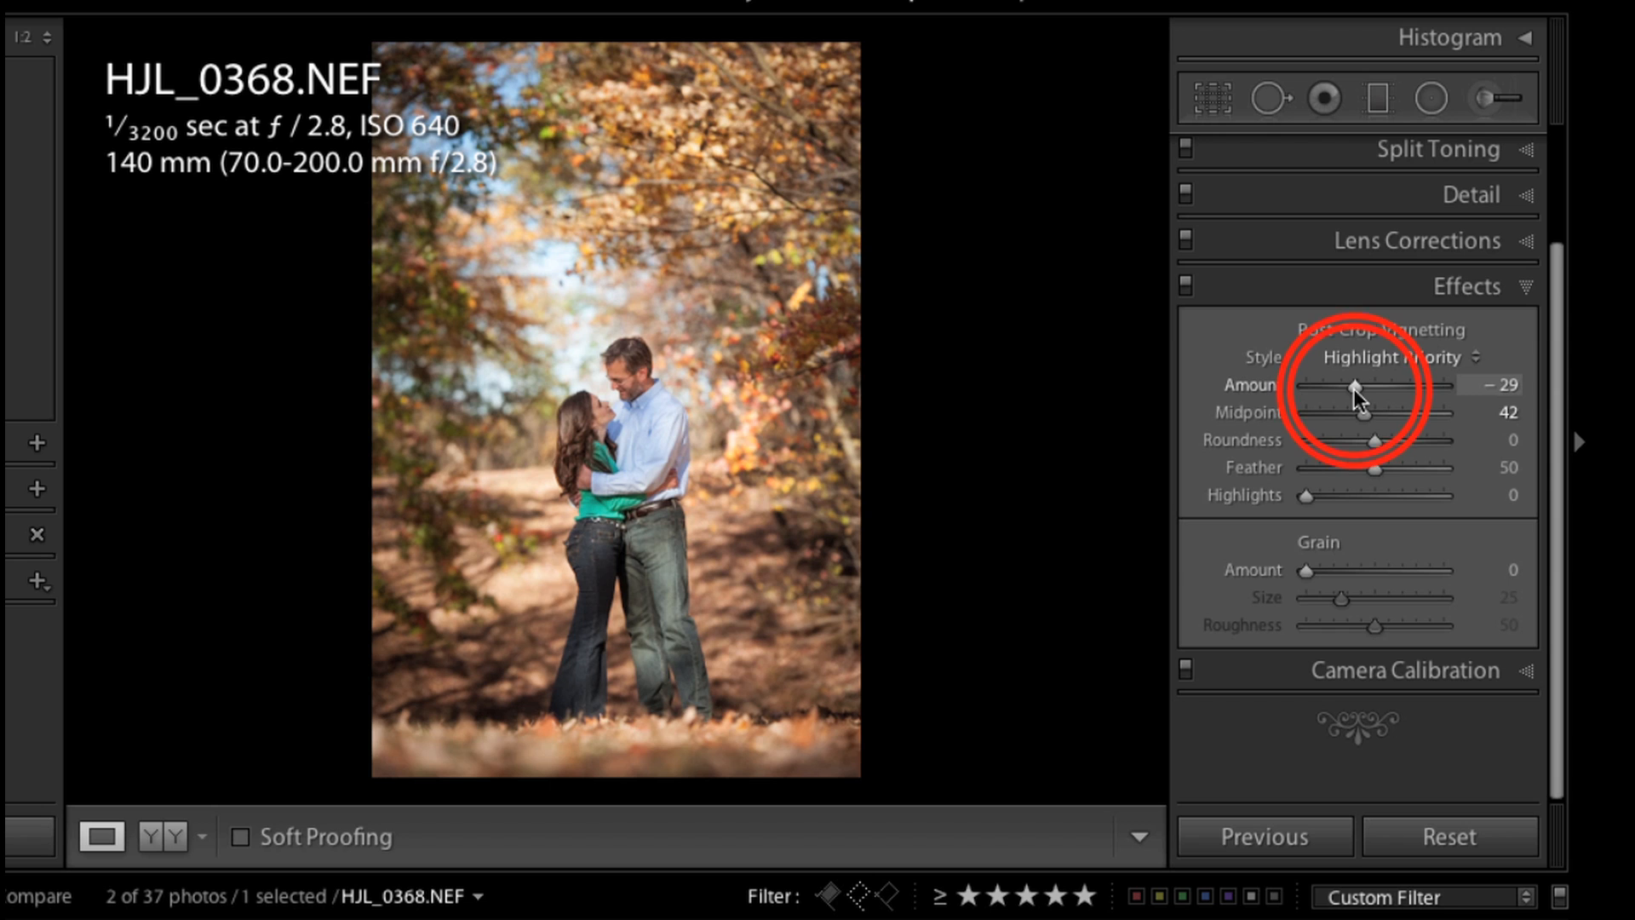
pyautogui.moveTo(1331, 385); pyautogui.dragTo(1375, 385)
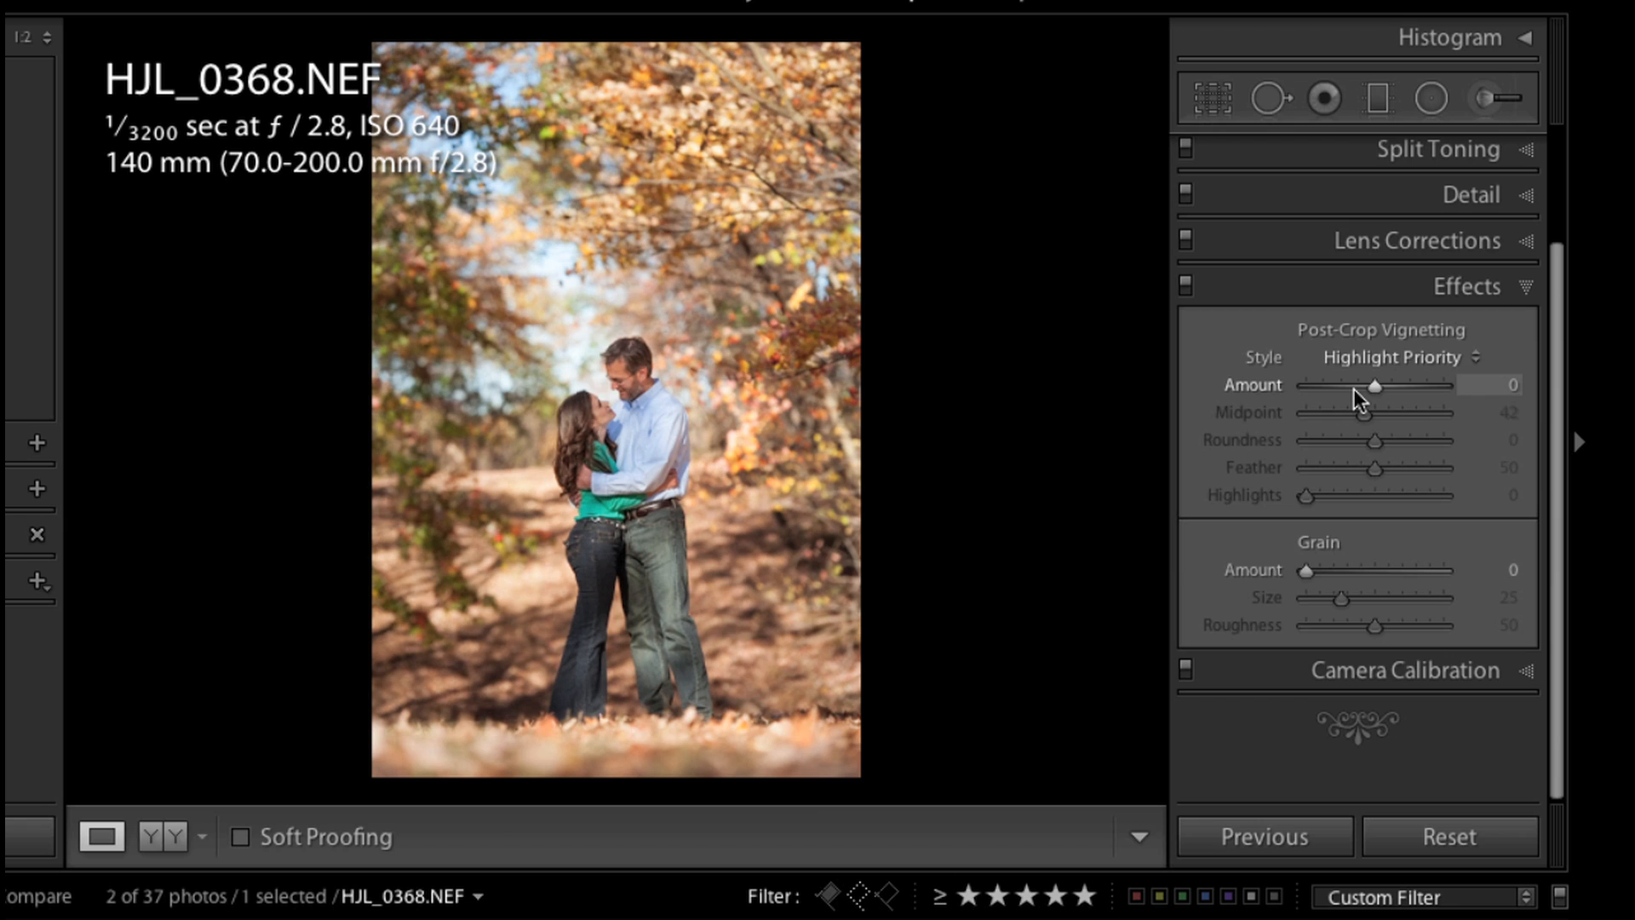
pyautogui.moveTo(1378, 400)
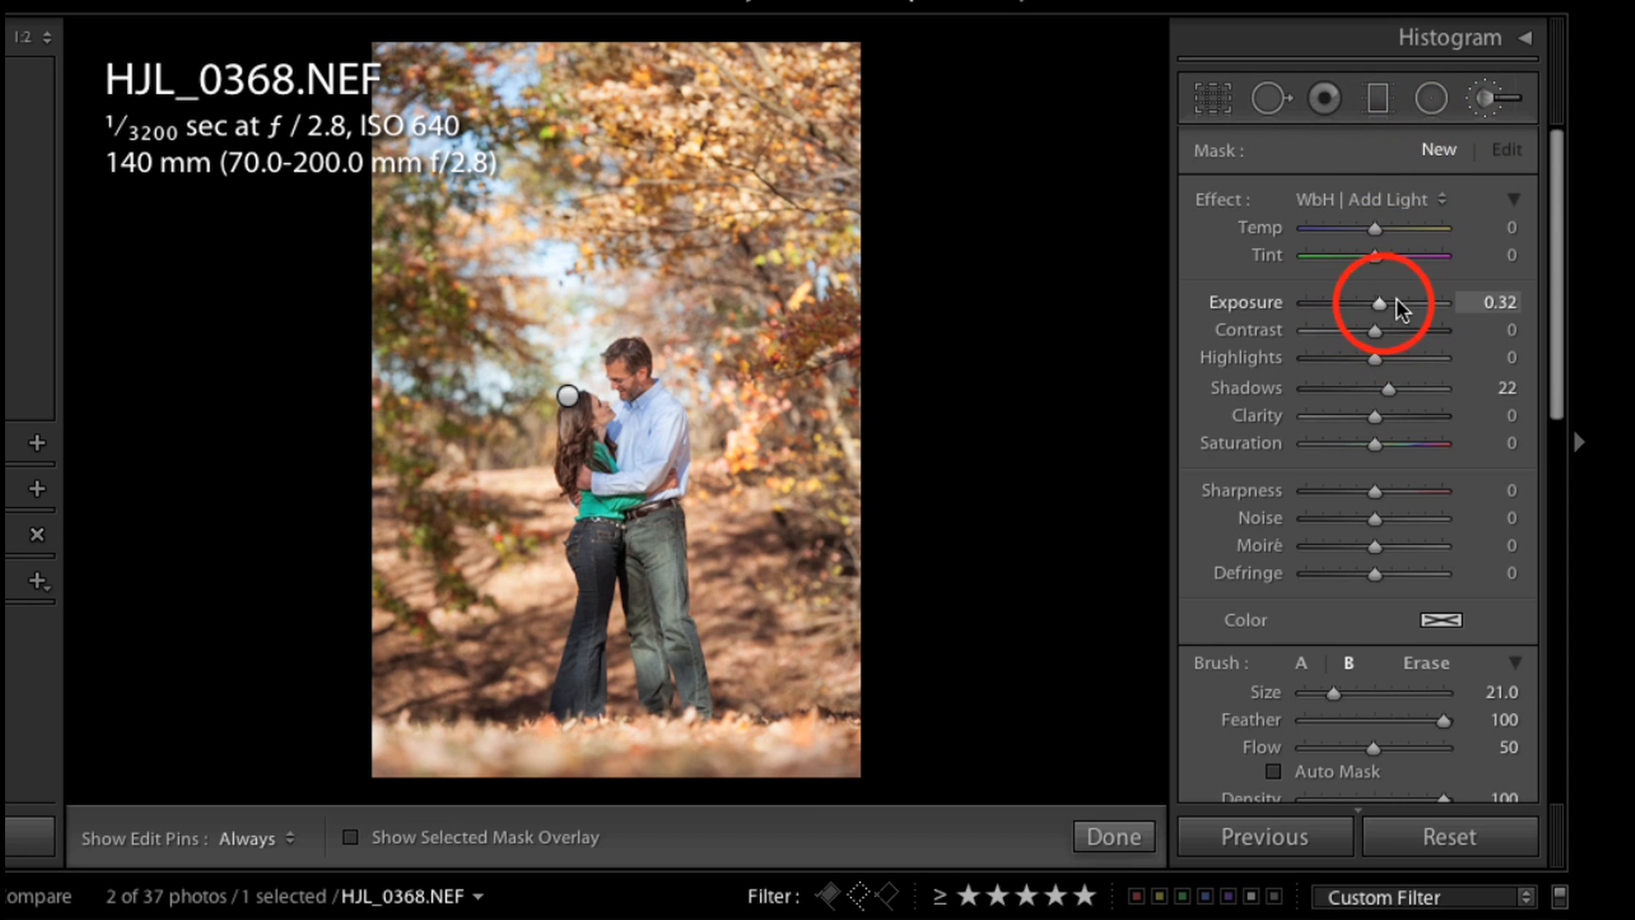
# Step: Dial the new darkening brush to exposure -0.23 and shadows 1
pyautogui.moveTo(1376, 303); pyautogui.dragTo(1369, 303)
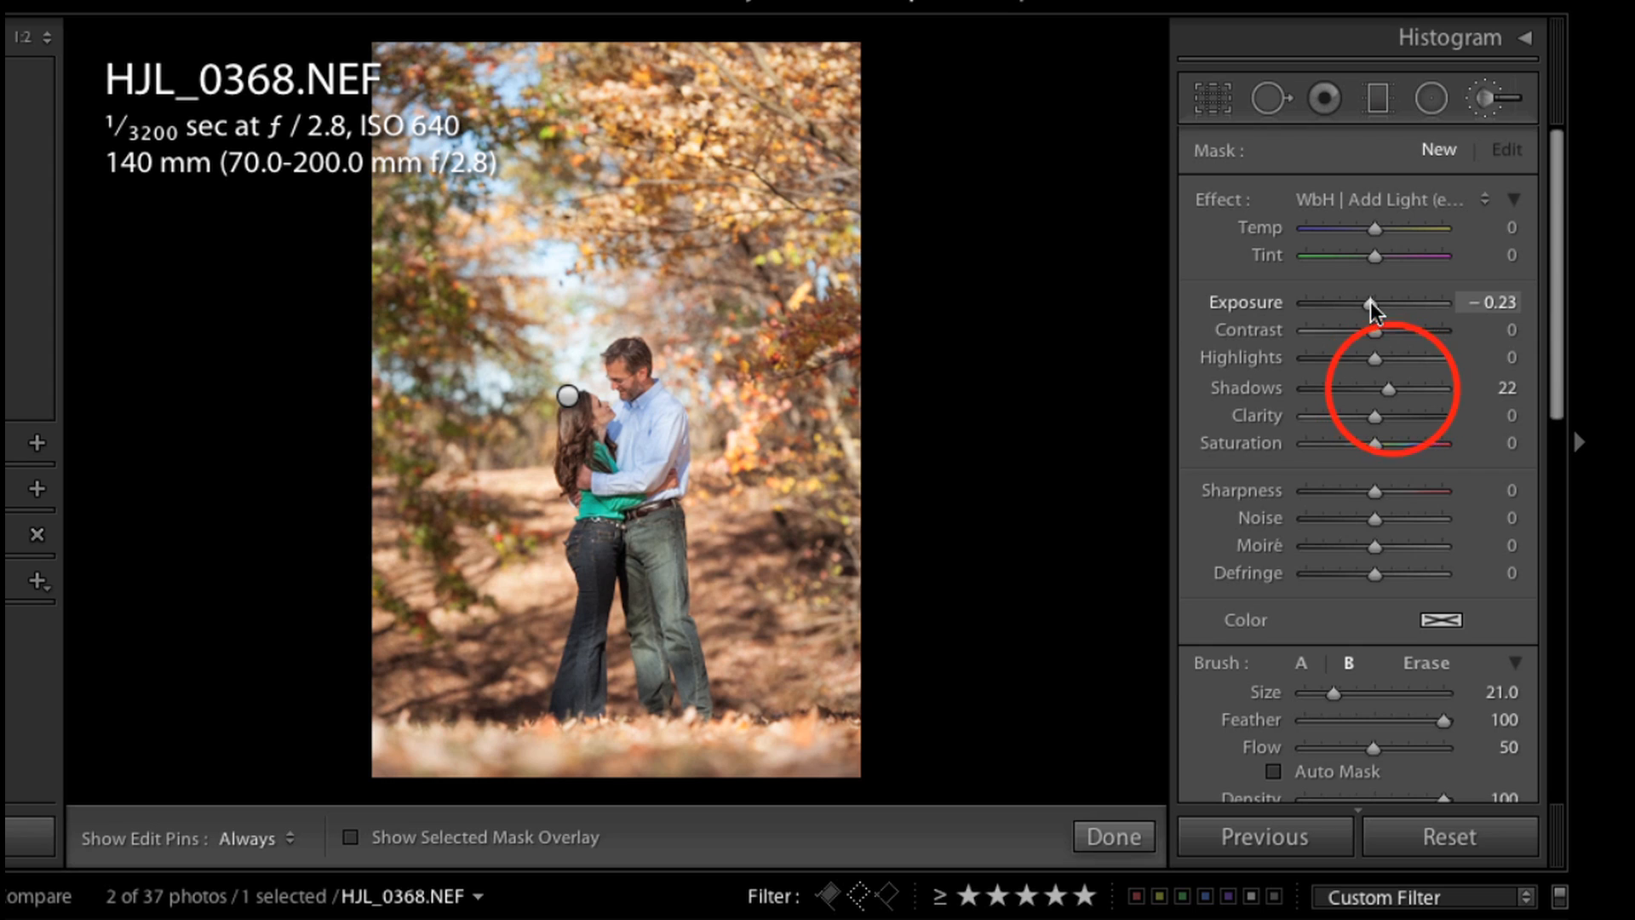
pyautogui.moveTo(1414, 388); pyautogui.dragTo(1378, 389)
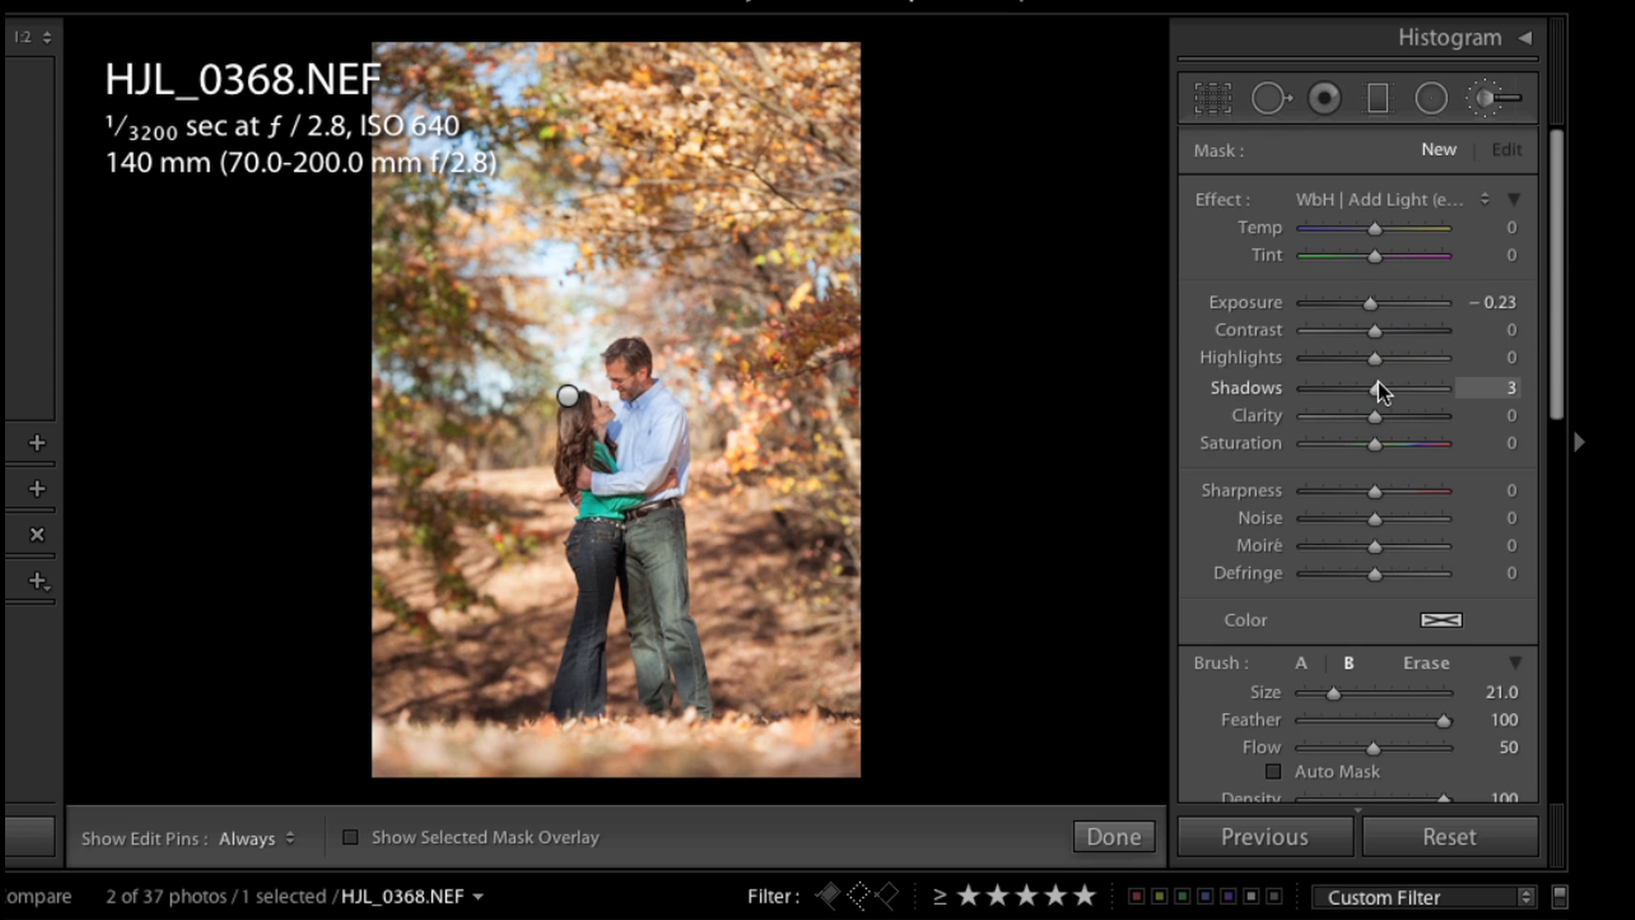
pyautogui.moveTo(1379, 387); pyautogui.dragTo(1374, 387)
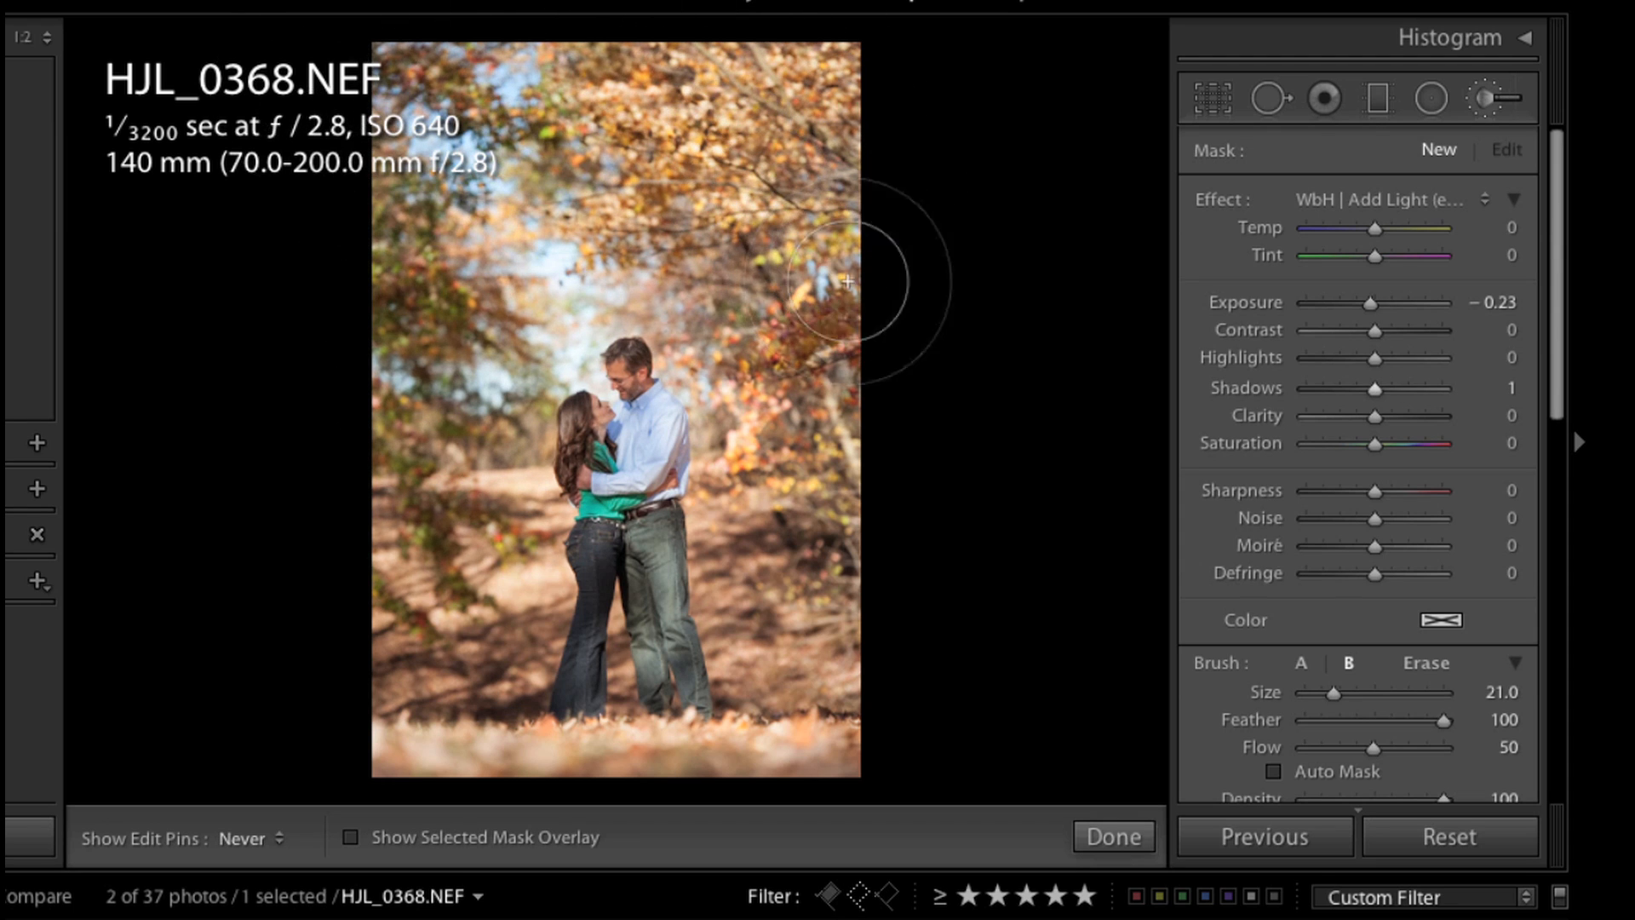
pyautogui.moveTo(364, 741)
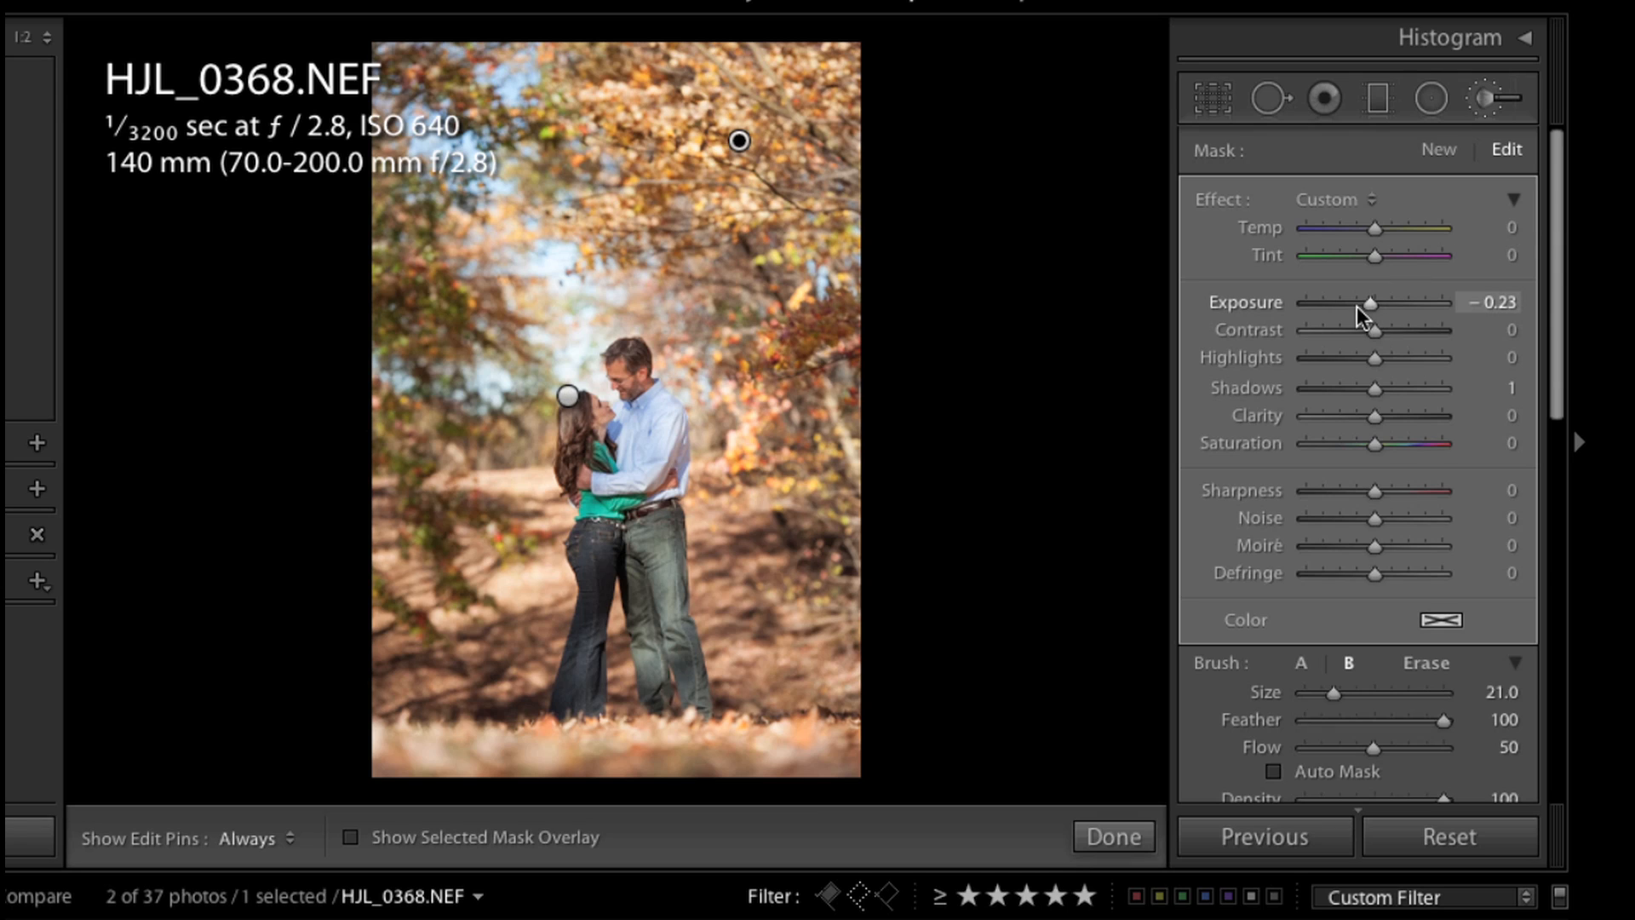
# Step: Burn the brushed treetops to exposure -1.13 and shadows -28, then compare with the original
pyautogui.click(1373, 304)
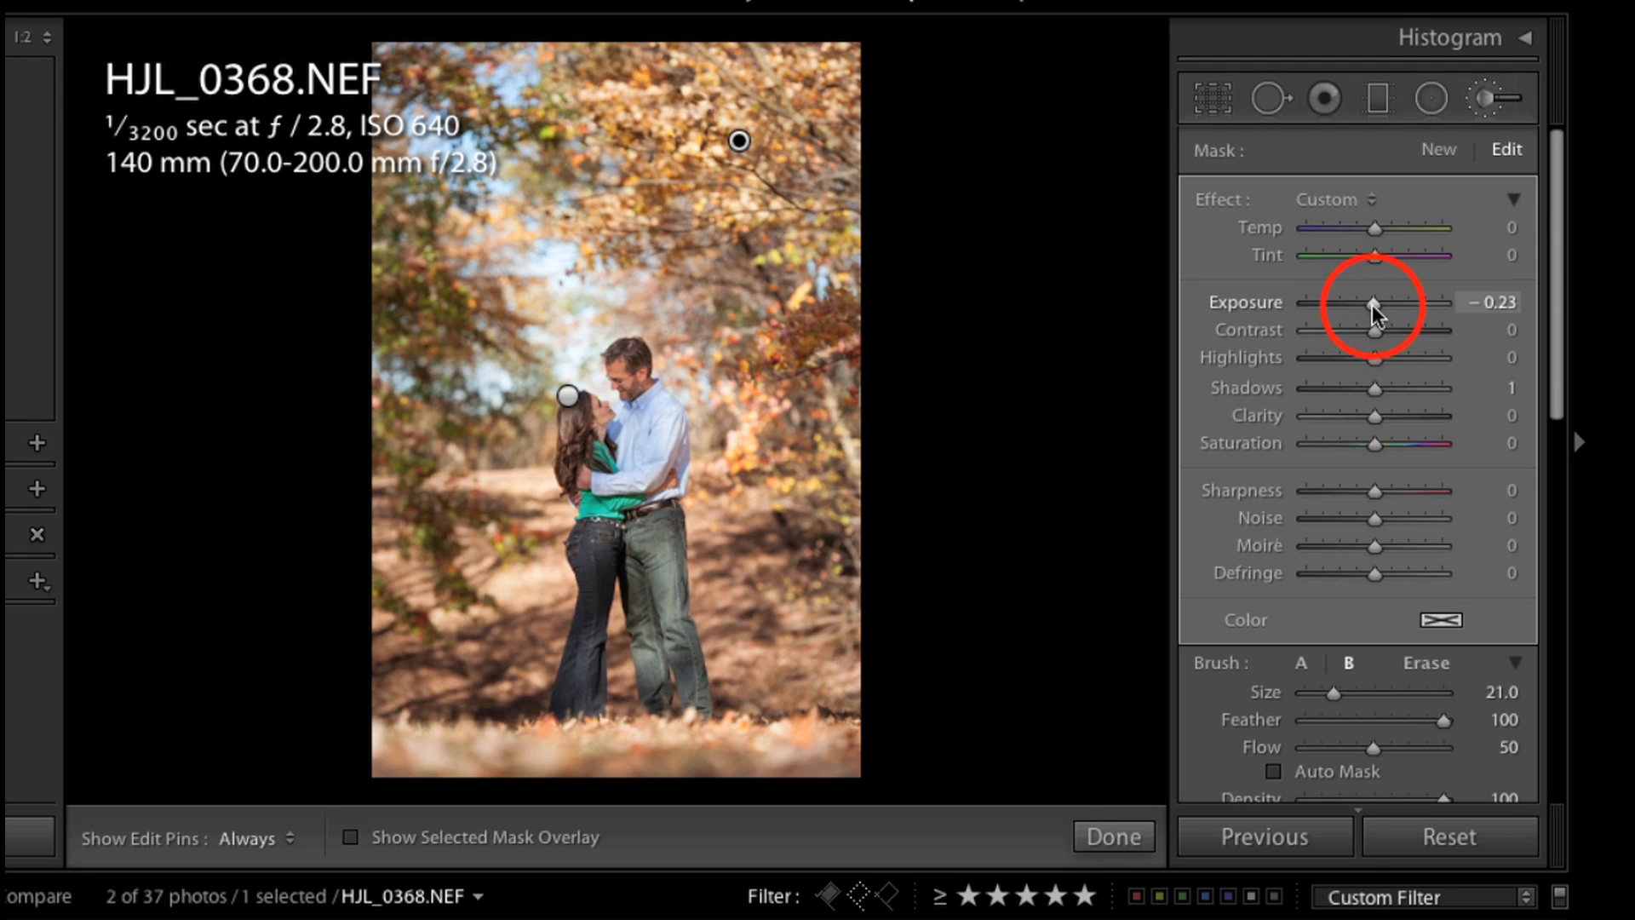
pyautogui.moveTo(1374, 315); pyautogui.dragTo(1356, 315)
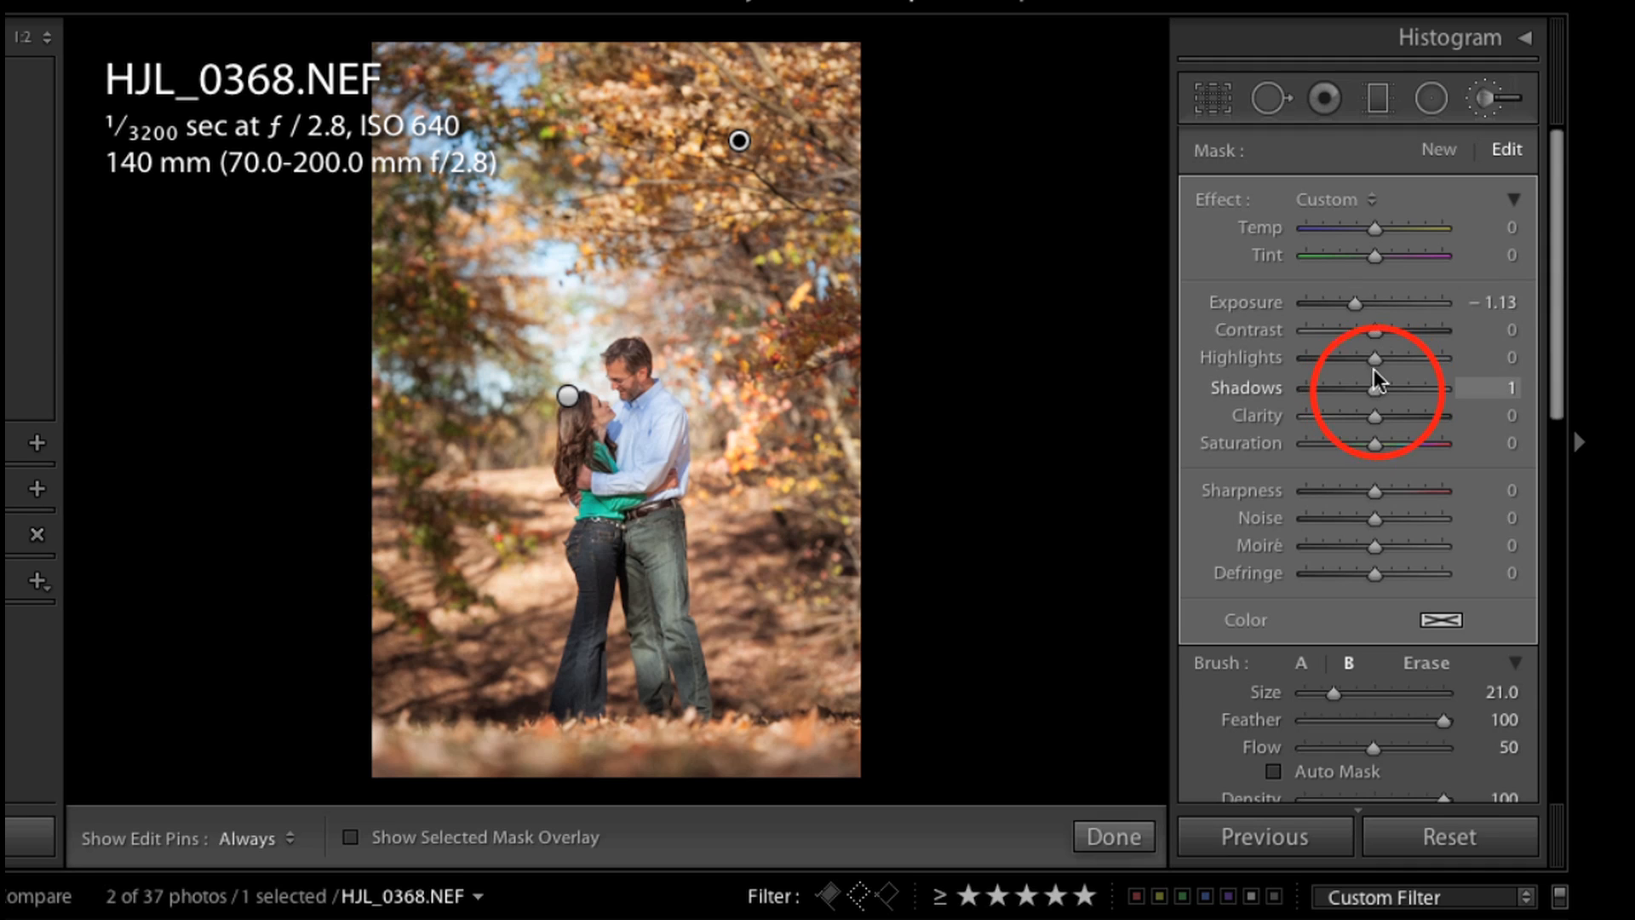
pyautogui.moveTo(1377, 386); pyautogui.dragTo(1361, 387)
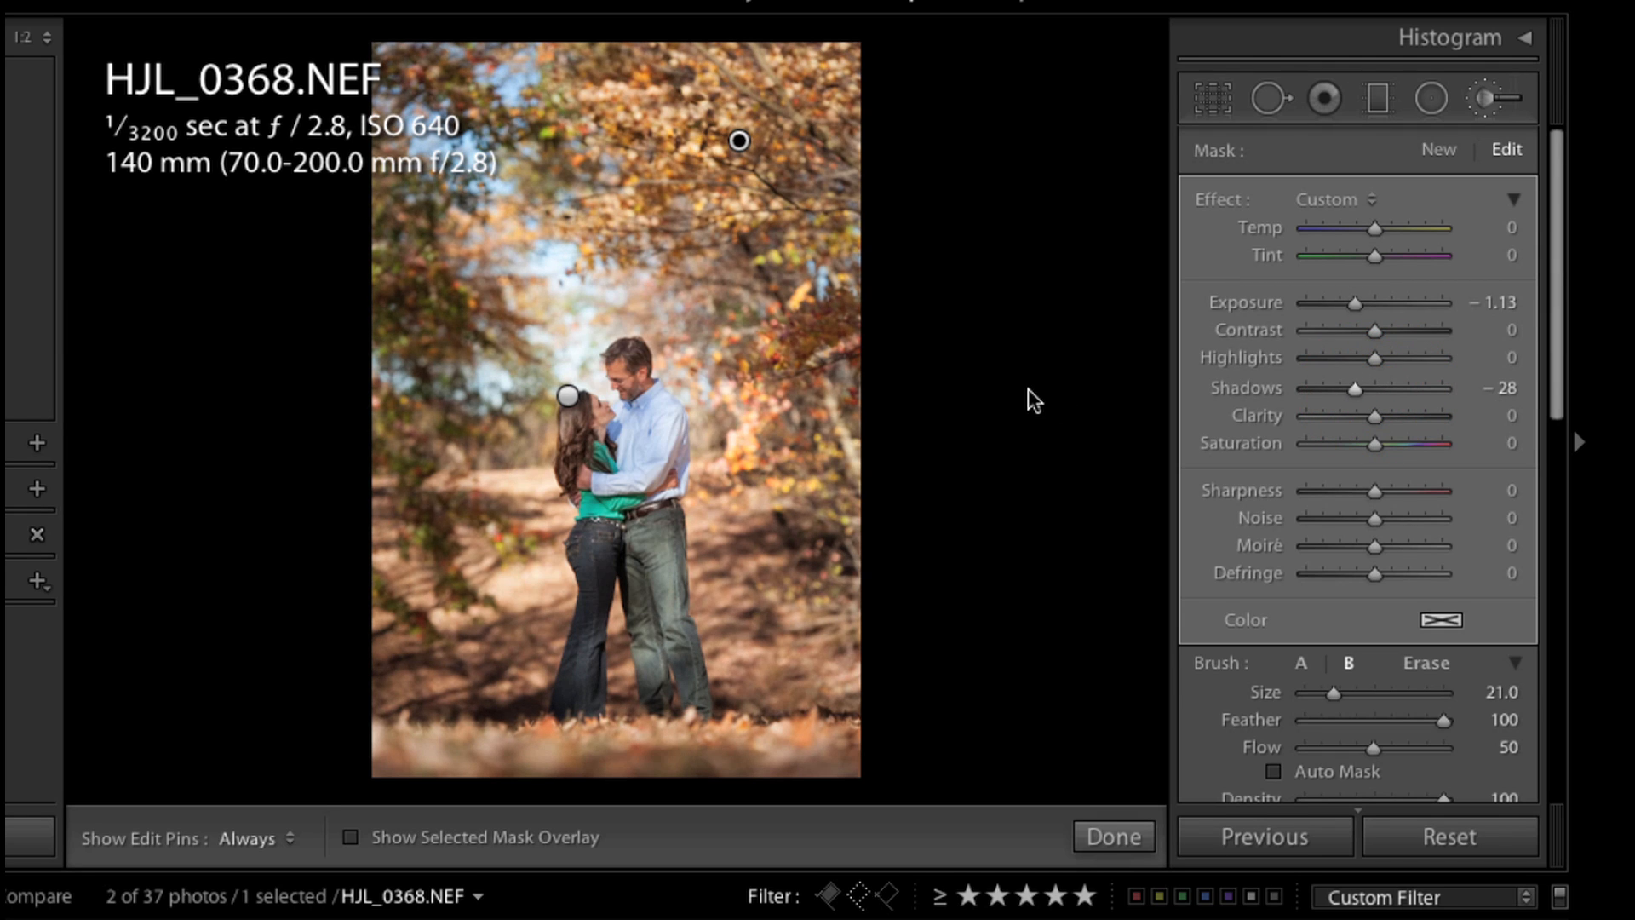
pyautogui.click(1109, 835)
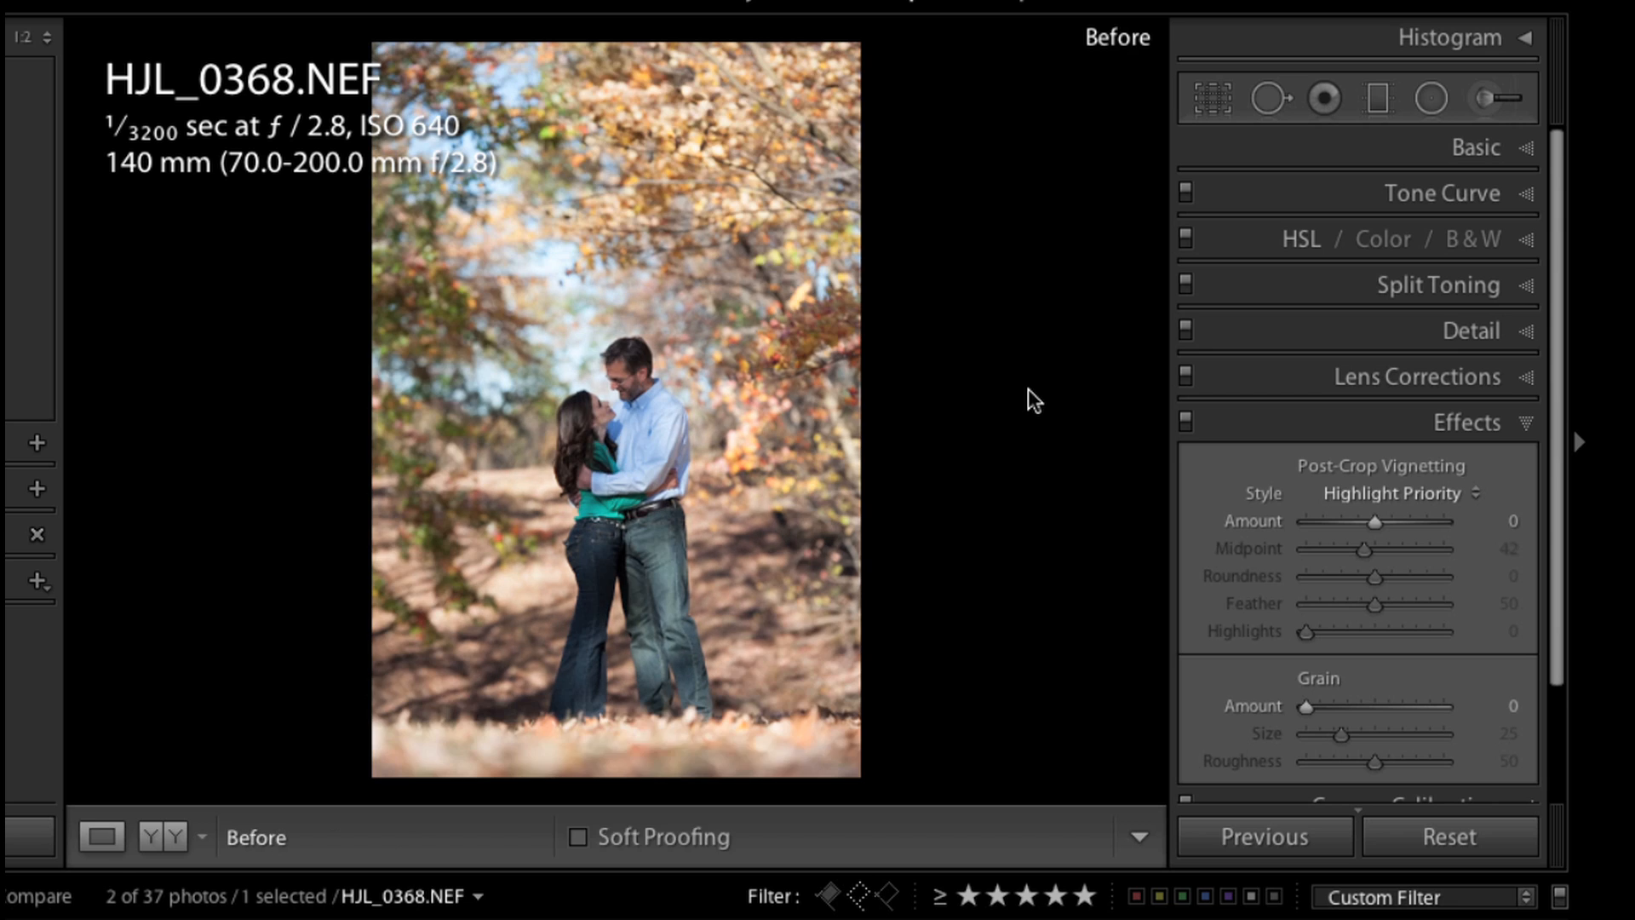